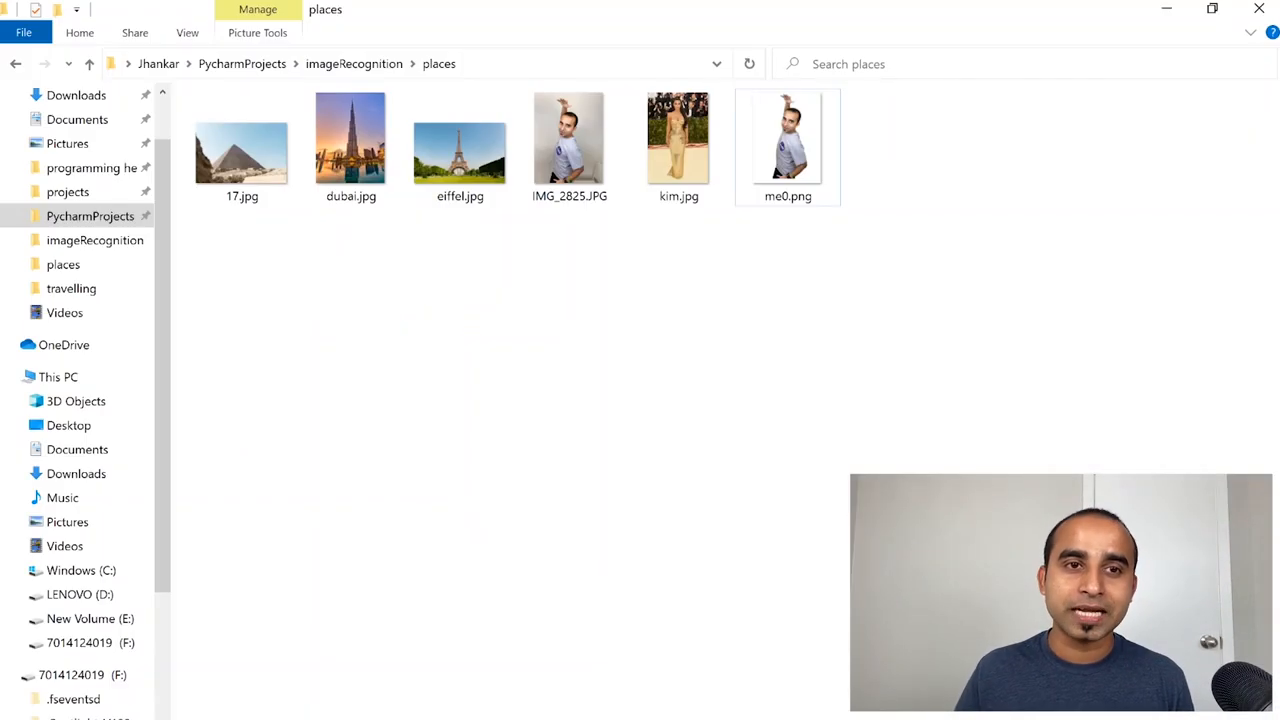
mouse_move(665, 473)
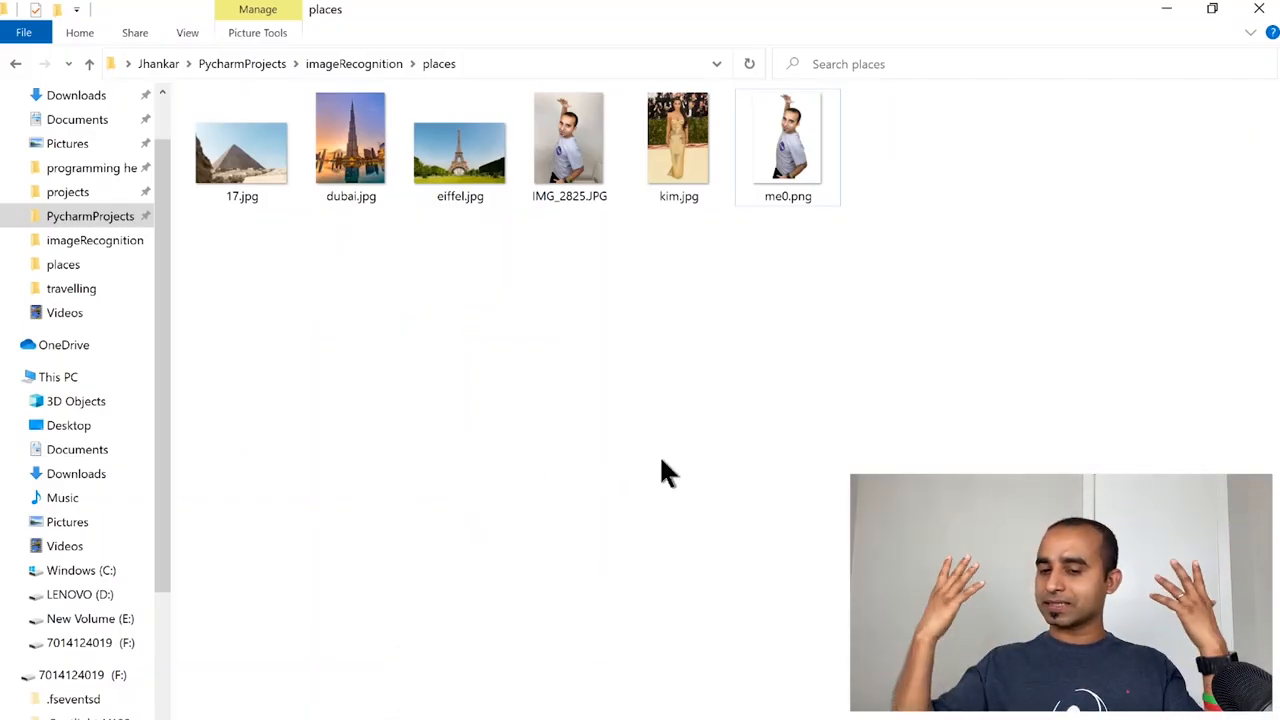
Step: Open IMG_2825.JPG from the places folder in the Photos app
click(569, 140)
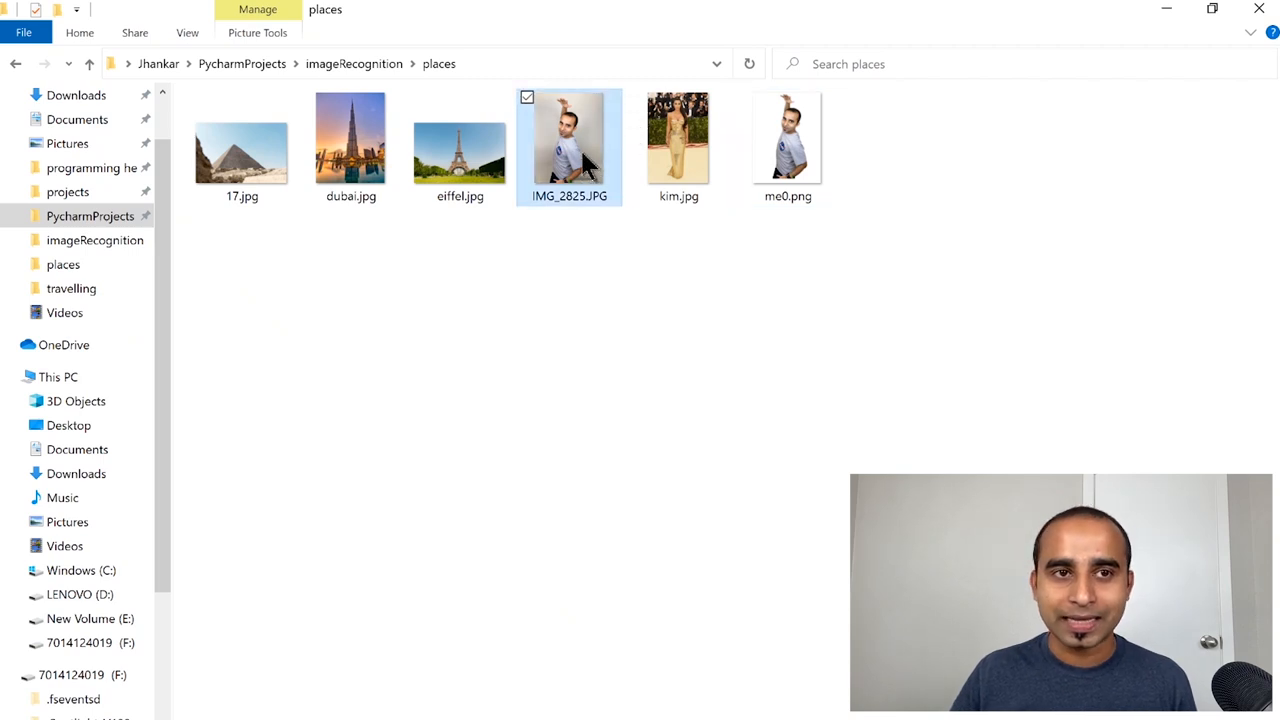
double_click(569, 140)
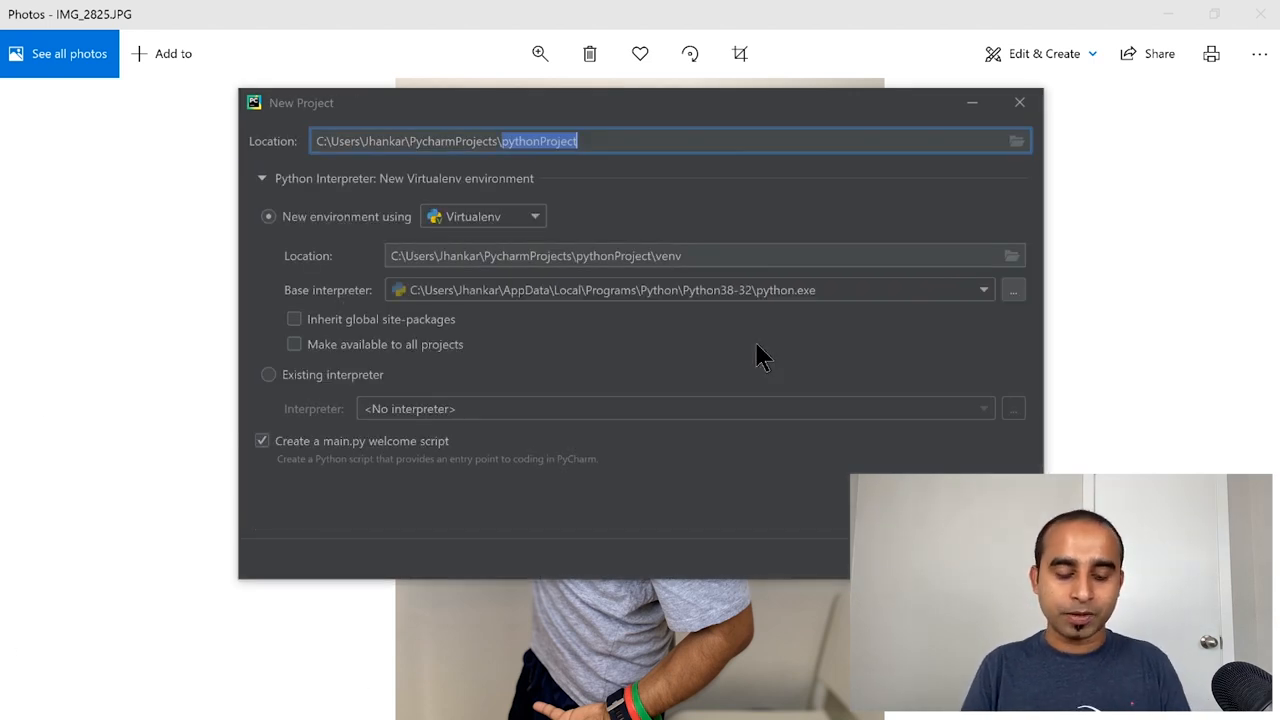
Step: Name the new PyCharm project travel in the Location field
text(travel)
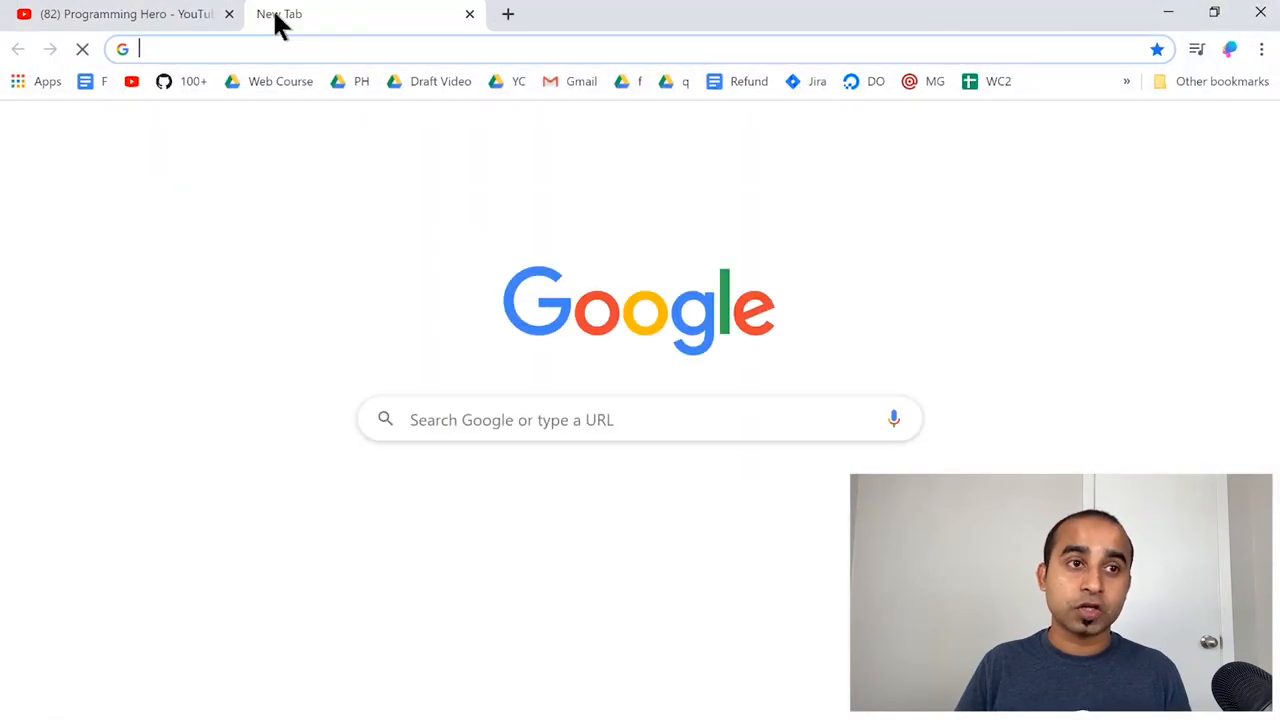
Step: Open inPixio Remove Background in Chrome and upload IMG_2825.JPG via Choose a Photo
text(inpixio.com/remove-background/)
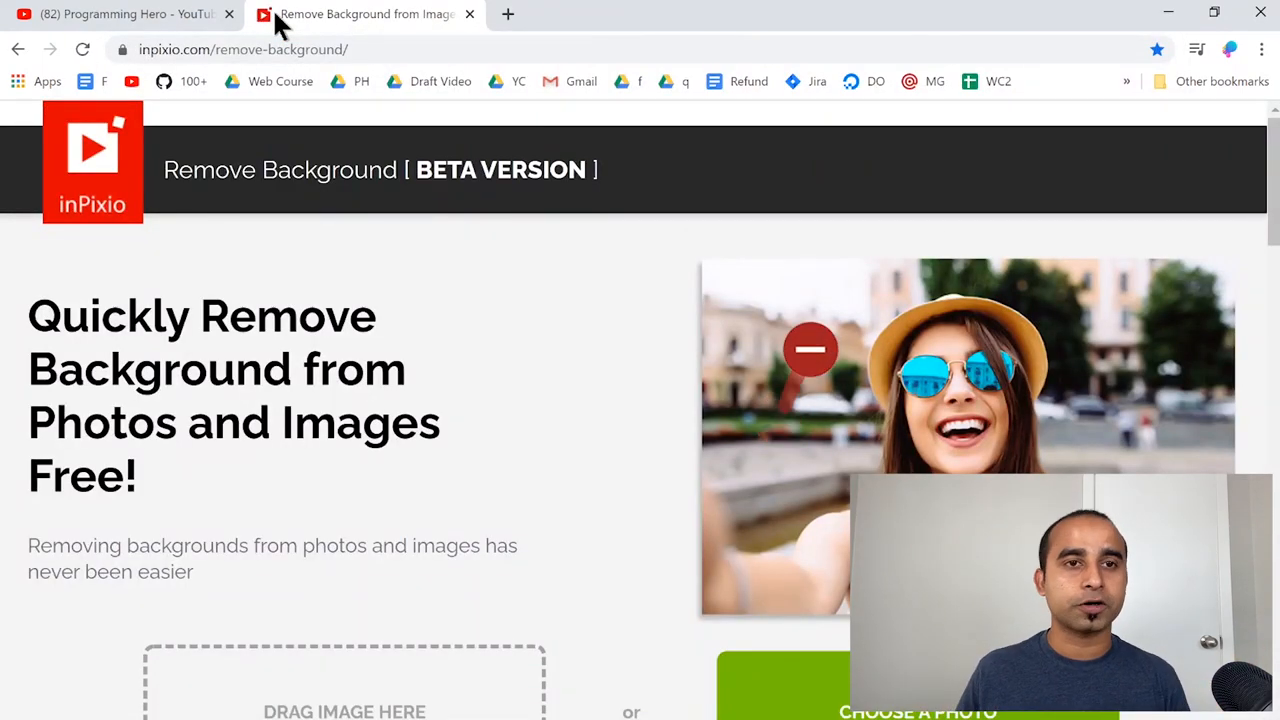
key(alt+tab)
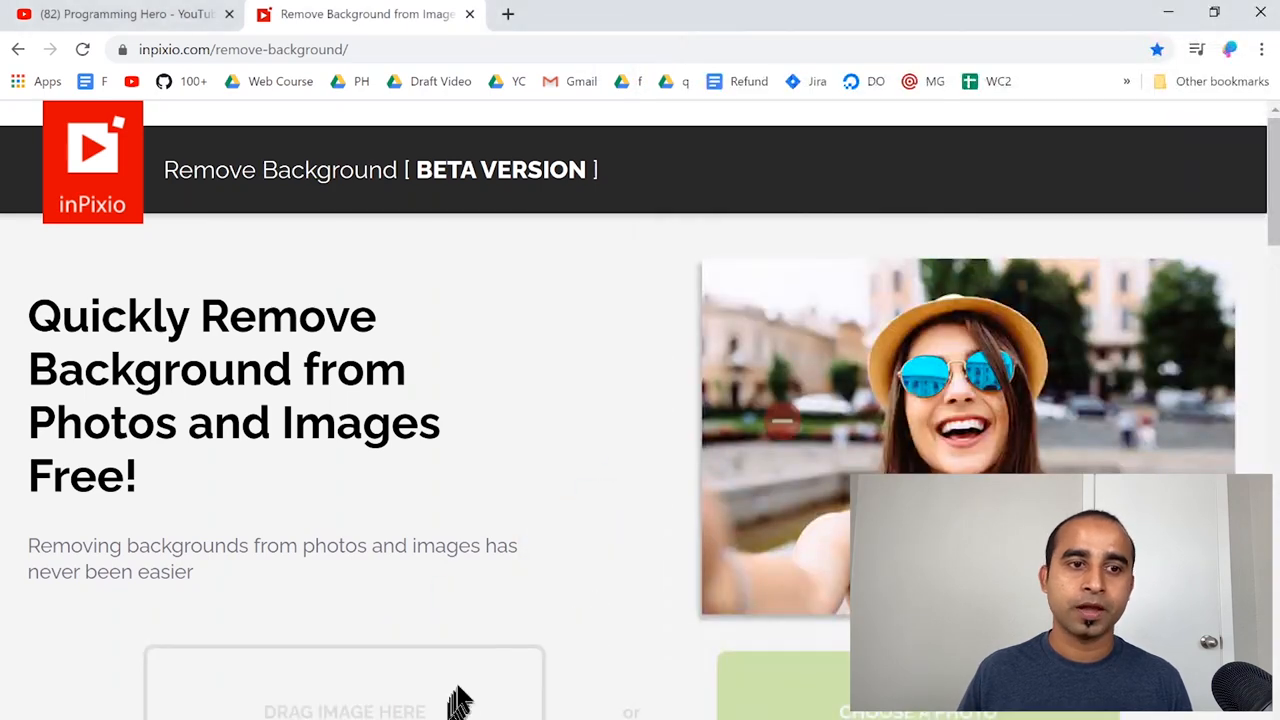
scroll(down, 3)
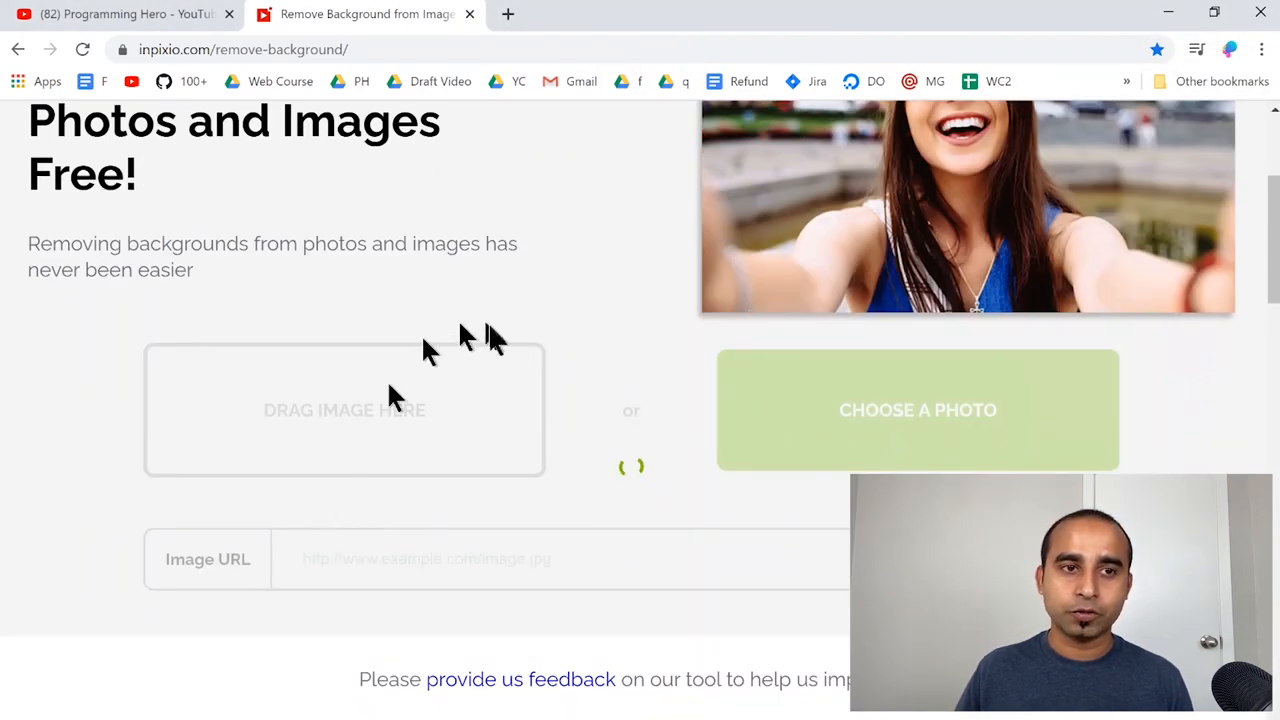
click(917, 410)
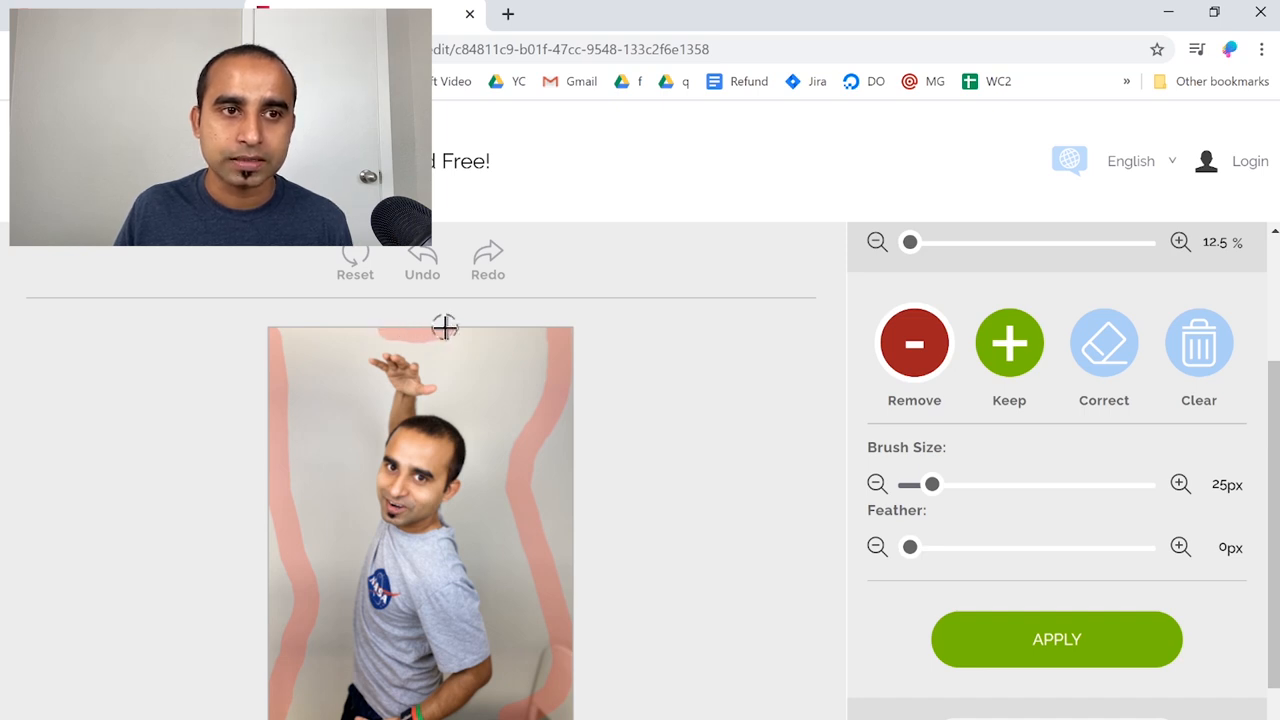
Step: Apply inPixio's background removal twice to cut out the man onto transparency
click(1056, 639)
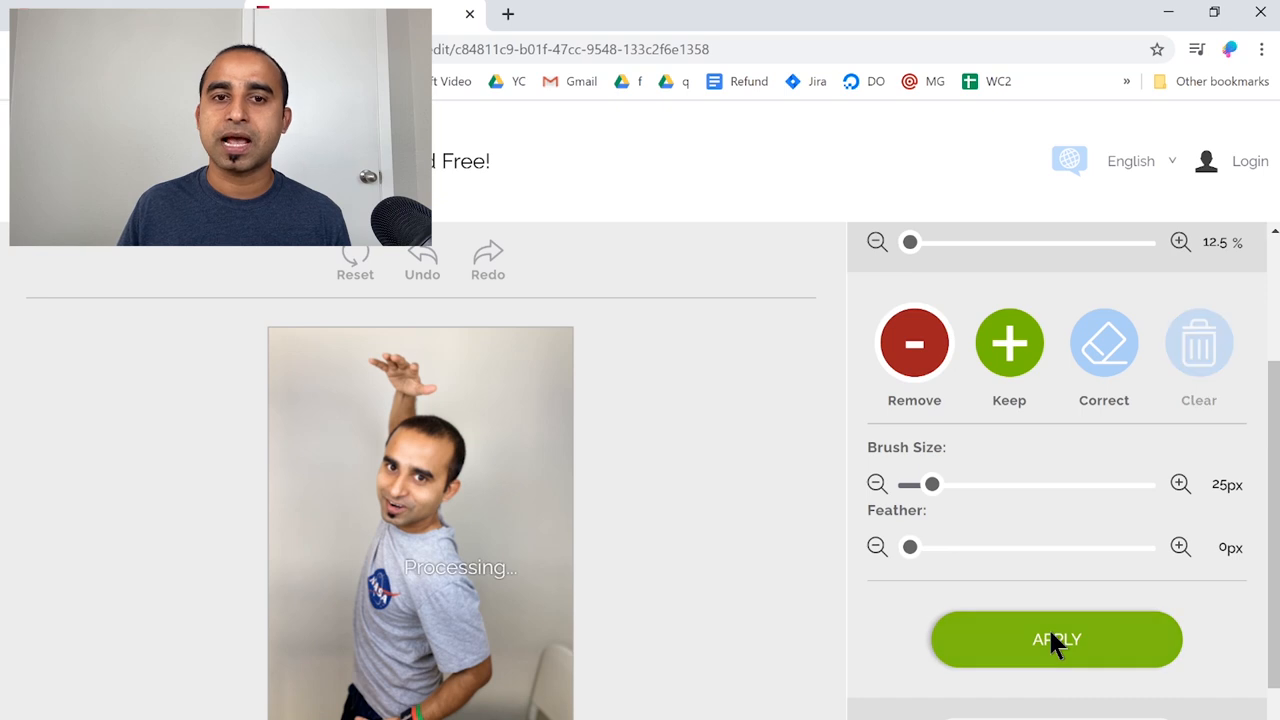
click(1056, 640)
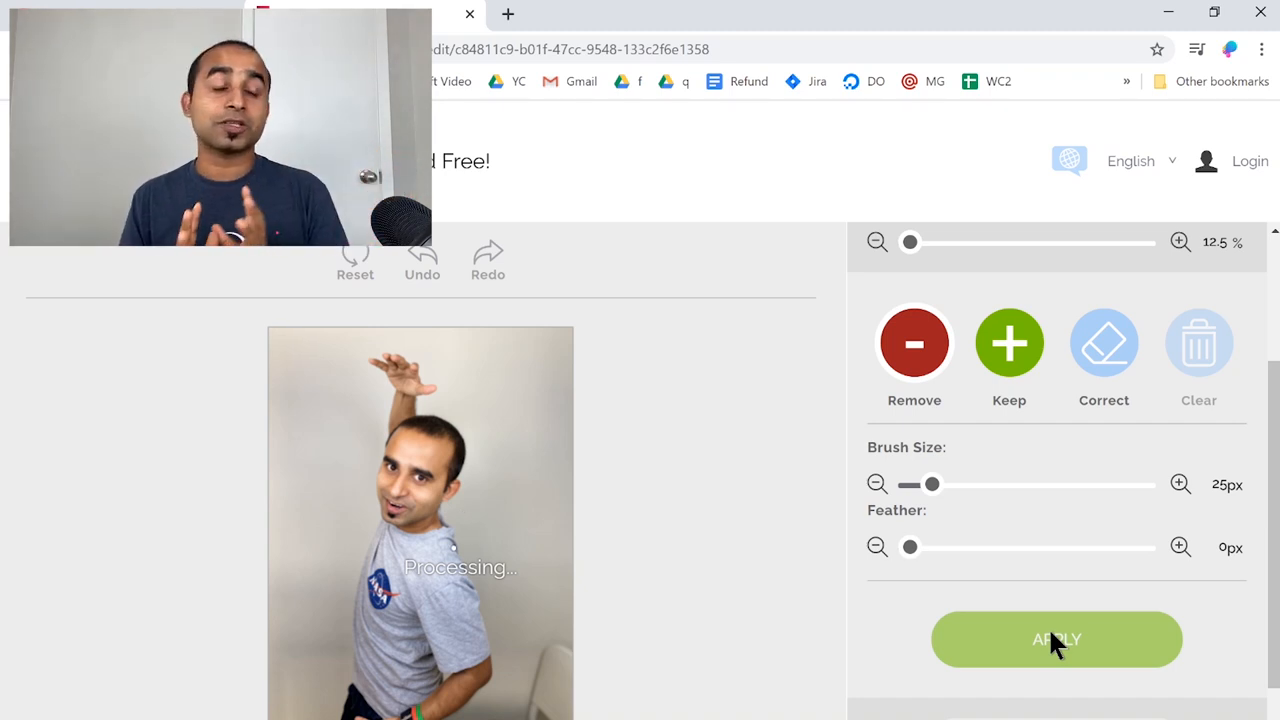
click(1056, 639)
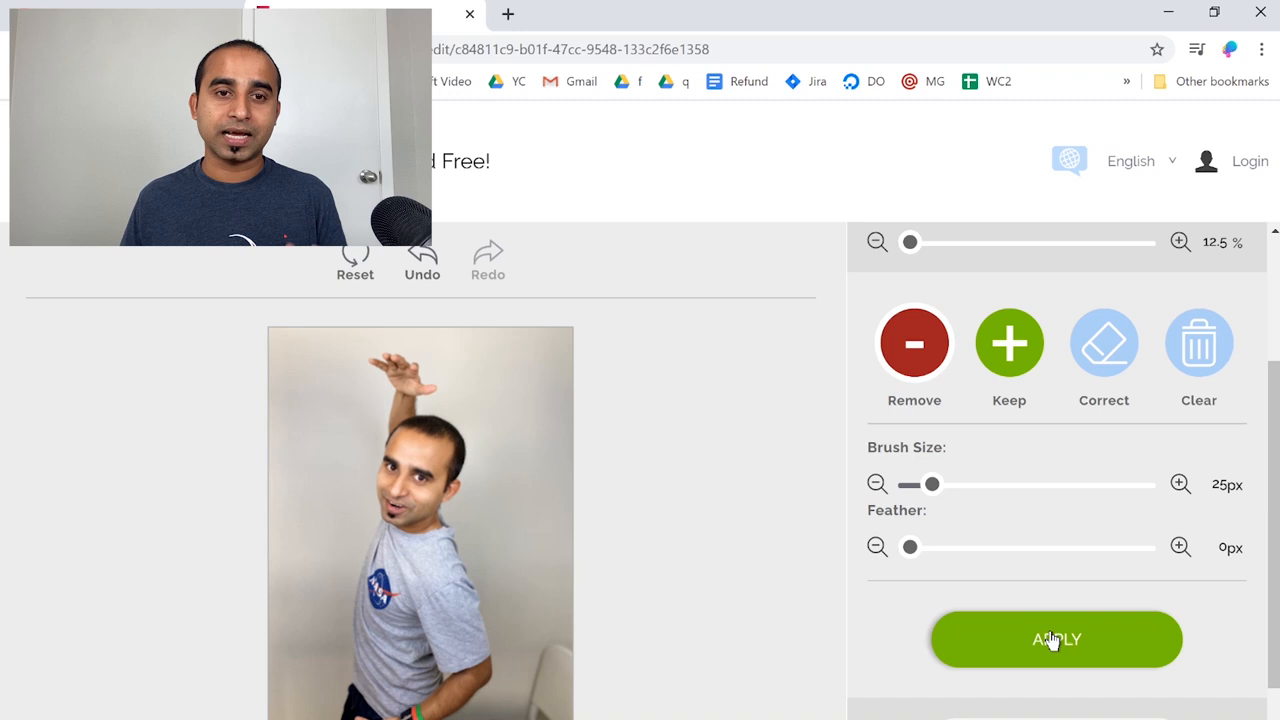
click(1056, 639)
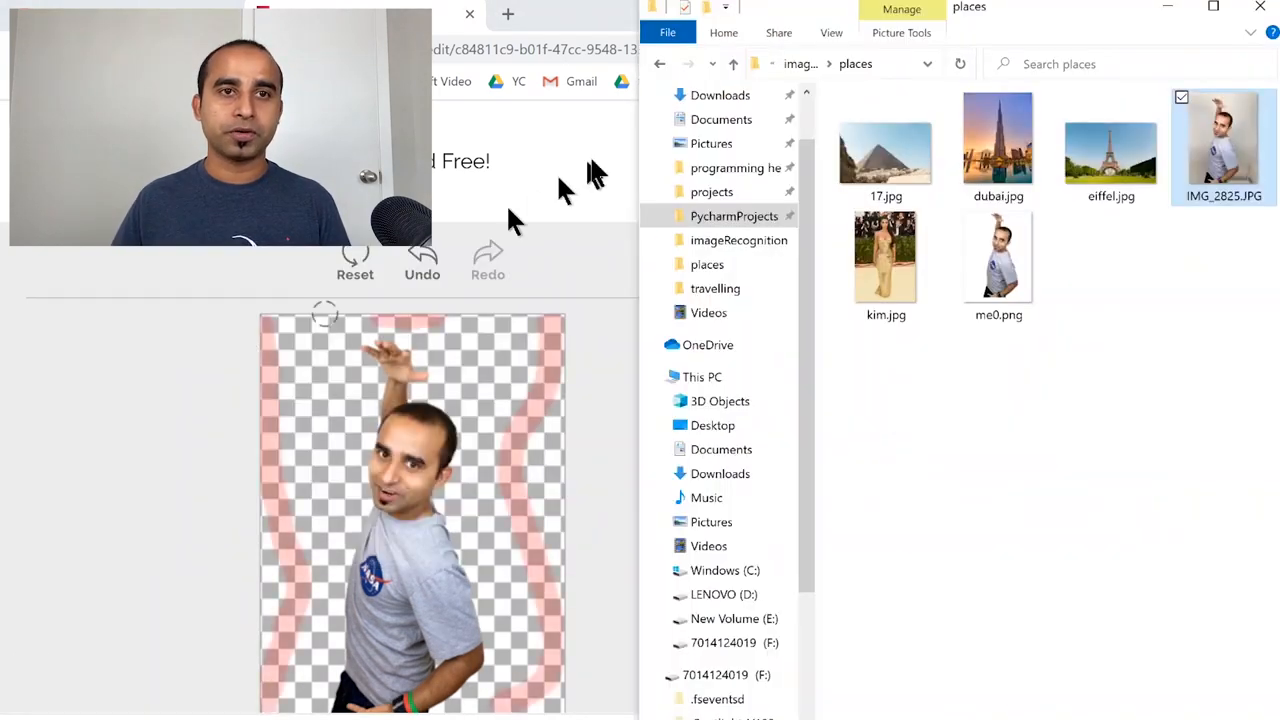
Step: Rename the downloaded cutout to myself, move it into places, and open PycharmProjects > travel
click(718, 94)
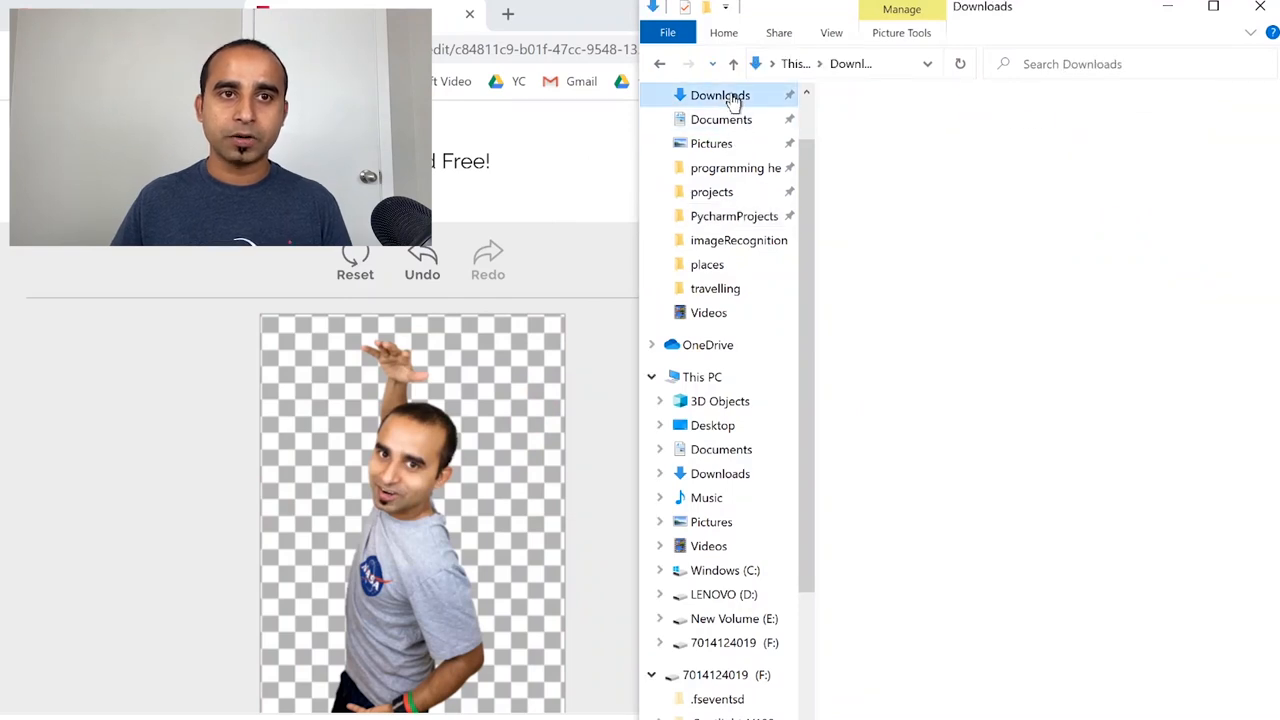
click(718, 95)
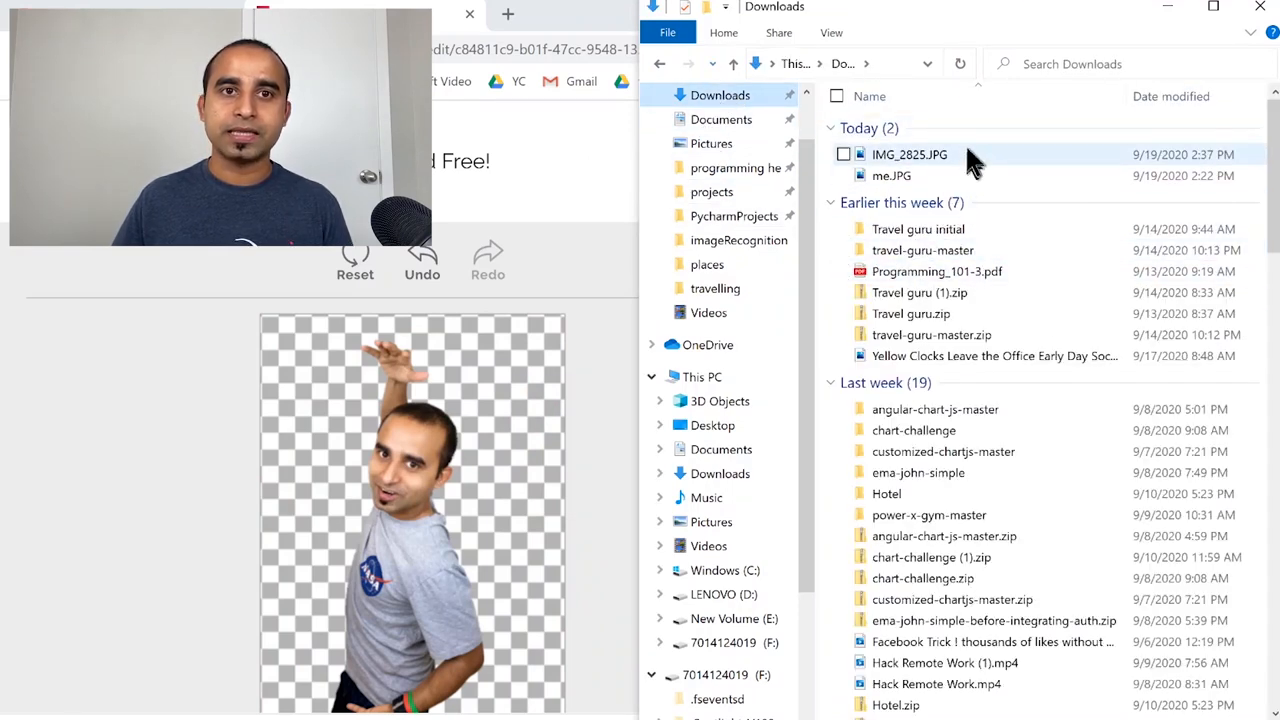
click(909, 154)
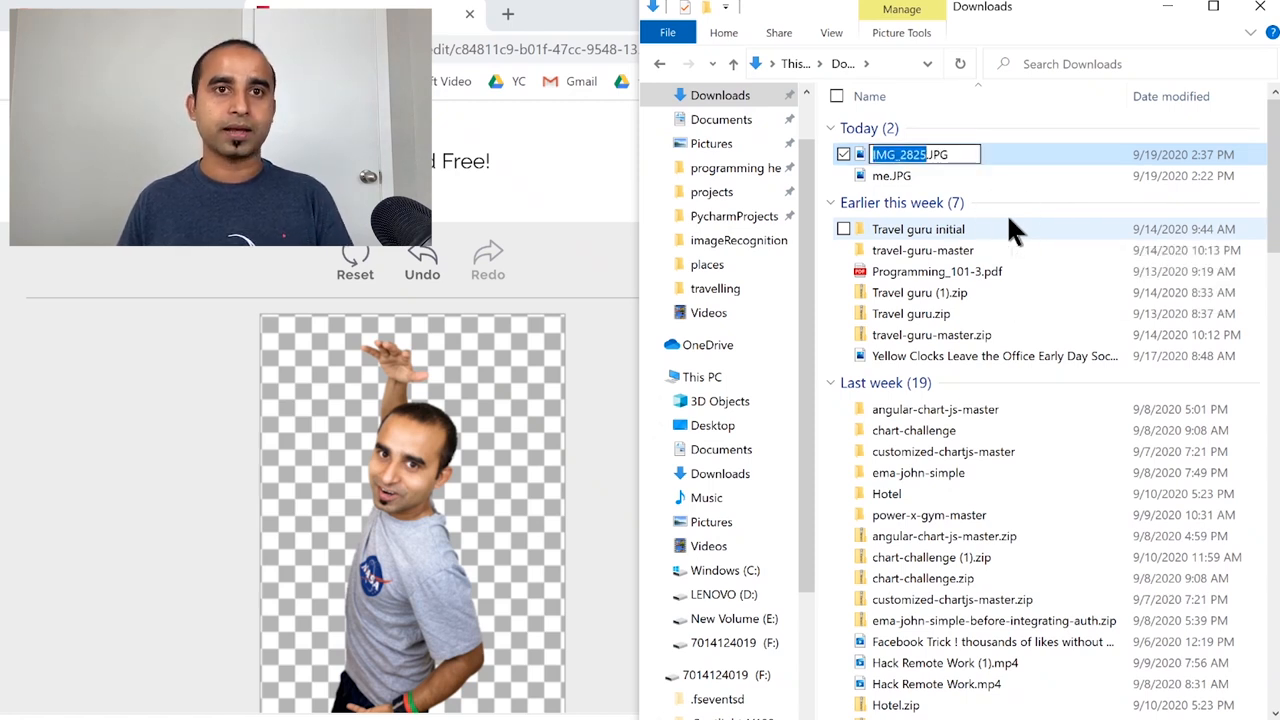
text(myself.JPG)
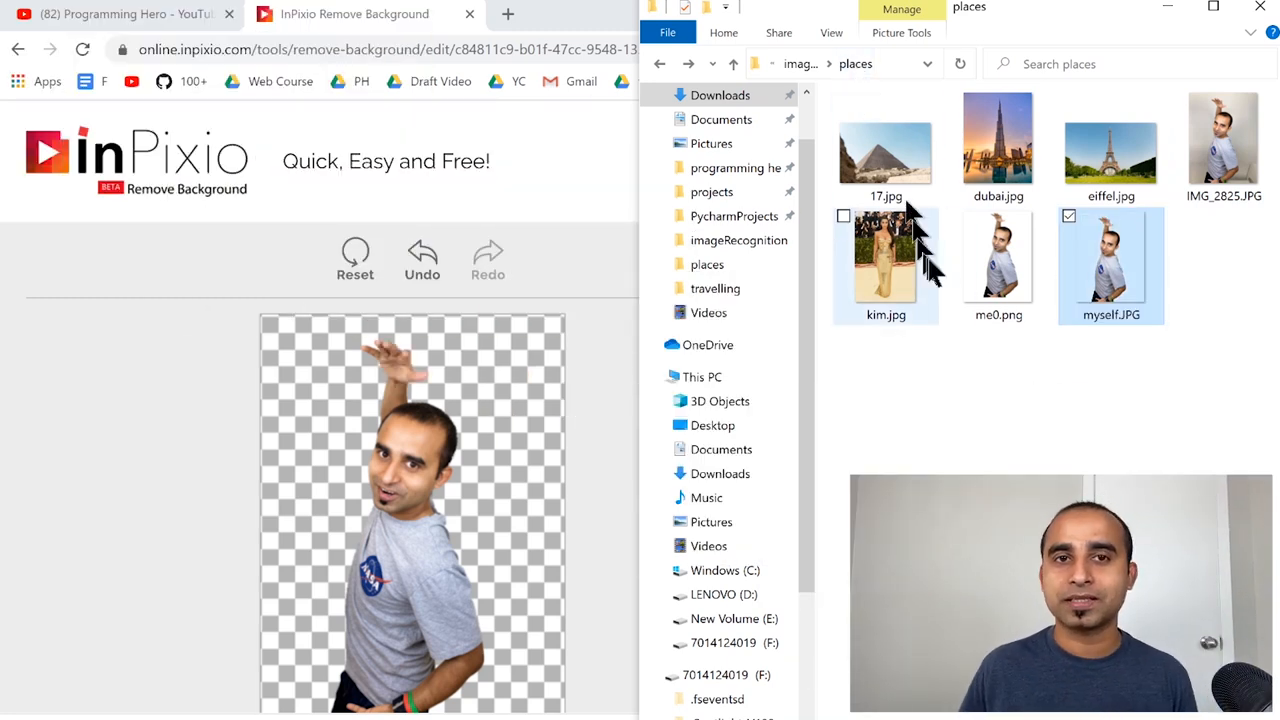
mouse_move(993, 300)
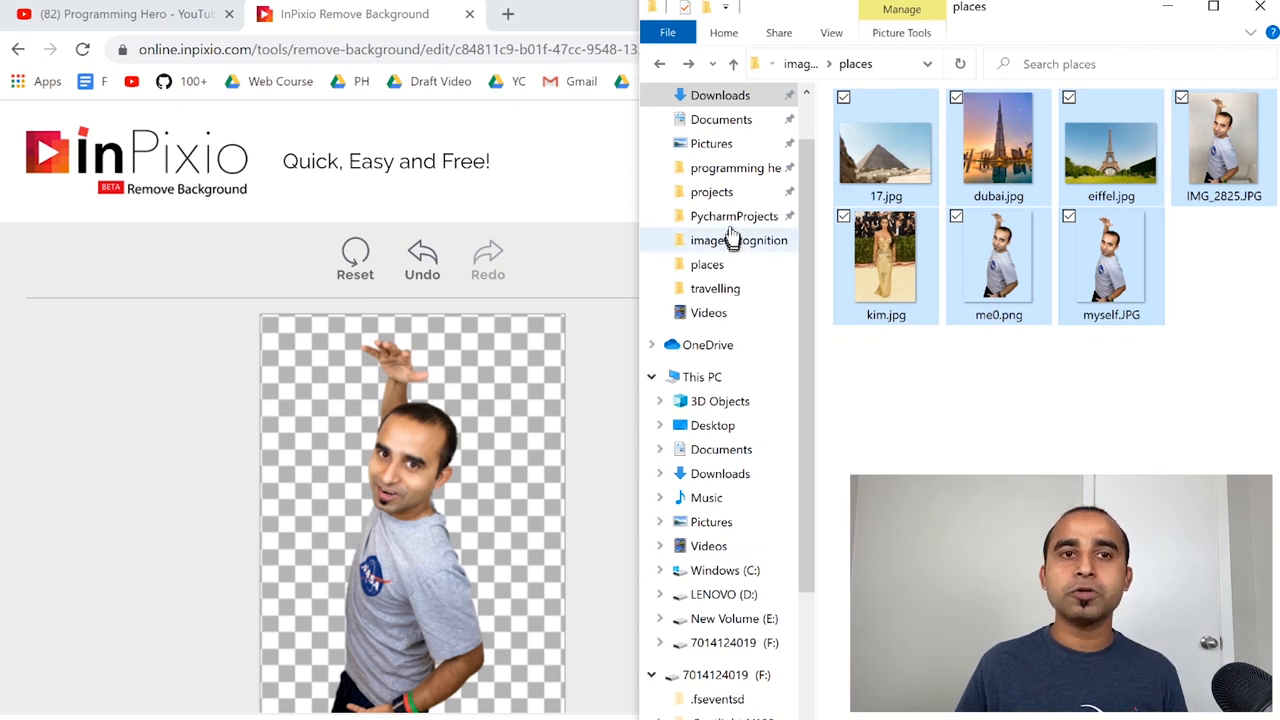
click(737, 216)
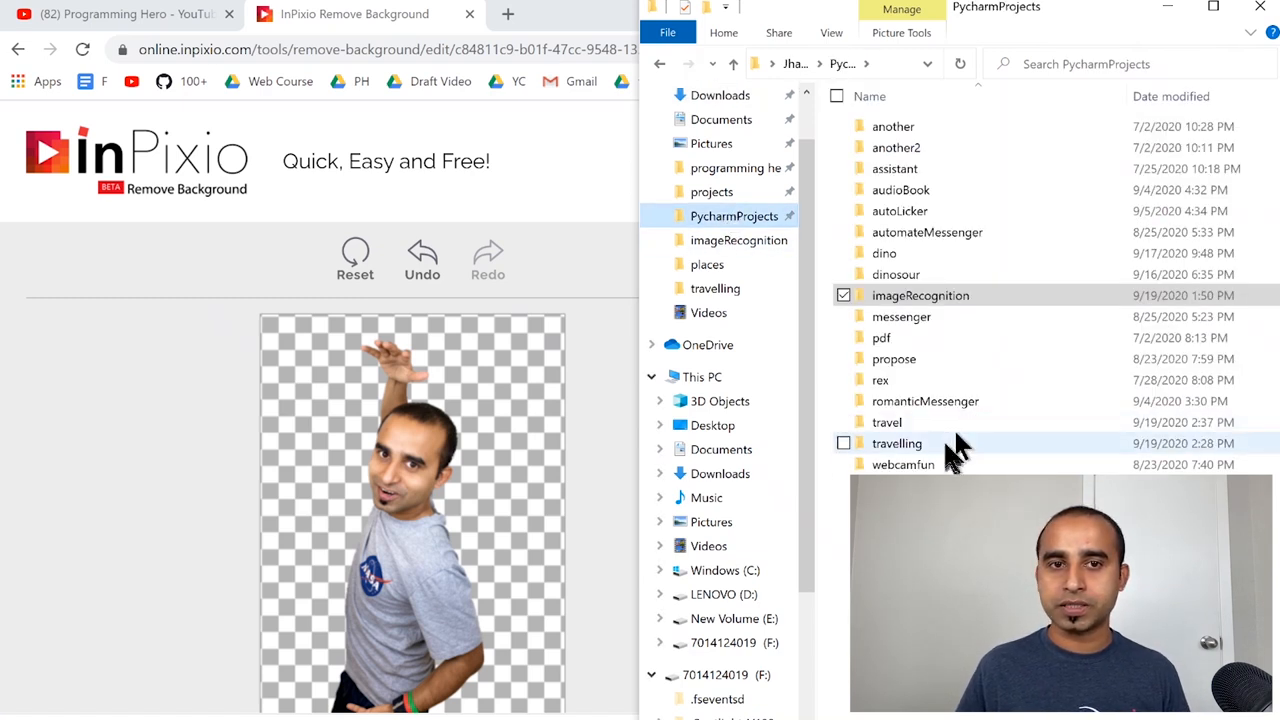
double_click(887, 422)
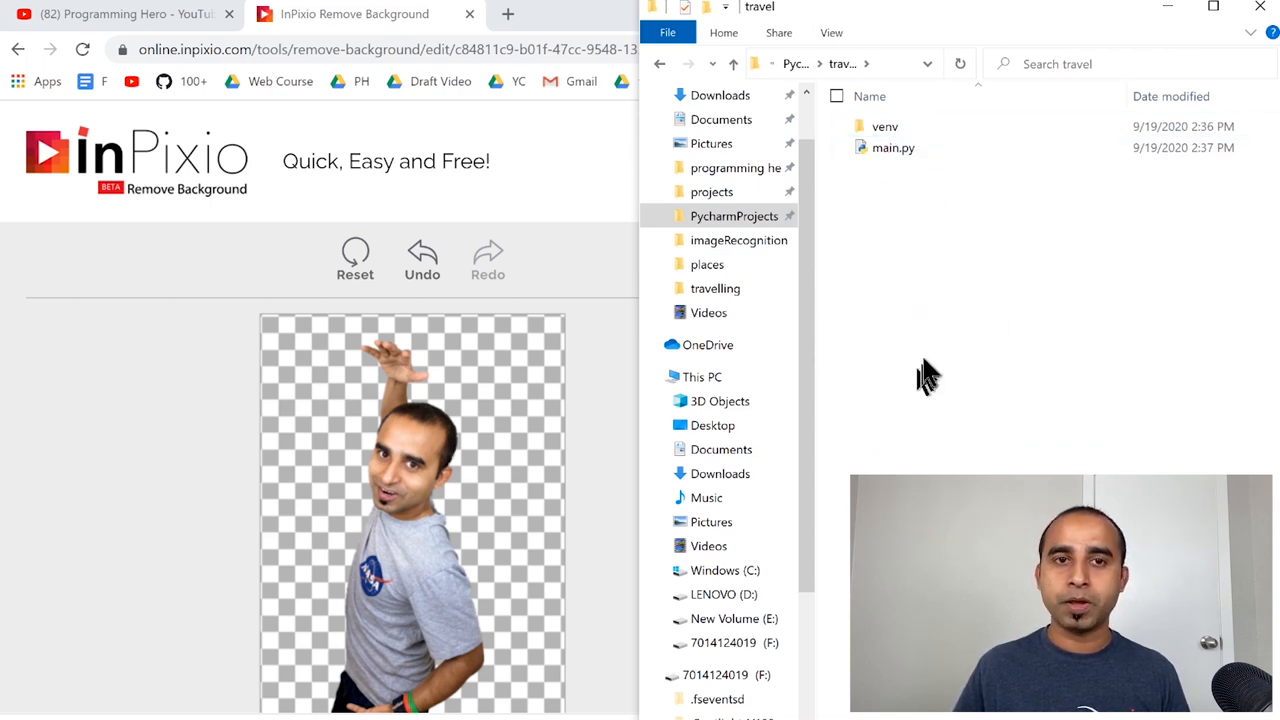
mouse_move(942, 378)
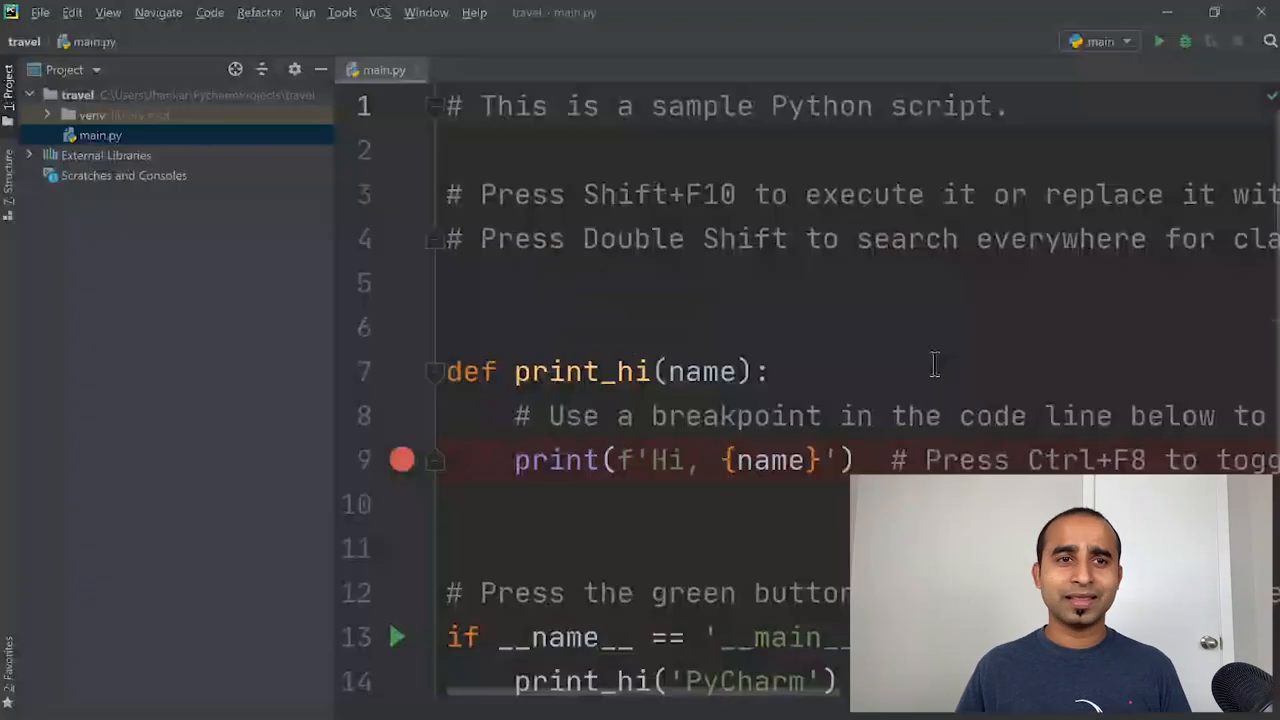
Step: Replace main.py's sample code with print(21) and run it as a test
key(ctrl+a)
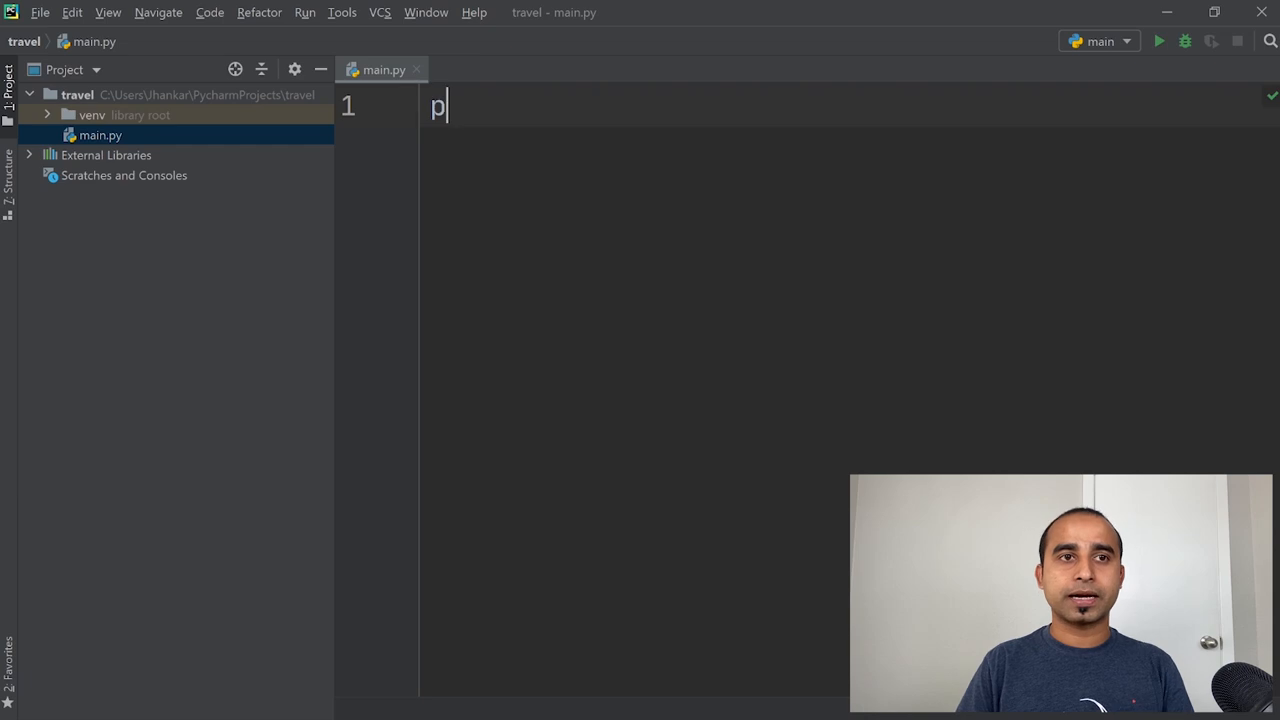
text(rint(21))
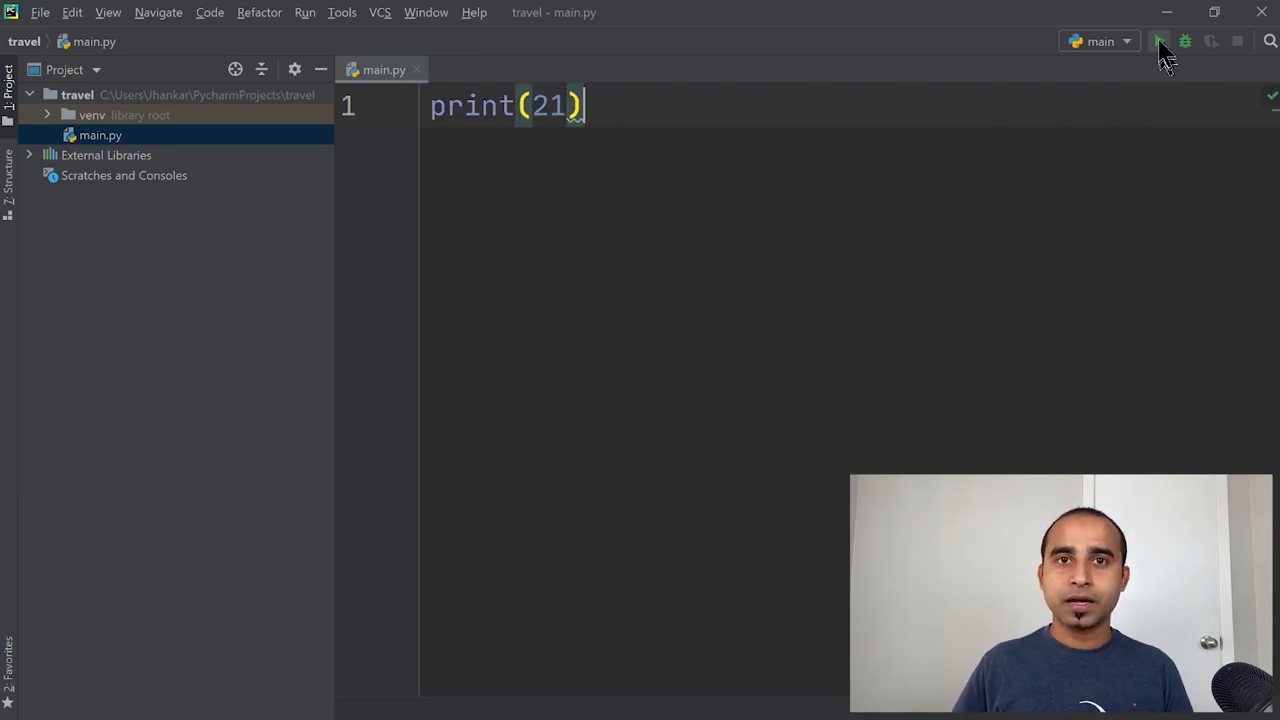
click(1159, 41)
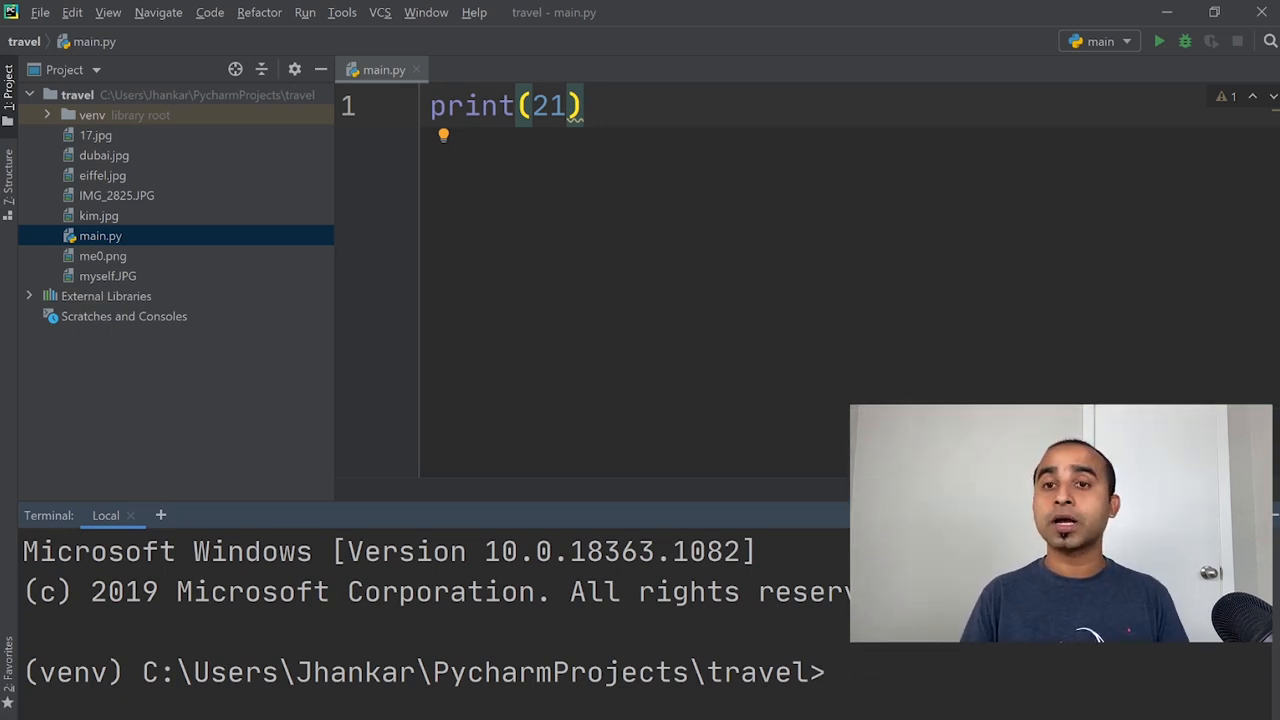
Step: Run pip install pillow in the terminal, then delete the test line
text(pip)
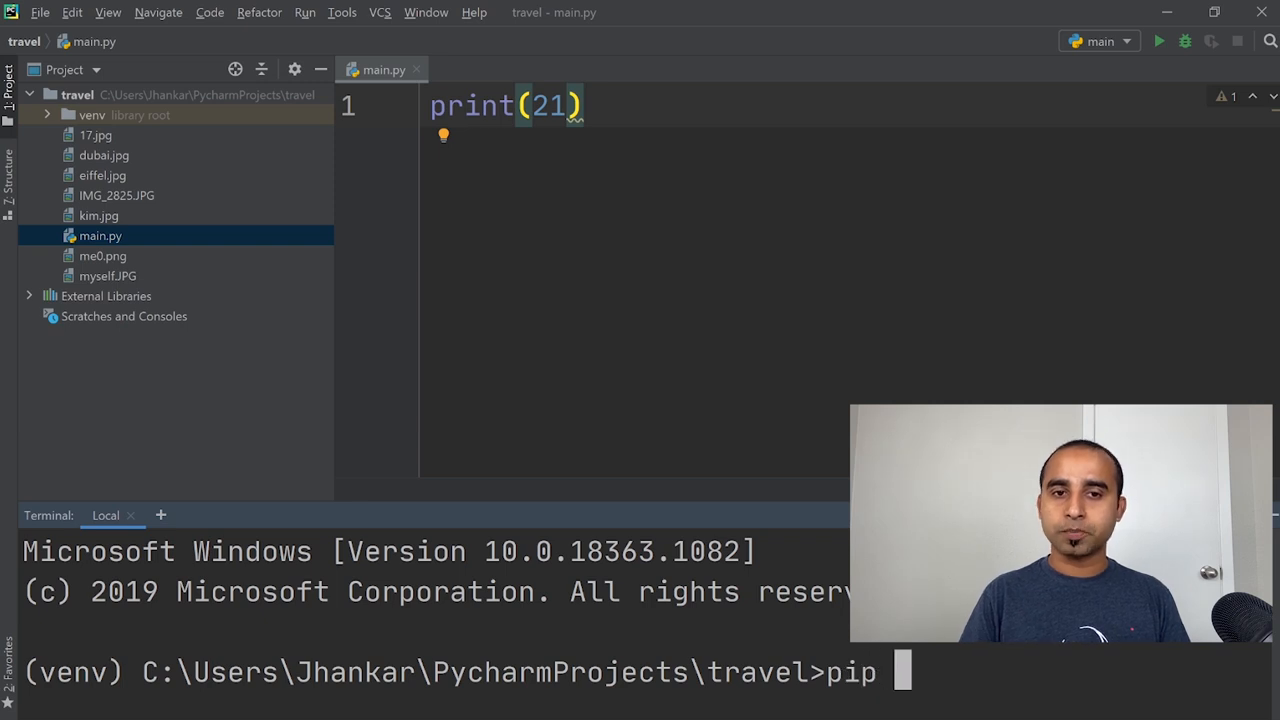
text(install pillow)
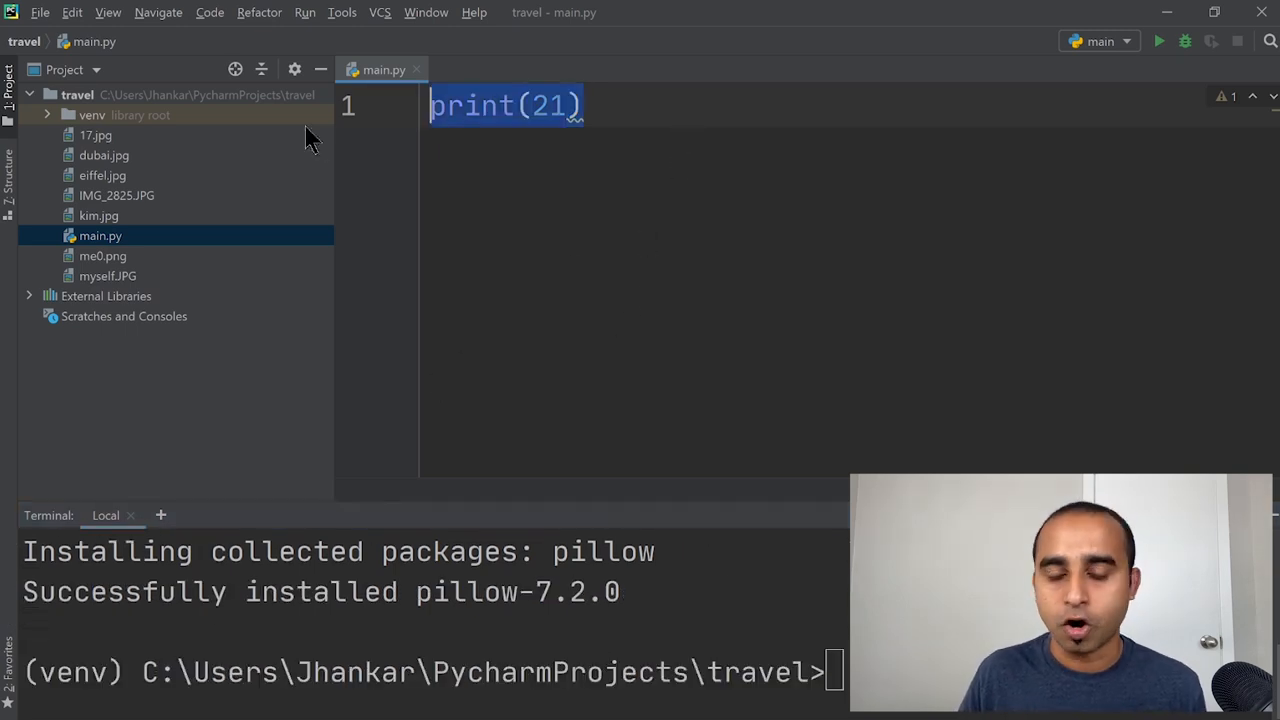
key(Delete)
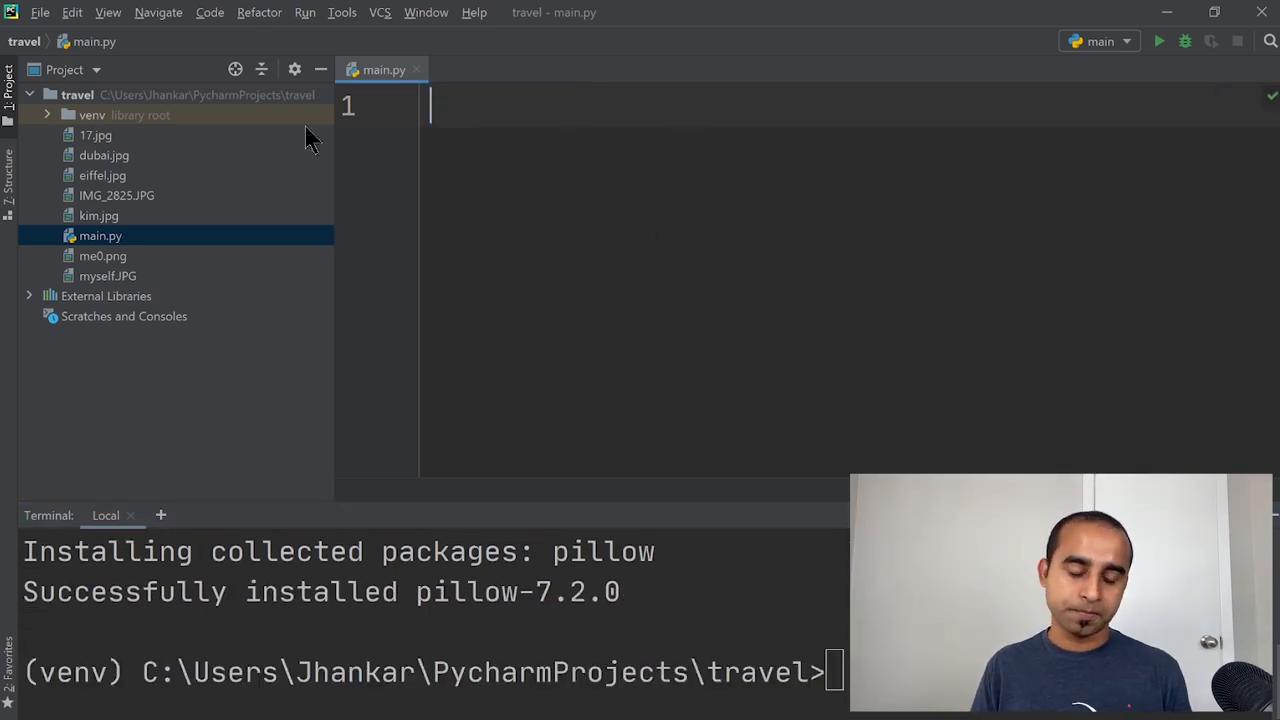
Step: Add 'from PIL import Image' as the first line of main.py
text(from)
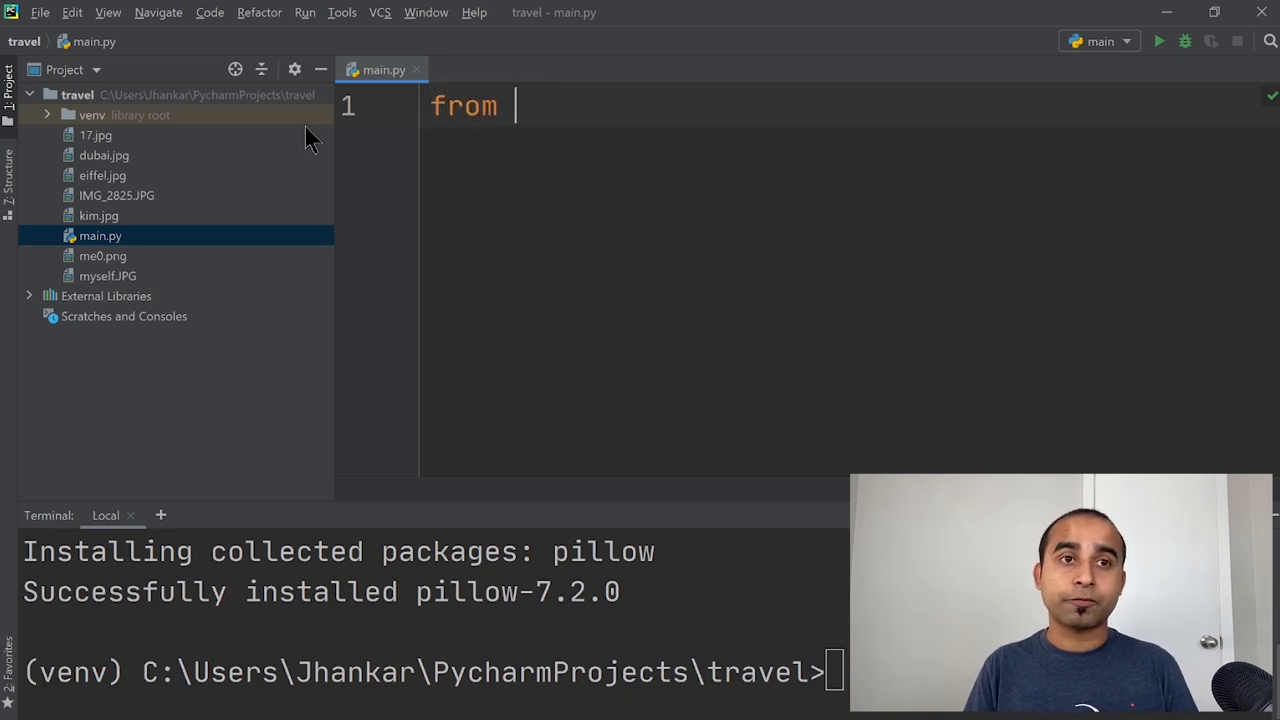
text(PIL)
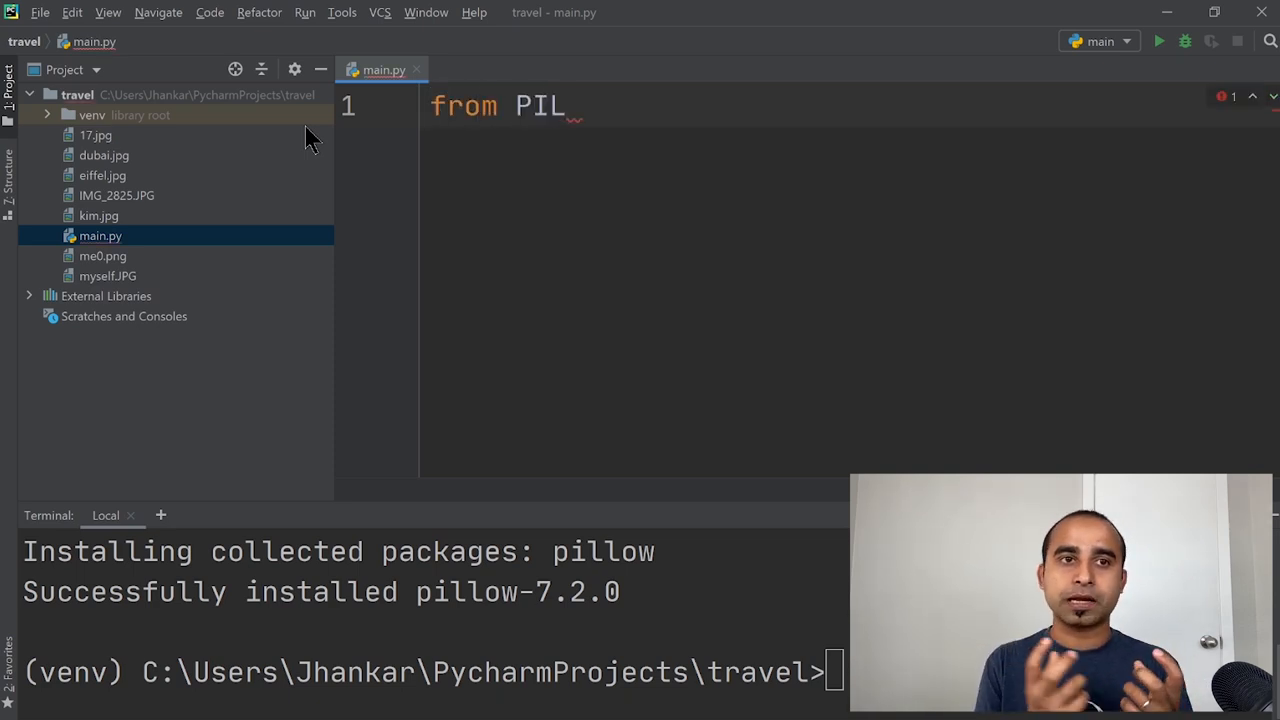
text(import)
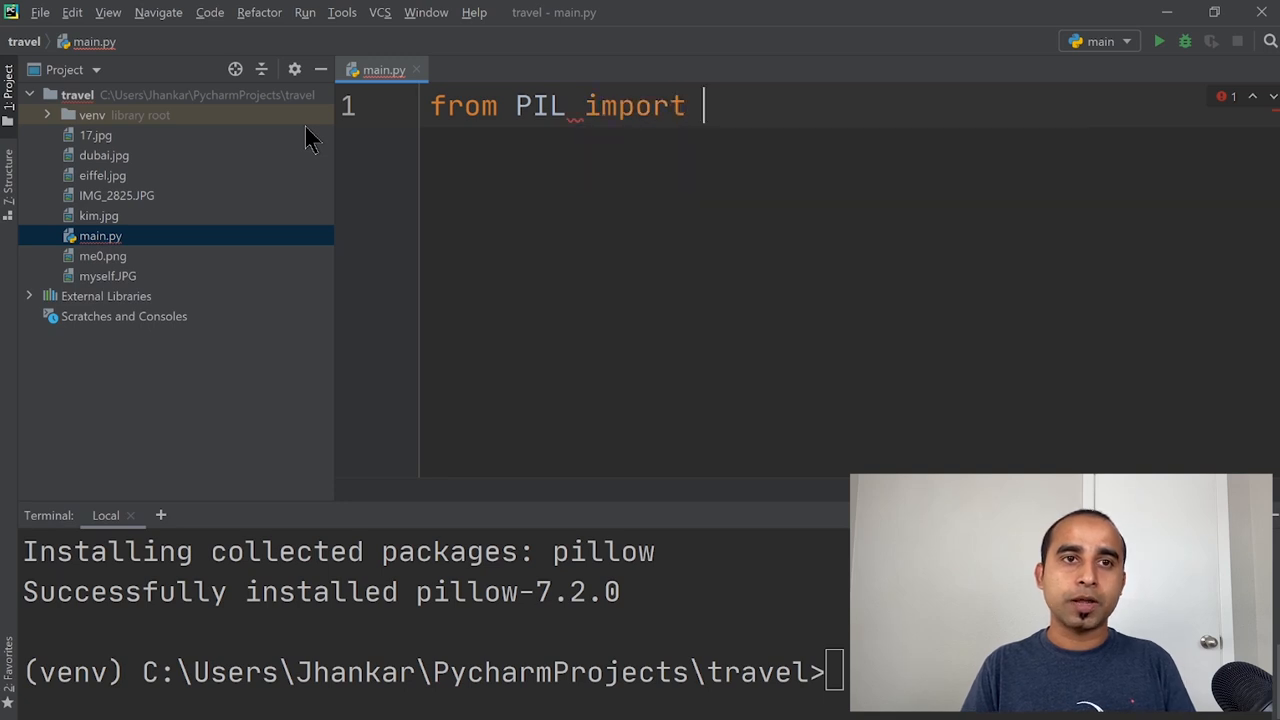
text(Image)
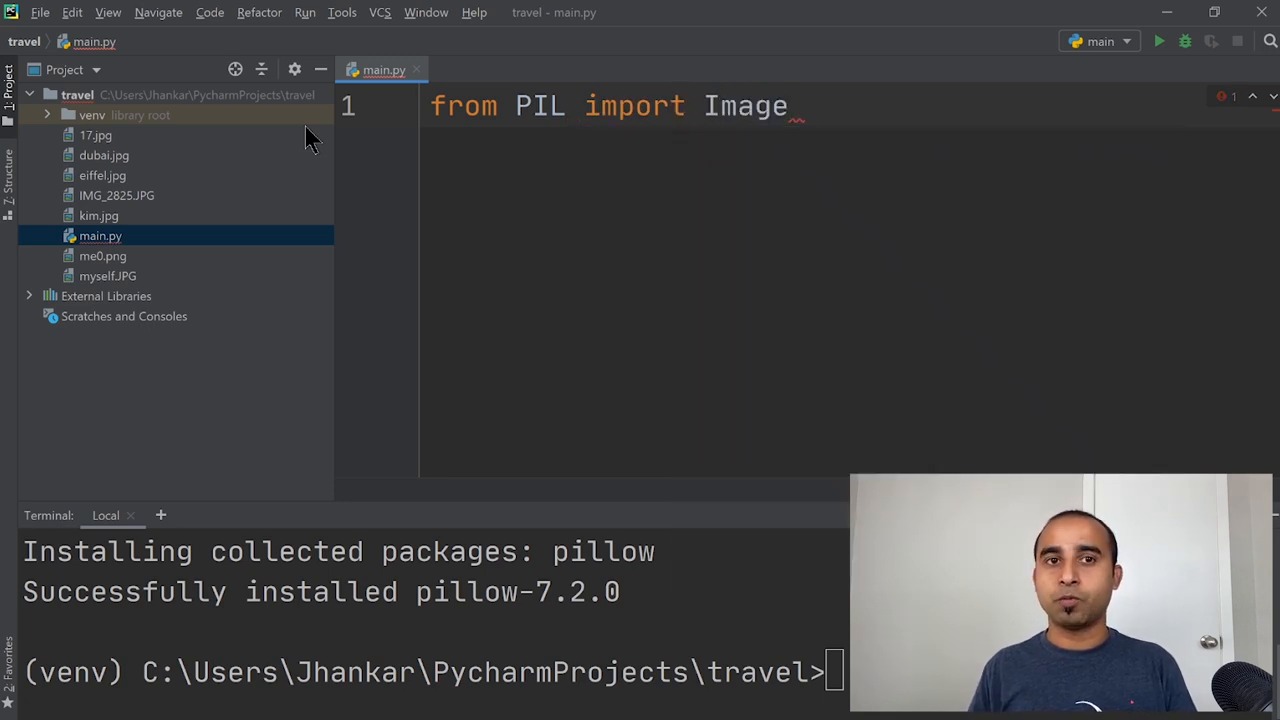
key(Enter)
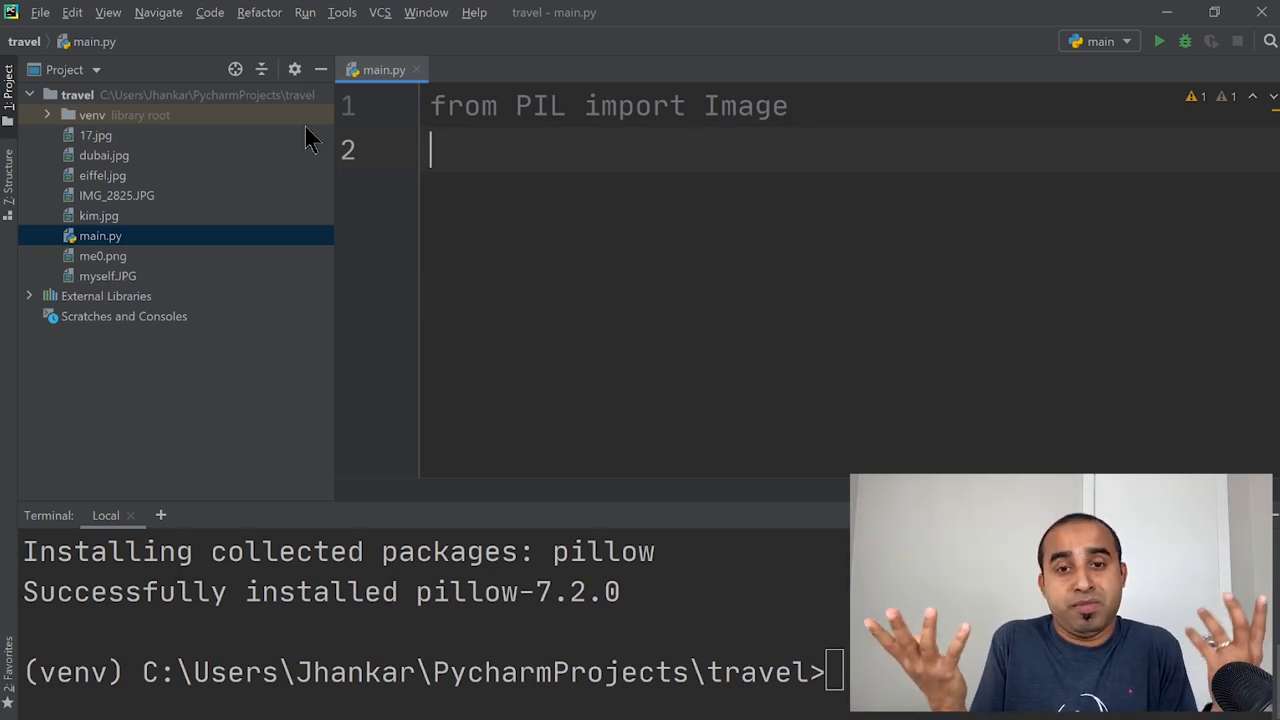
Step: Add me = Image.open('myself.JPG') and me.show(), then run the script
text(me)
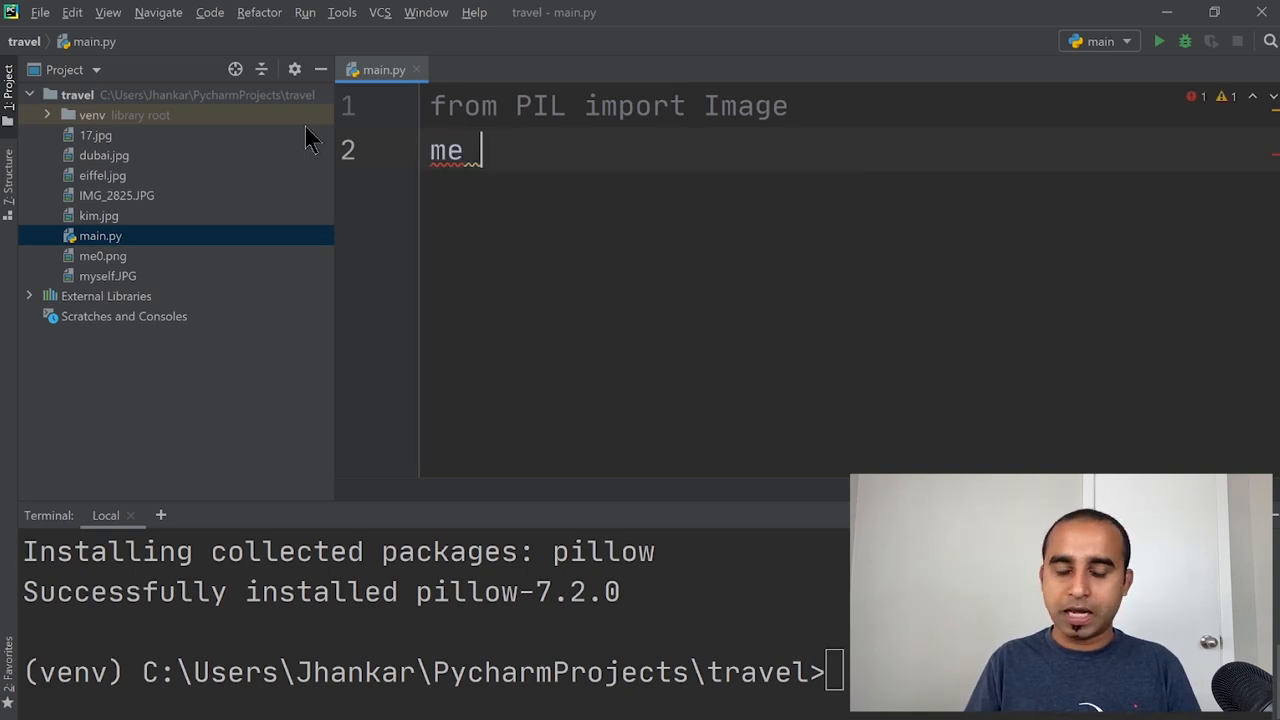
text(= Image.)
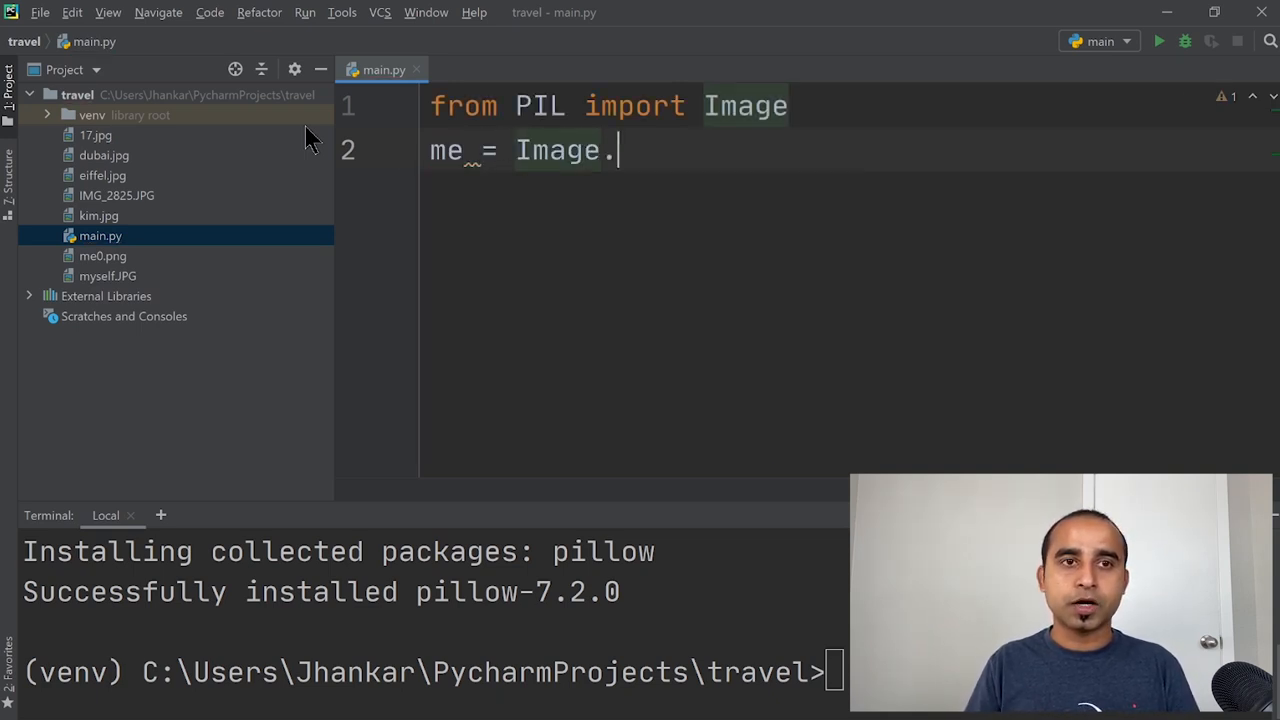
text(open())
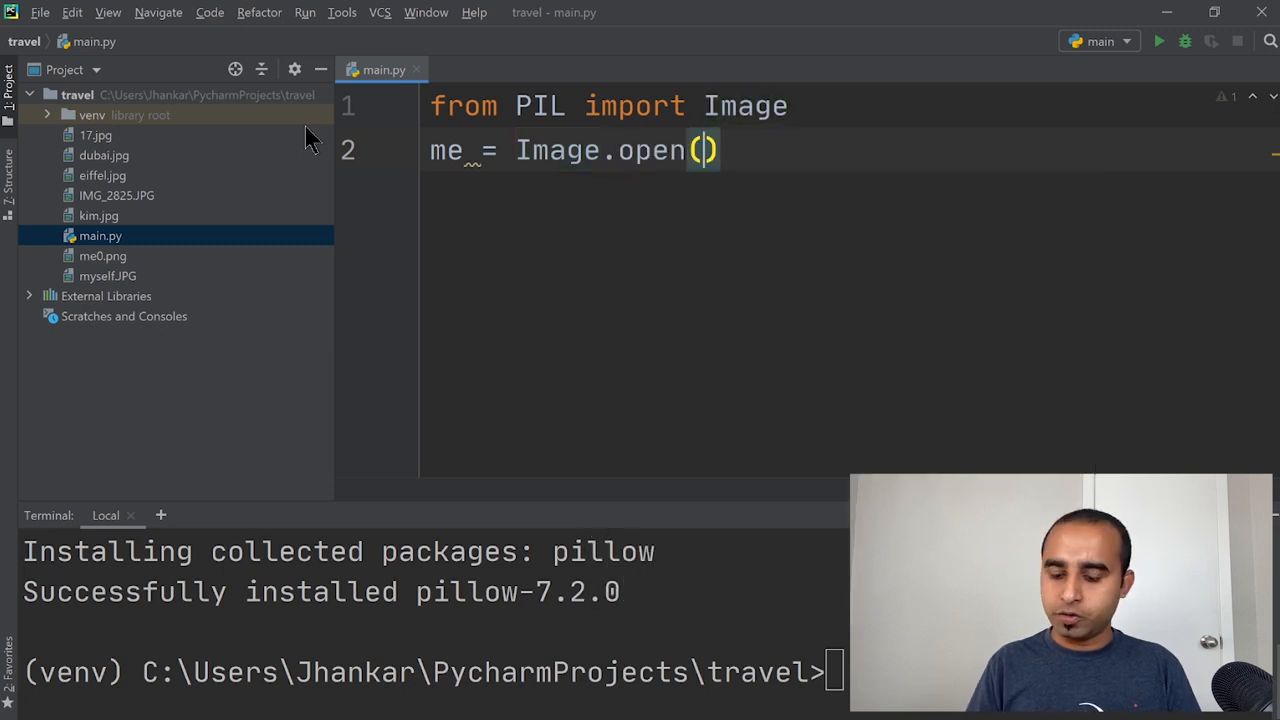
text('m')
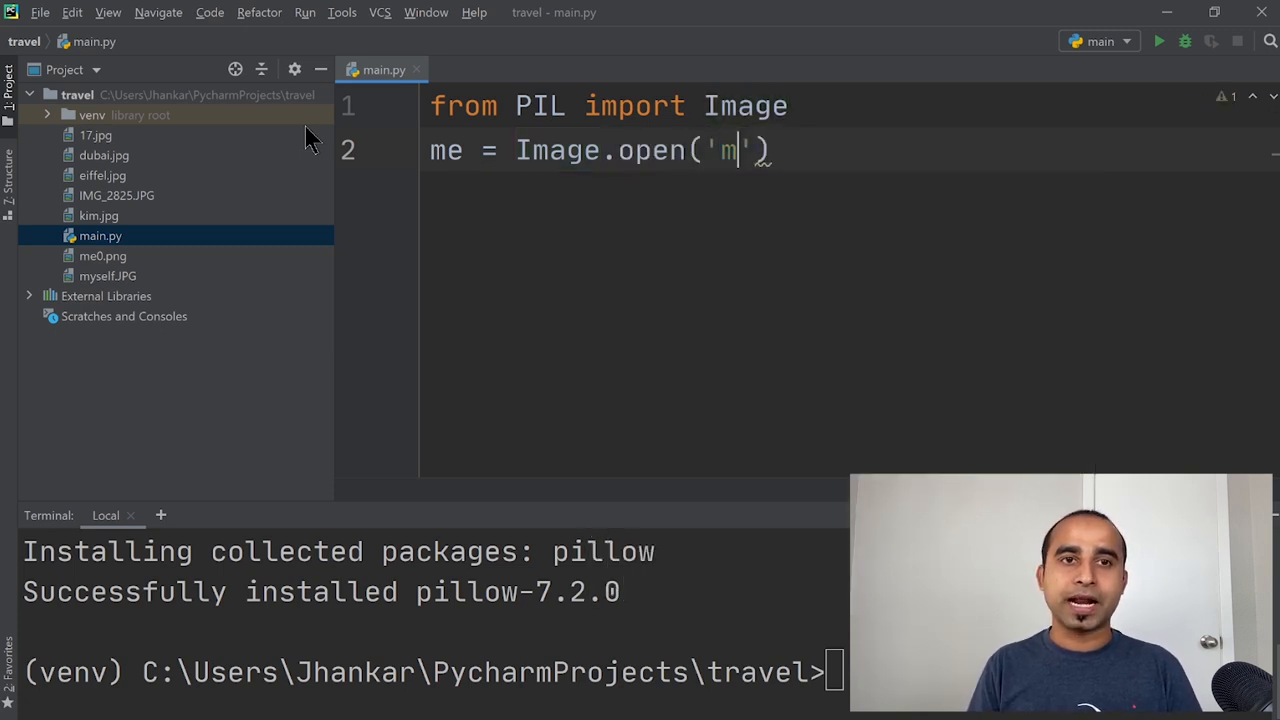
text(yself.JPG)
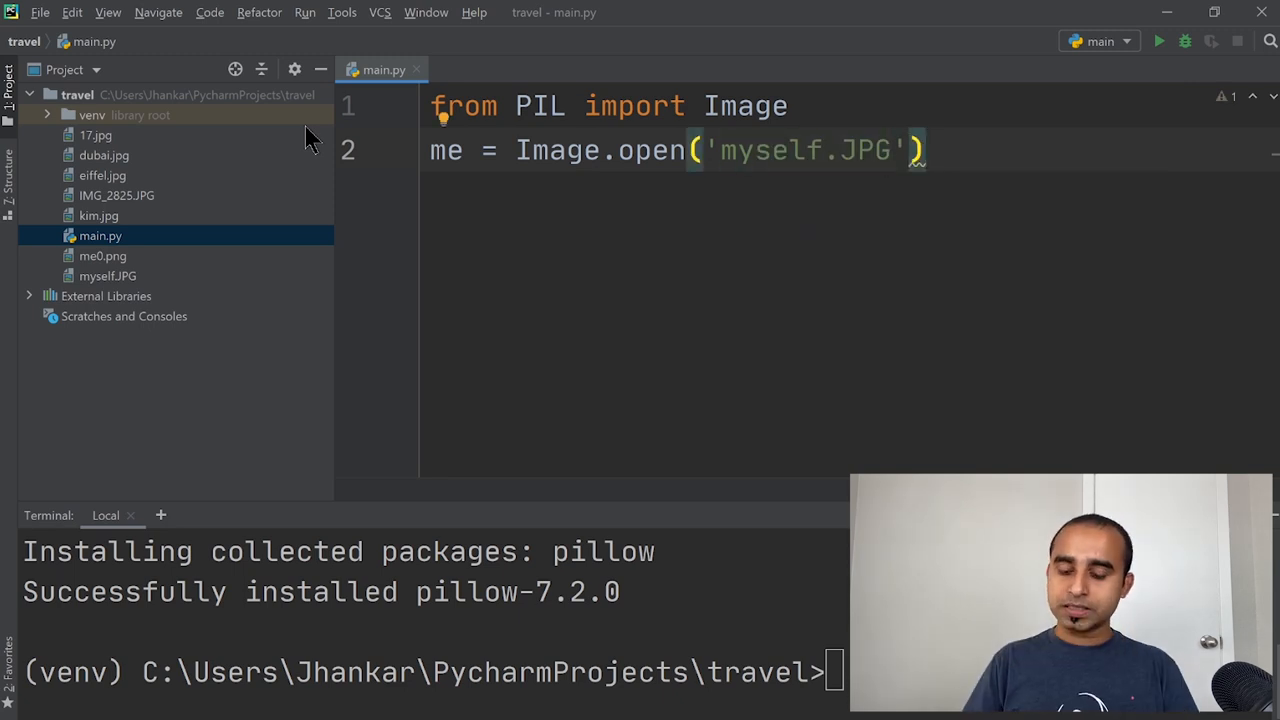
text(me.)
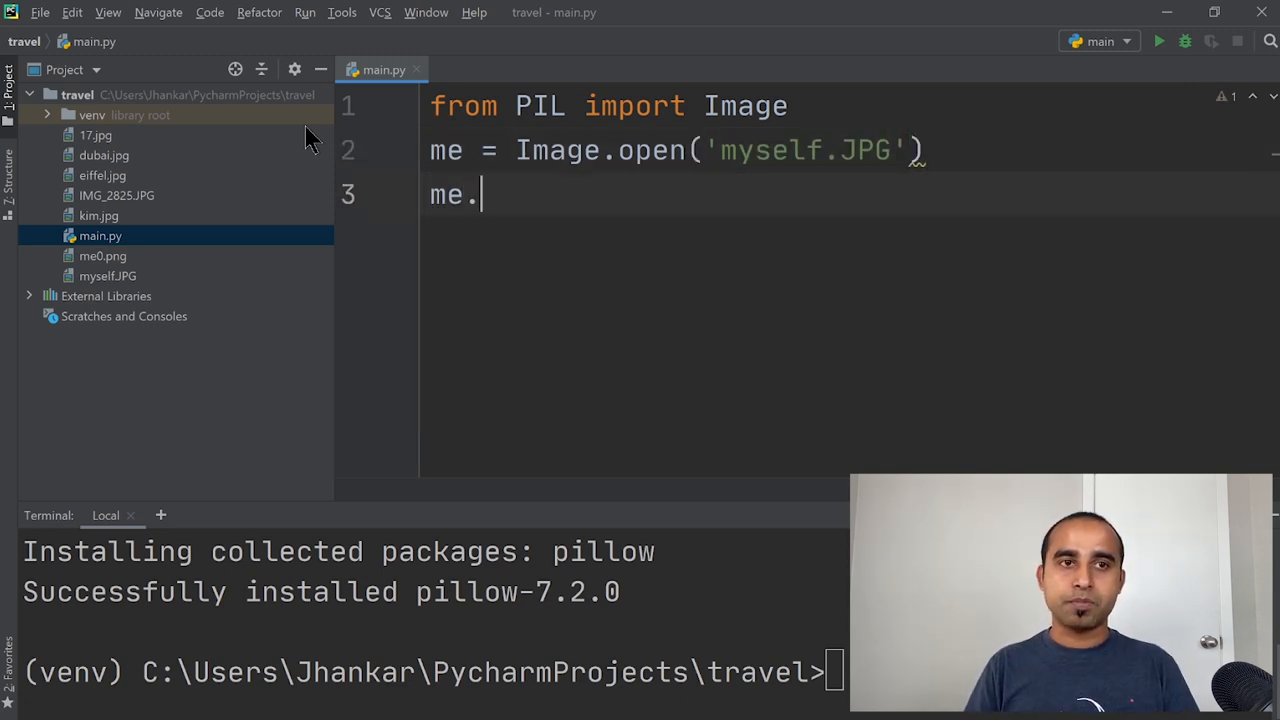
text(show())
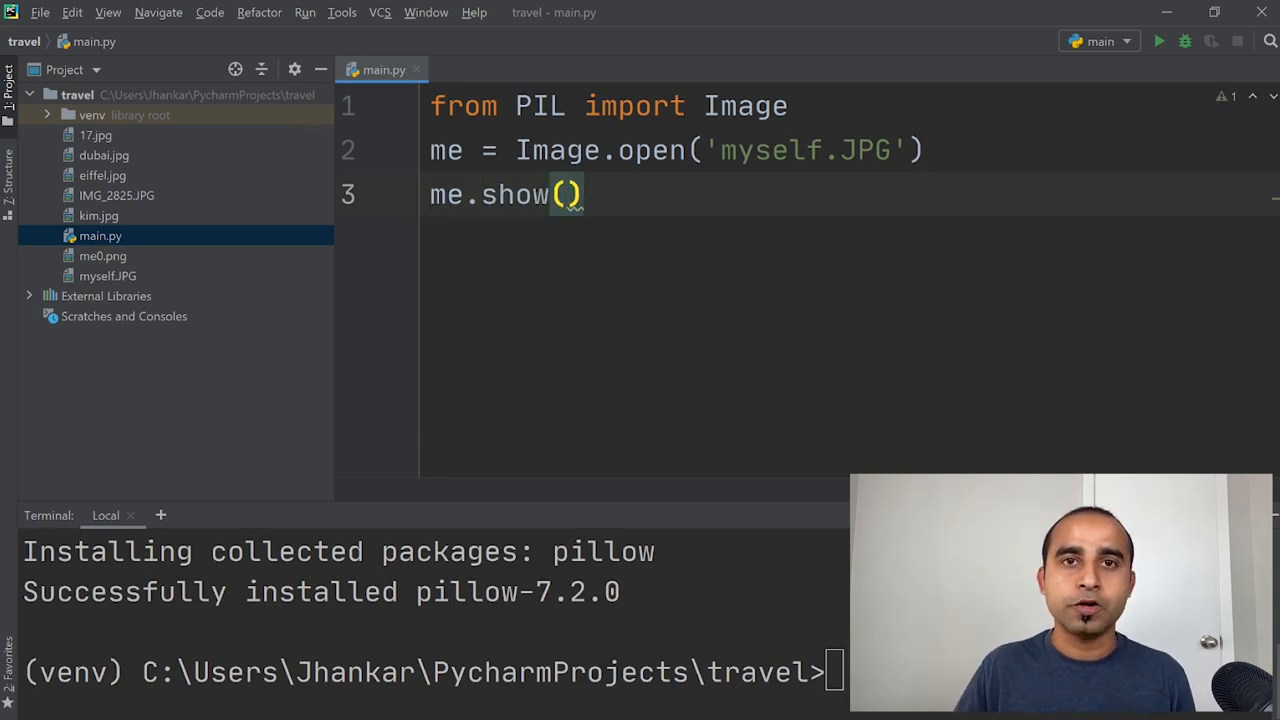
click(1160, 41)
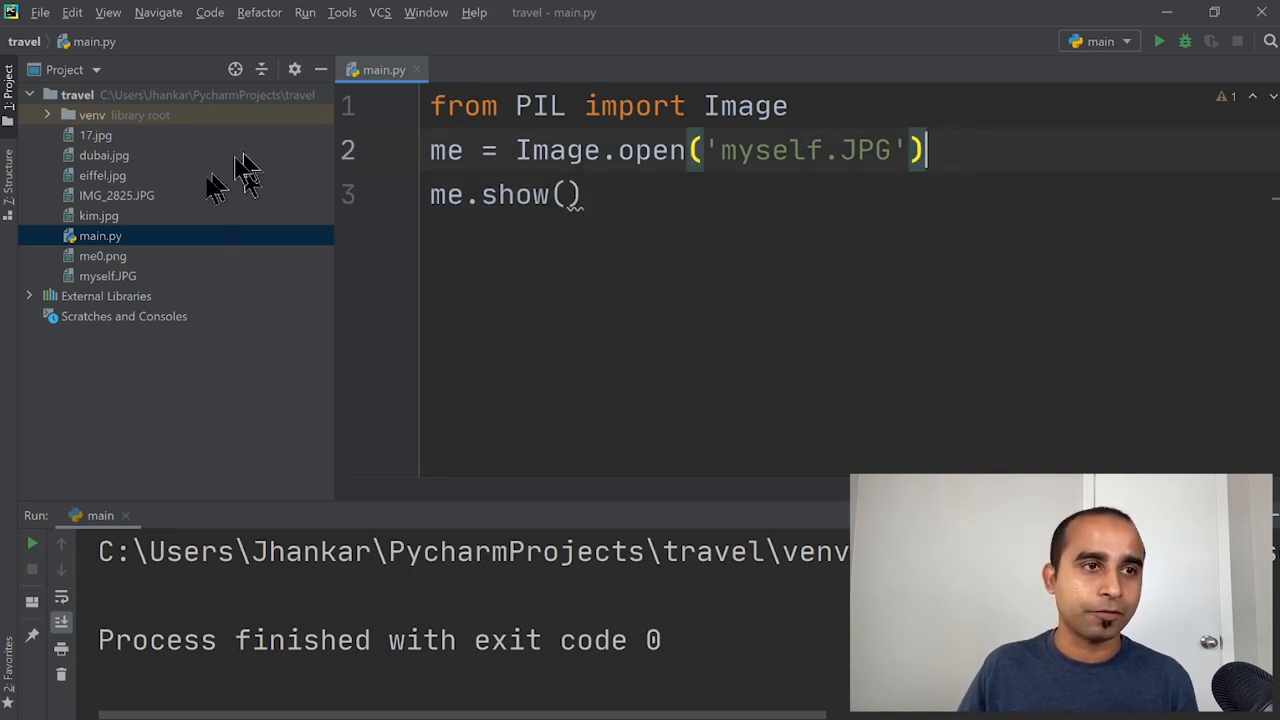
mouse_move(125, 240)
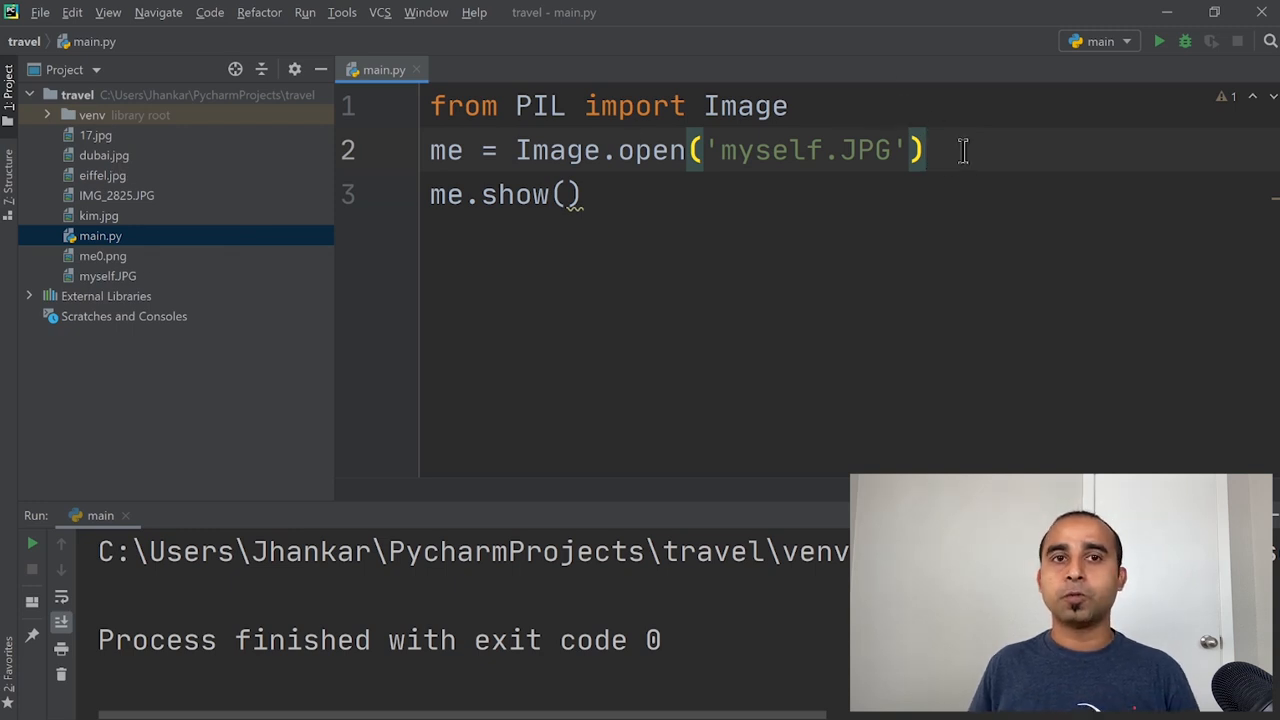
Step: Add bg = Image.open('eiffel.jpg') to load the Eiffel Tower background
text(b)
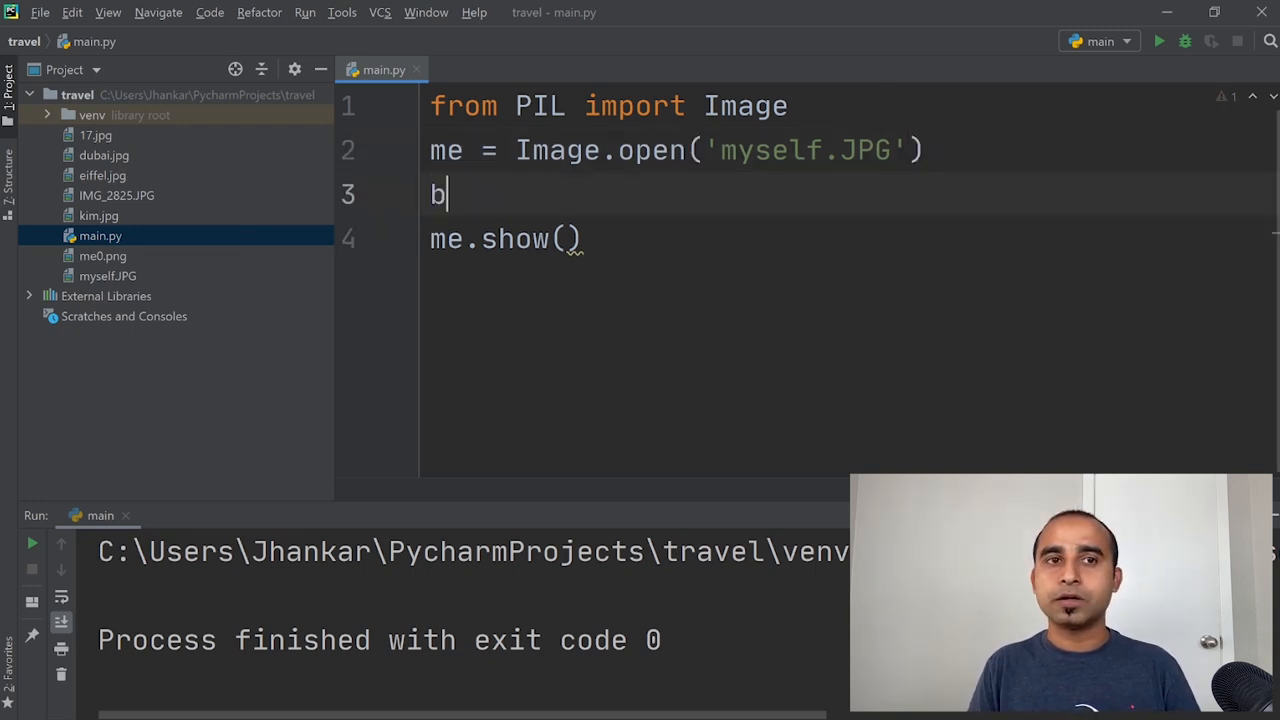
text(g =)
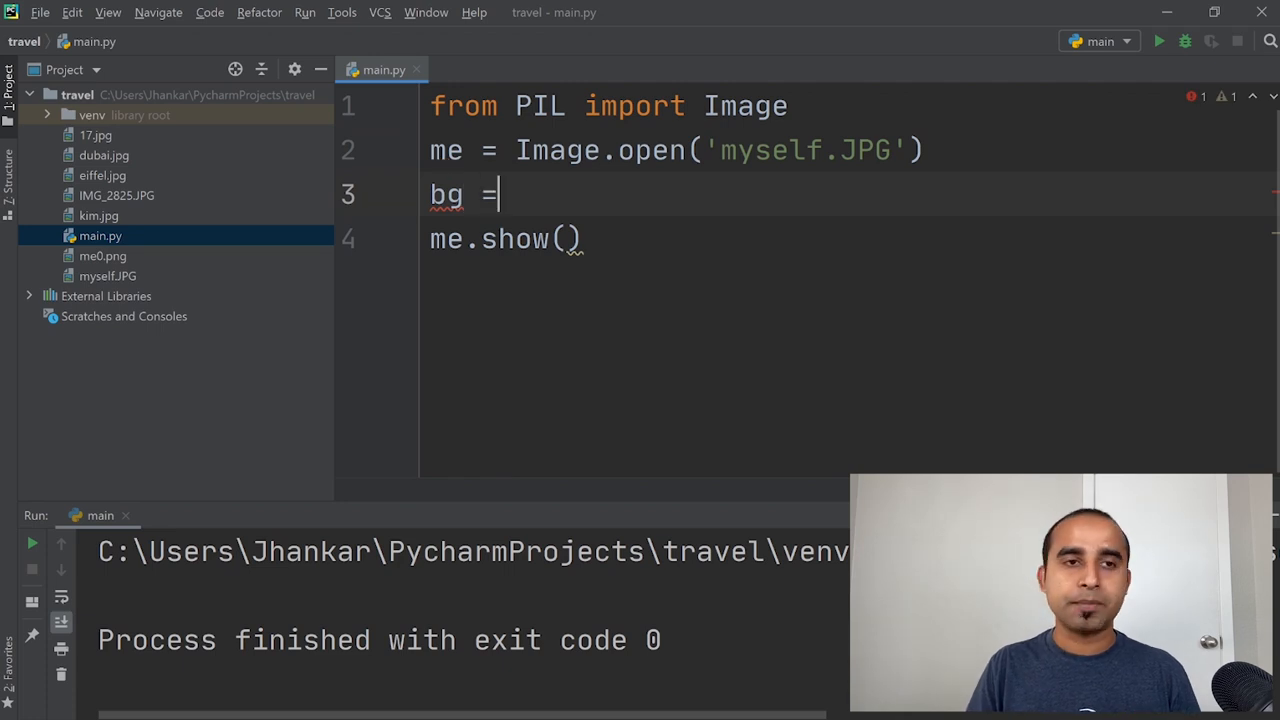
text(I)
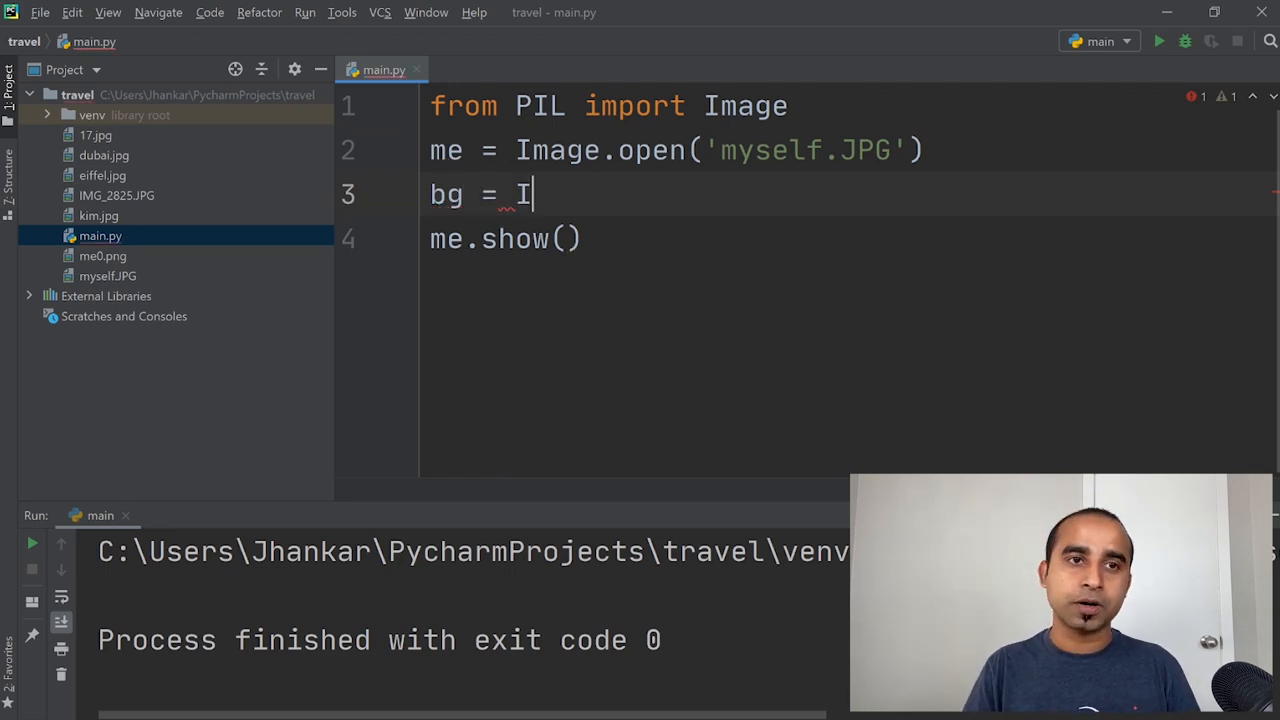
text(mage.opn)
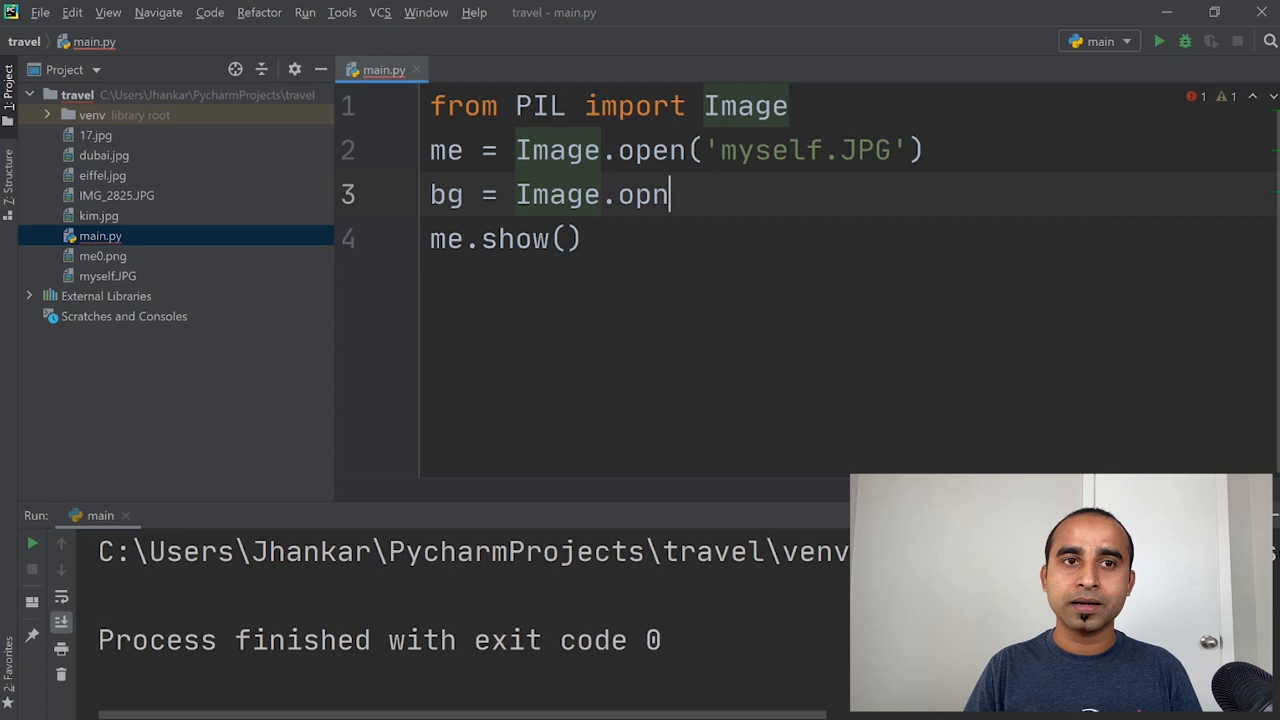
text(e)
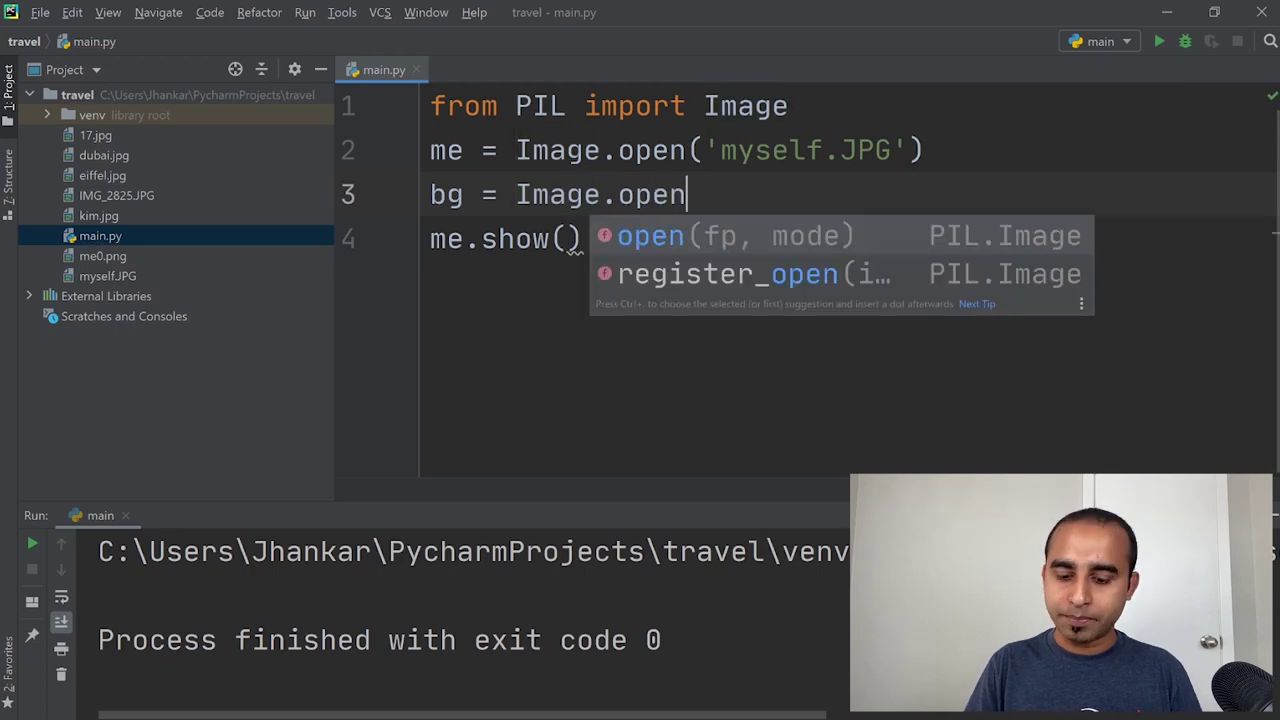
text(('e'))
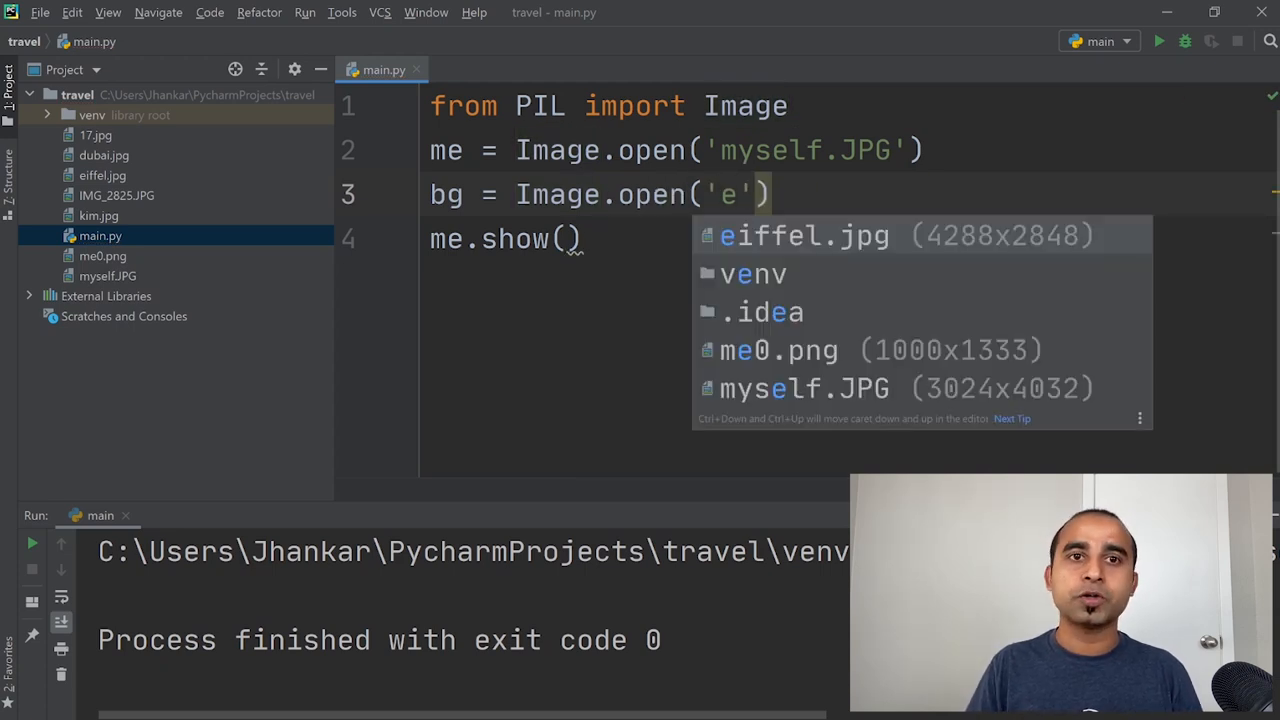
click(803, 235)
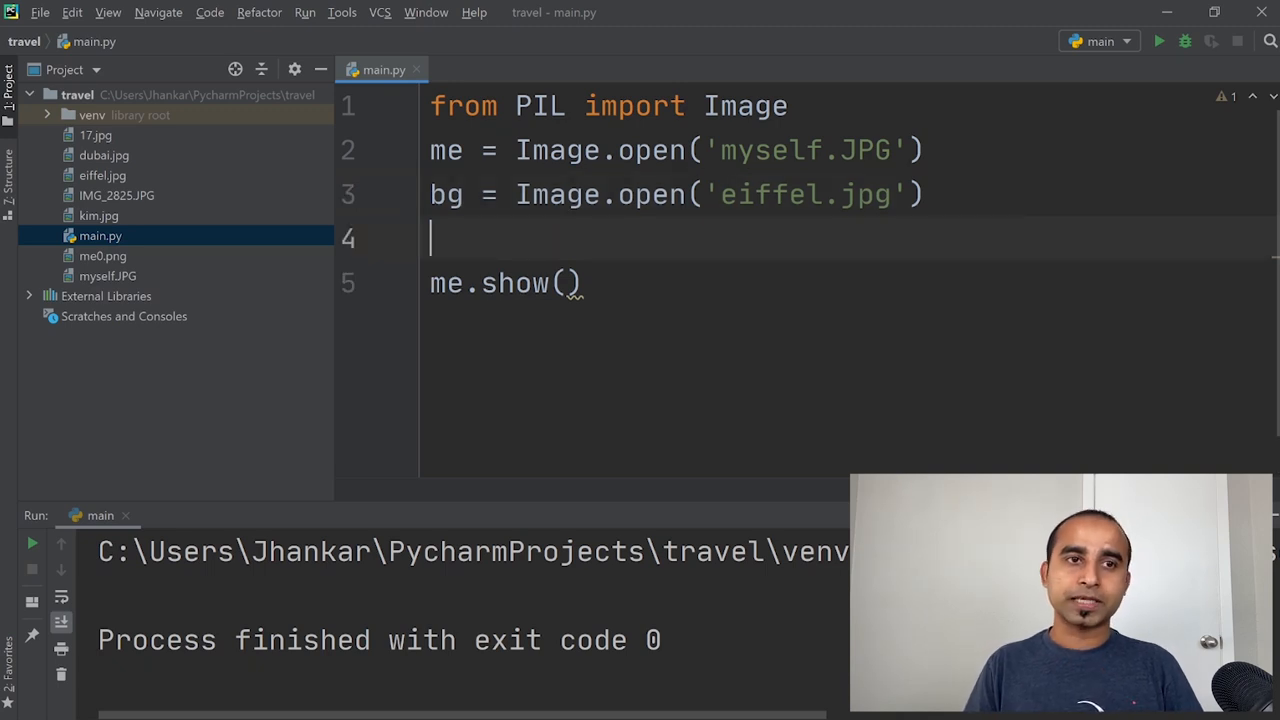
Step: Add bg.paste(me, (0, 0), me), switch to bg.show(), and run the script
text(bg.paste()
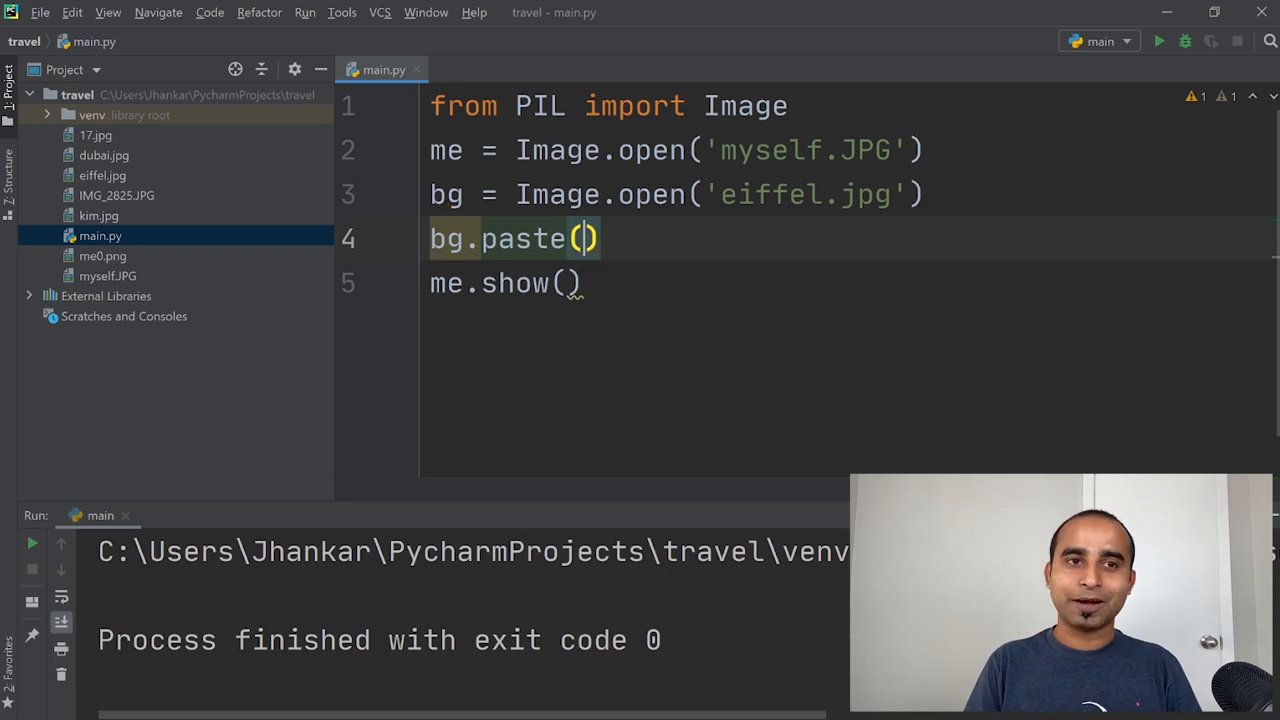
text(me)
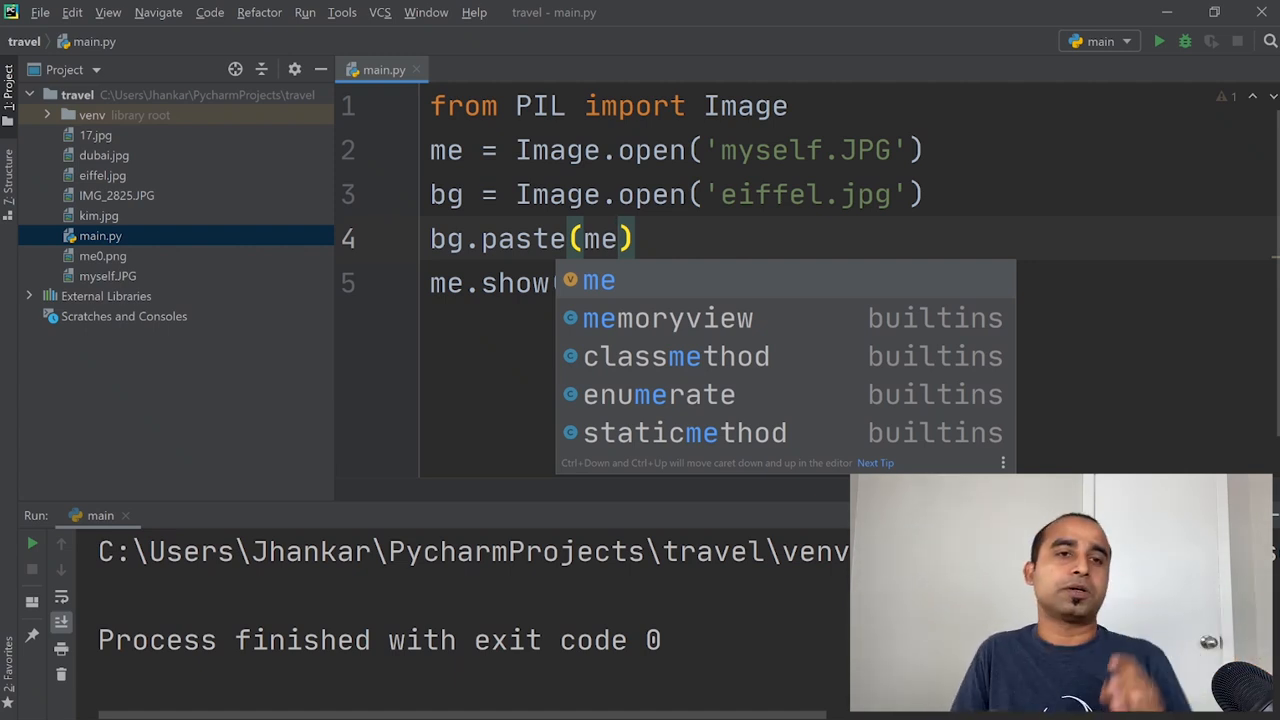
text(, ())
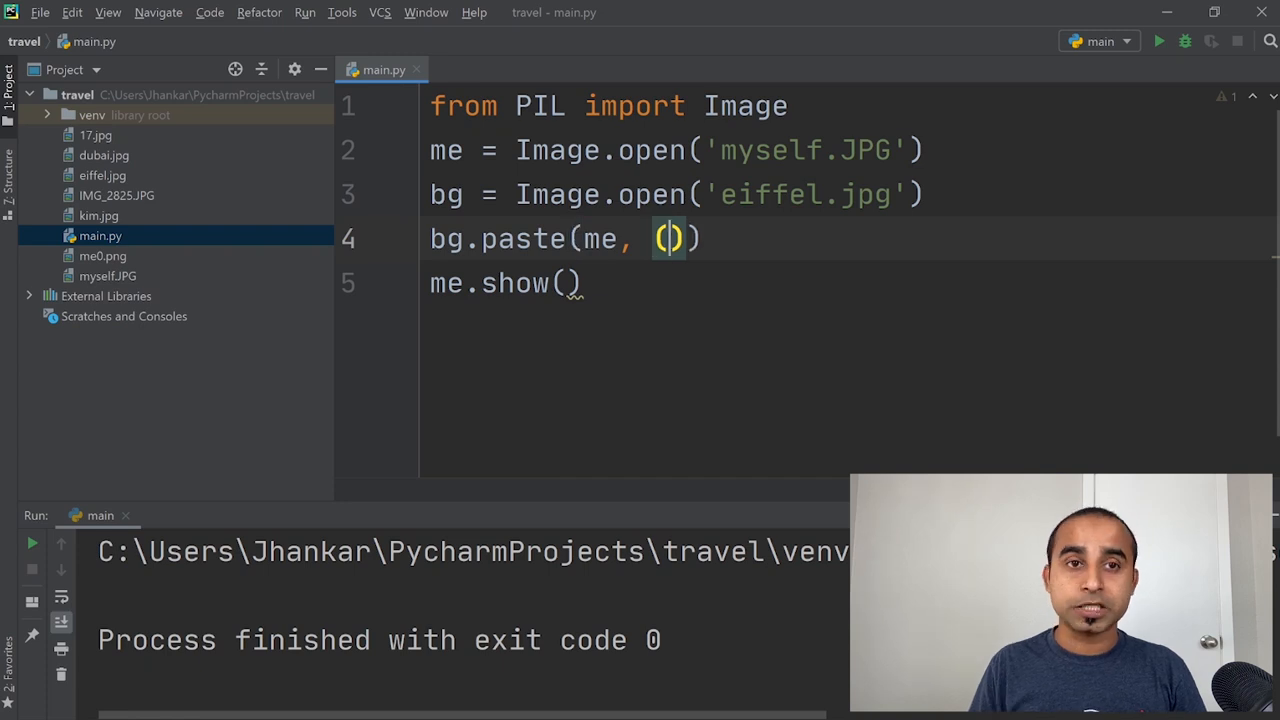
text(0, 0)
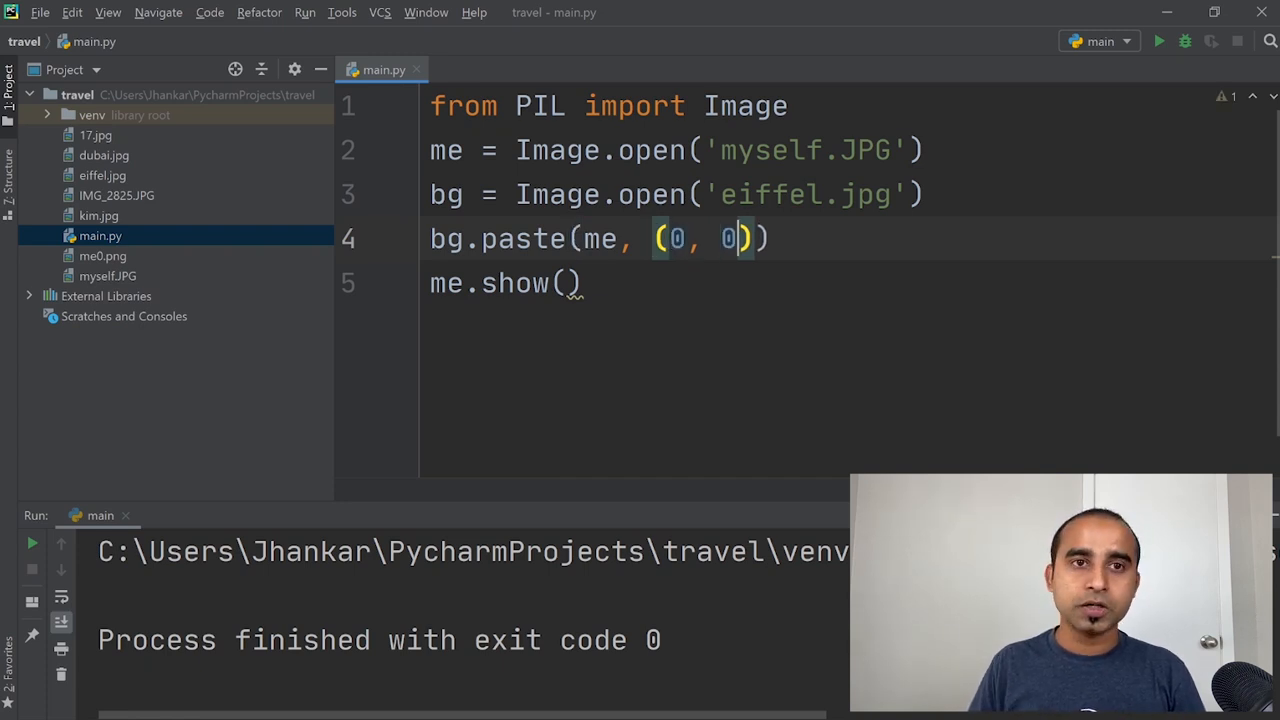
text(, me)
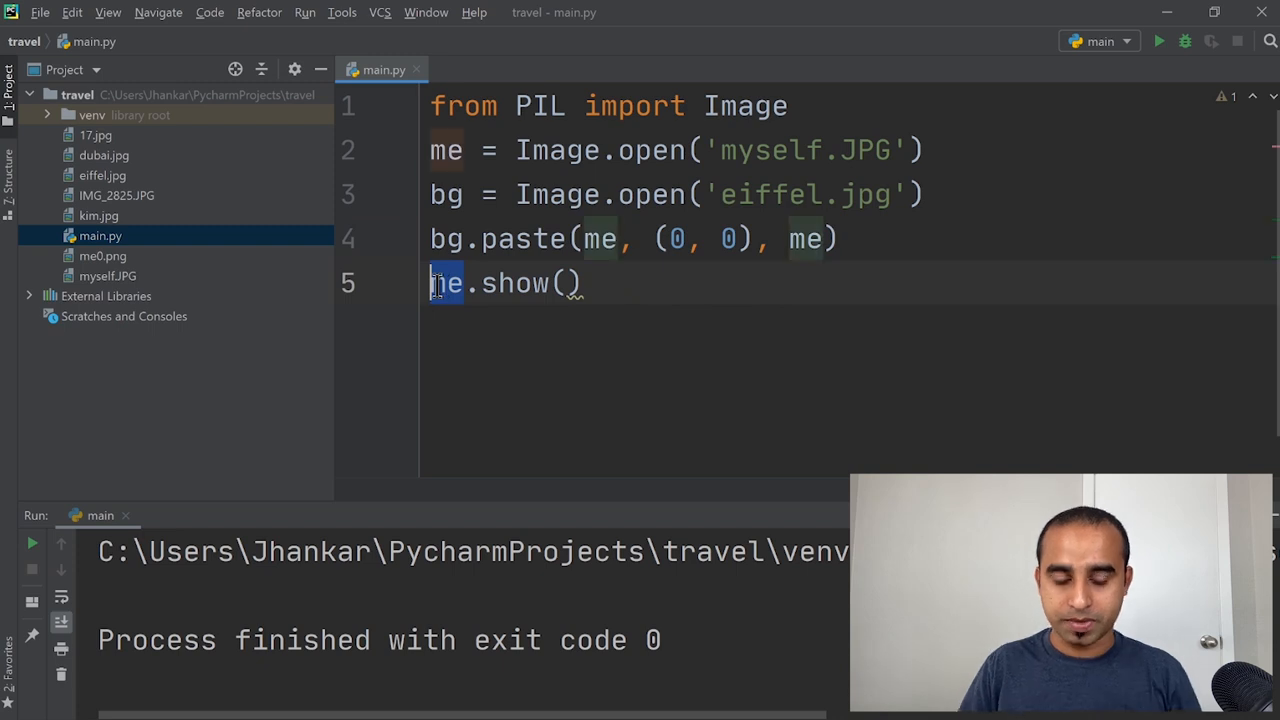
text(bg)
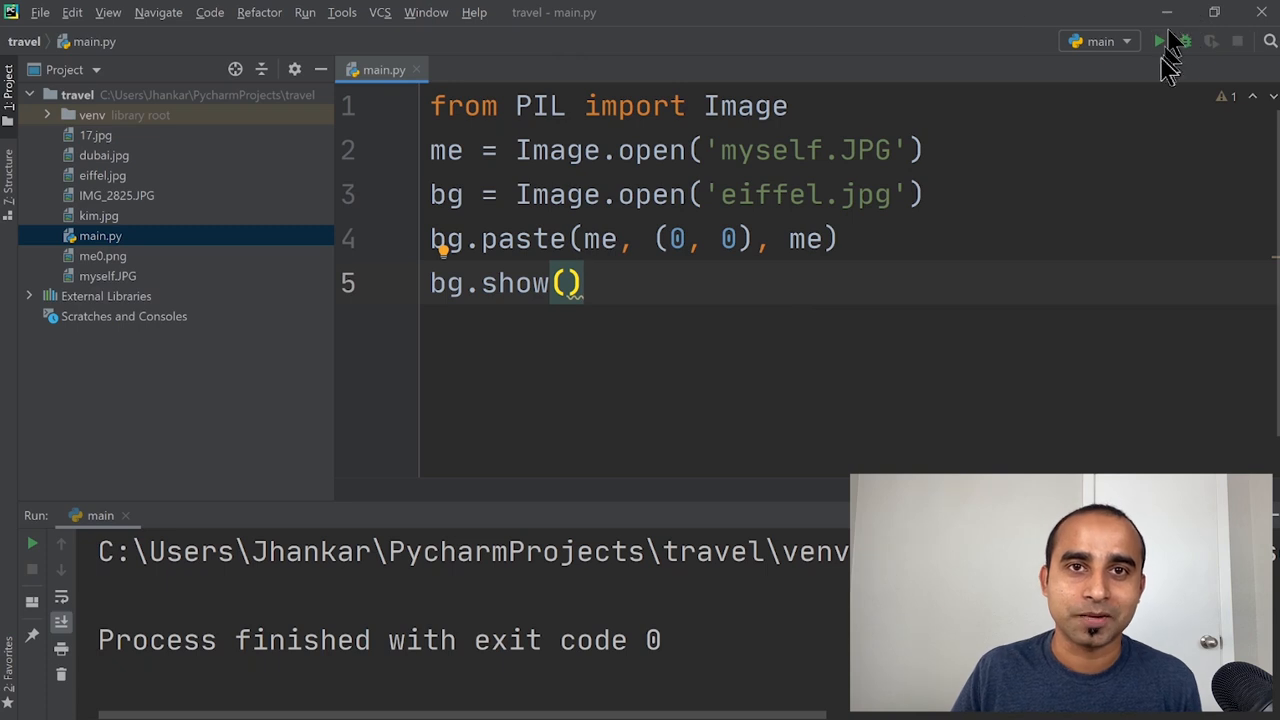
click(1162, 41)
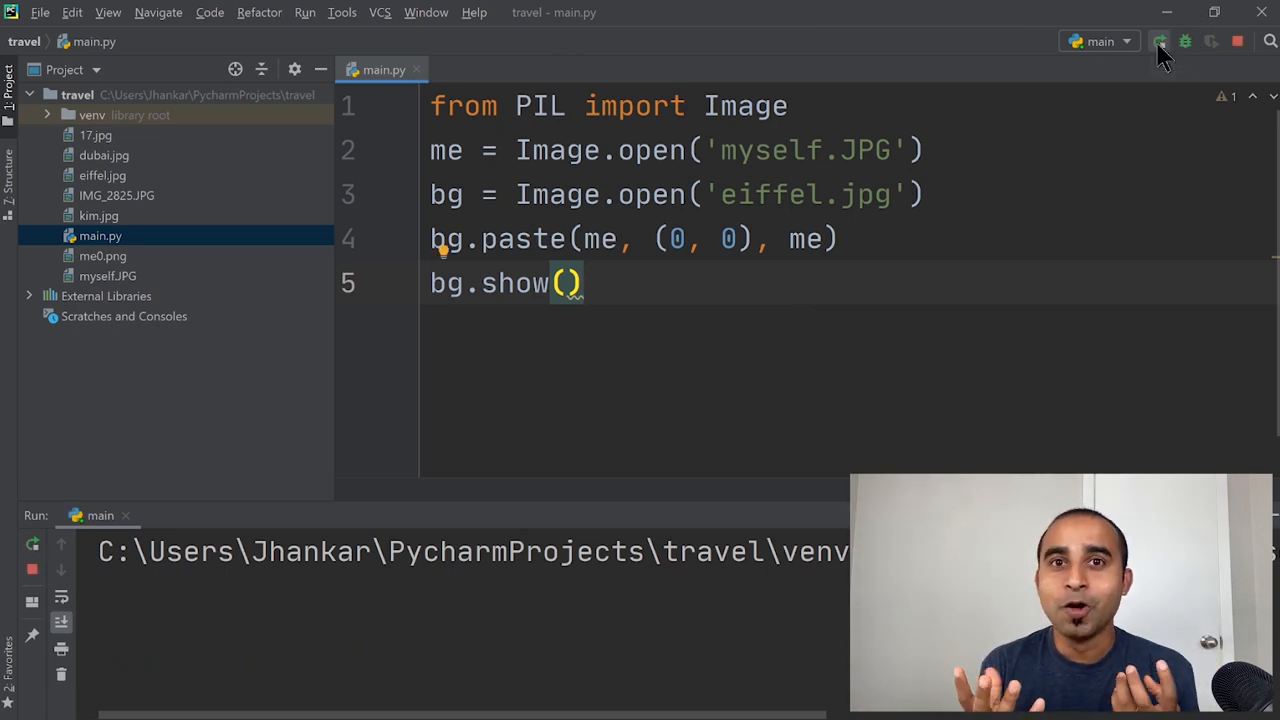
Step: Run the script, view the man composited onto the Eiffel Tower, then close Photos
click(1160, 41)
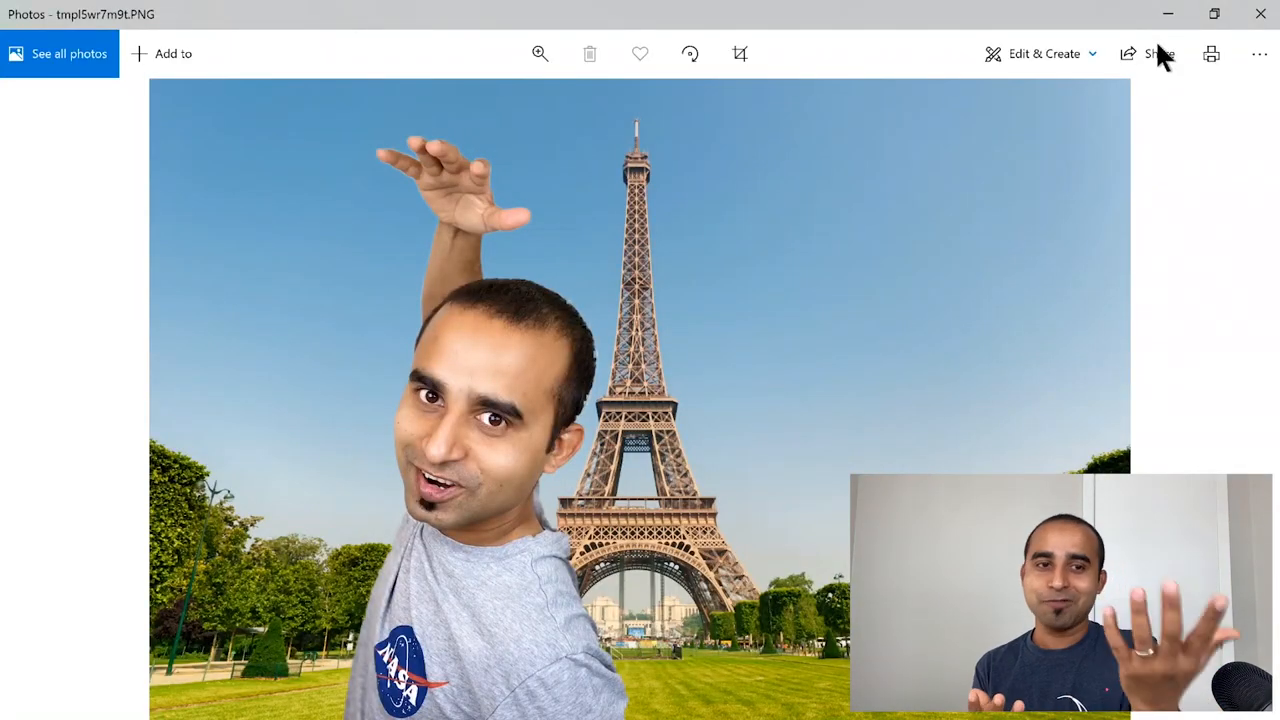
mouse_move(1265, 18)
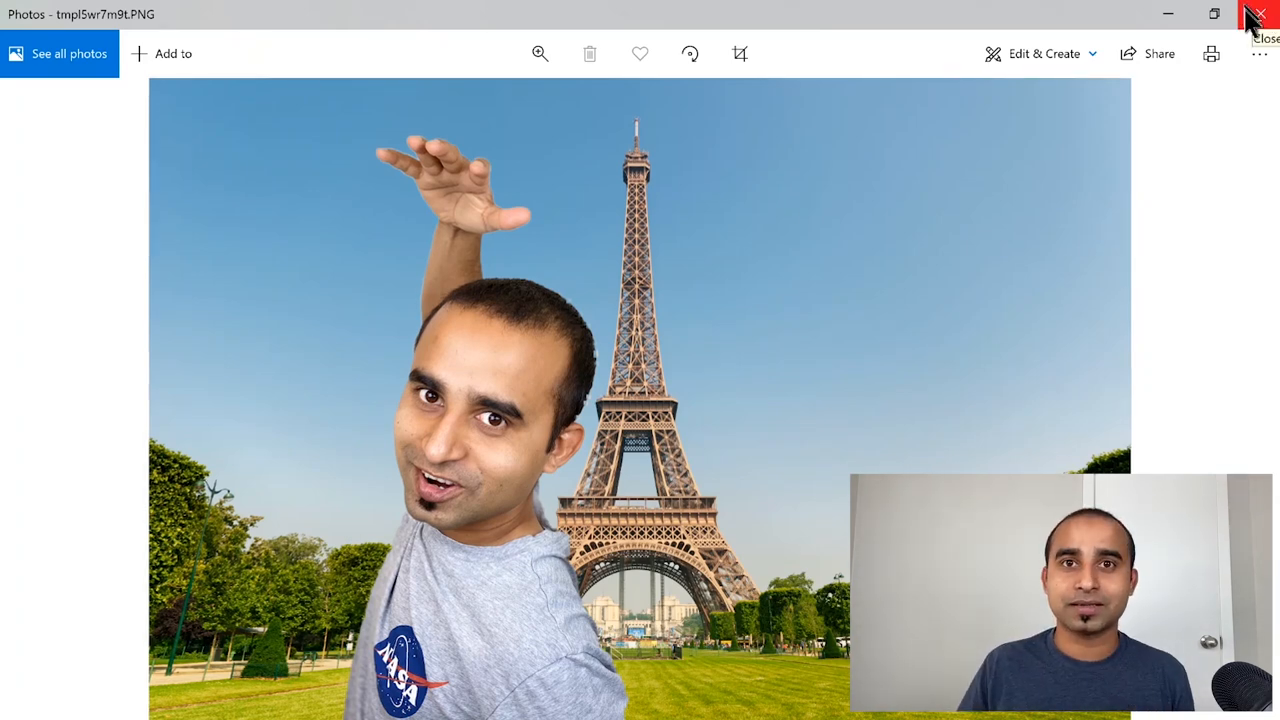
click(1258, 16)
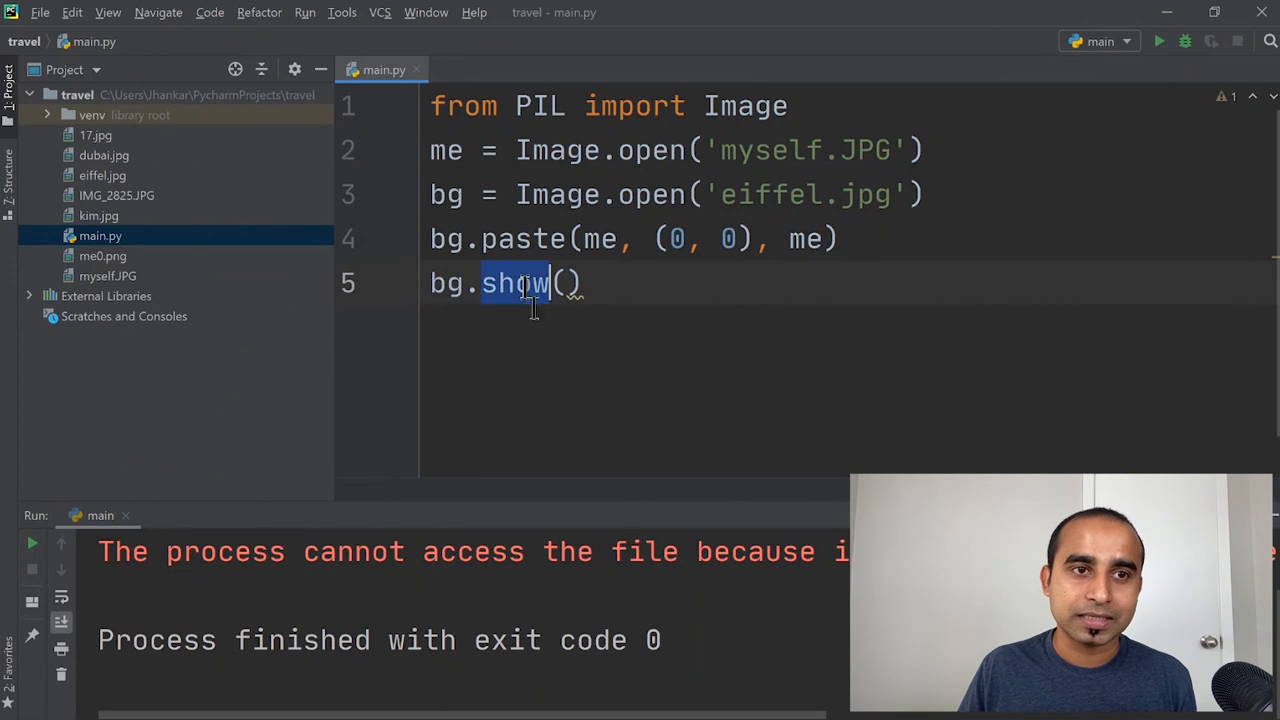
Step: Change line 5 to bg.save('france.jpg') and run the script
text(save)
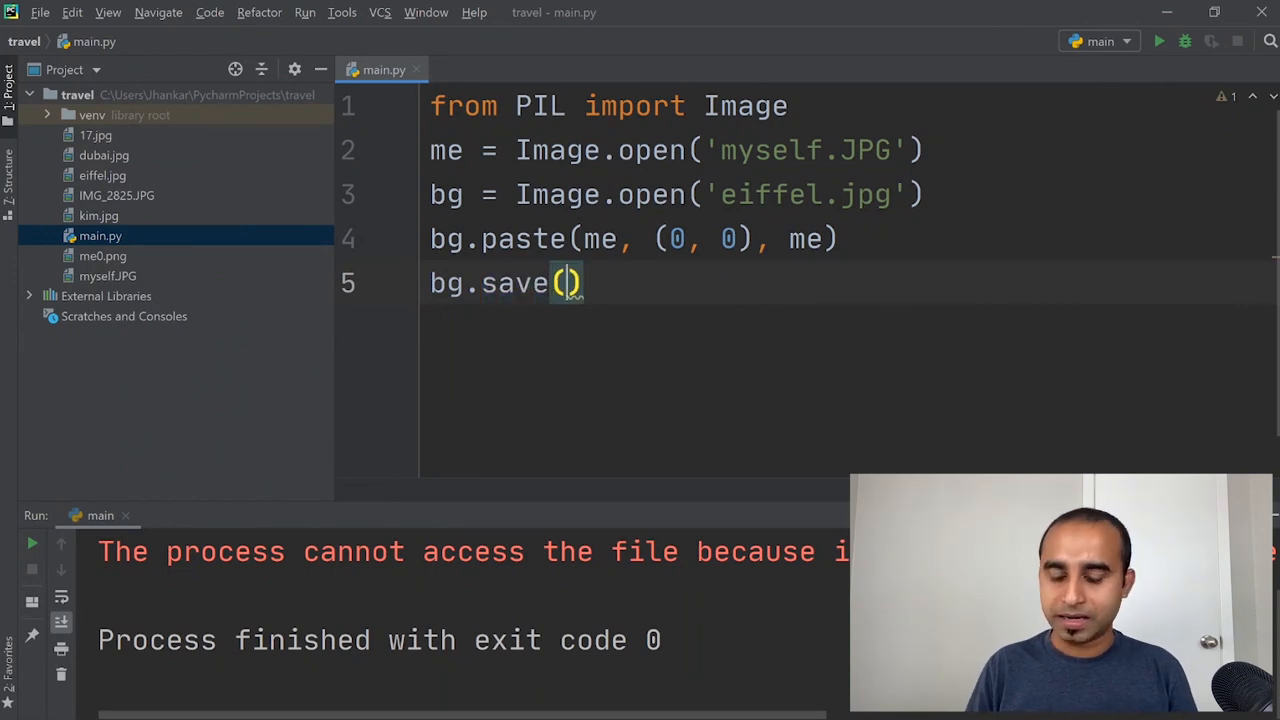
text('franc')
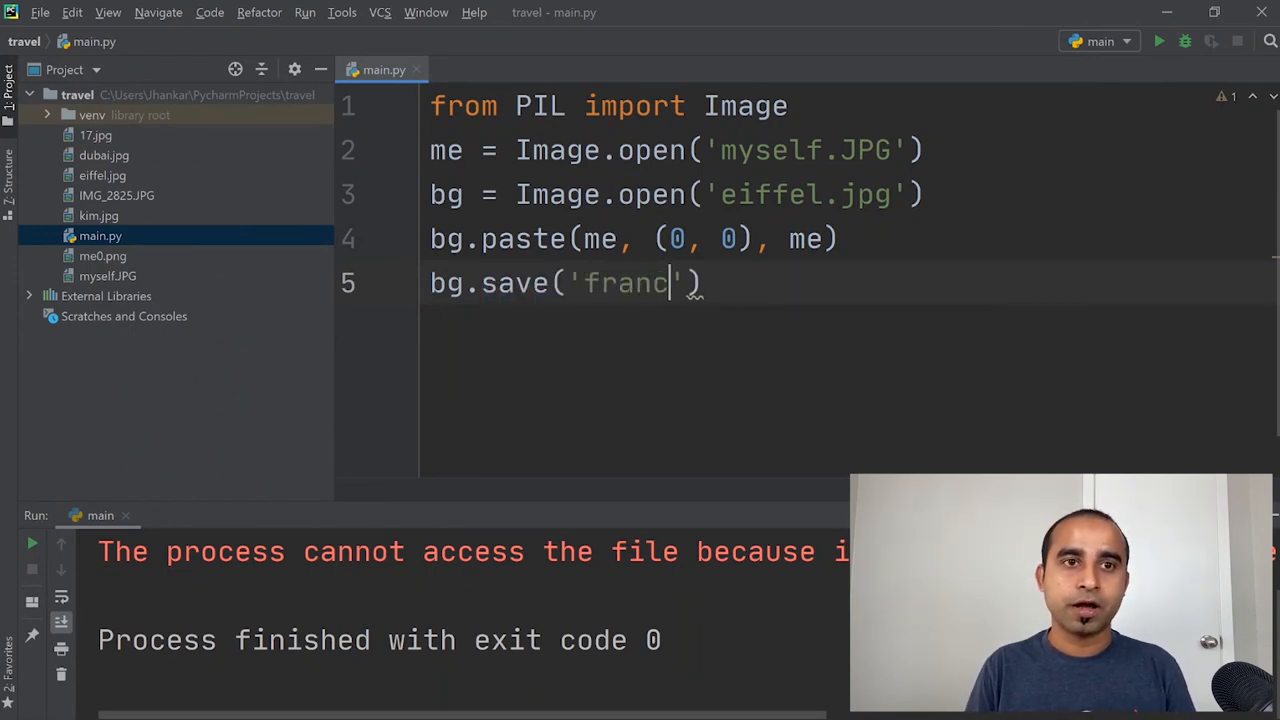
text(e.p)
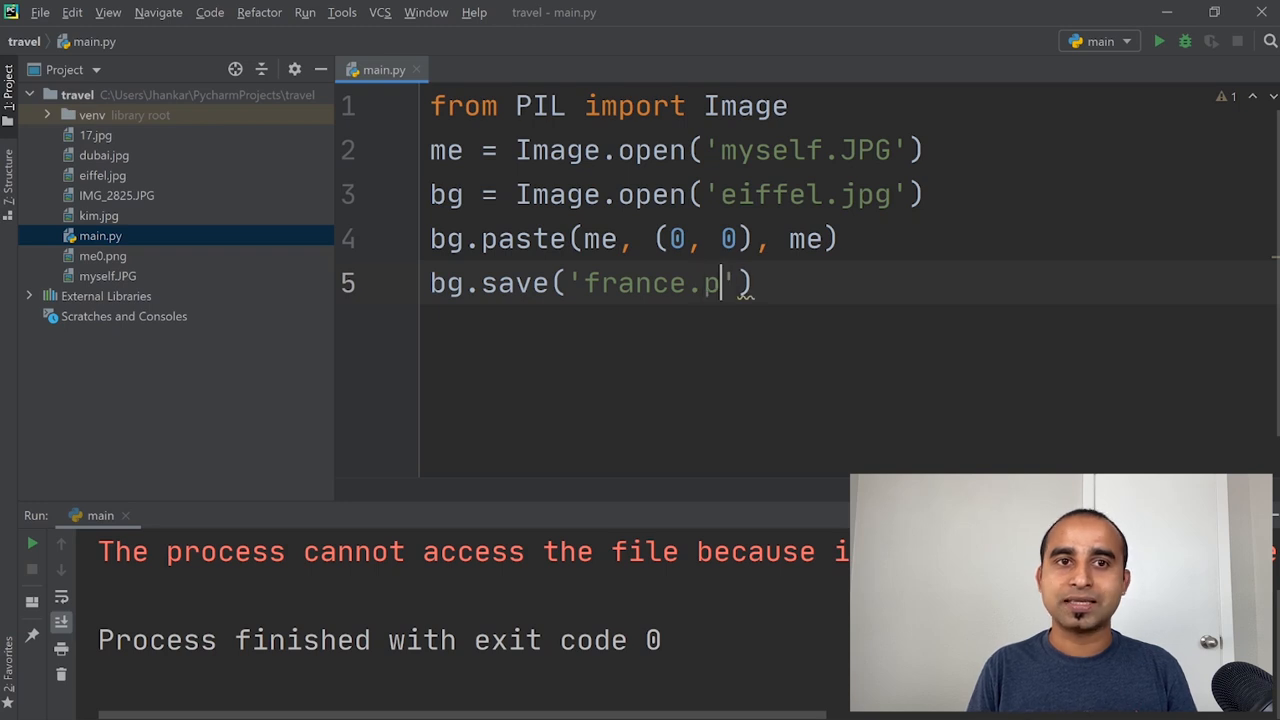
text(jpg)
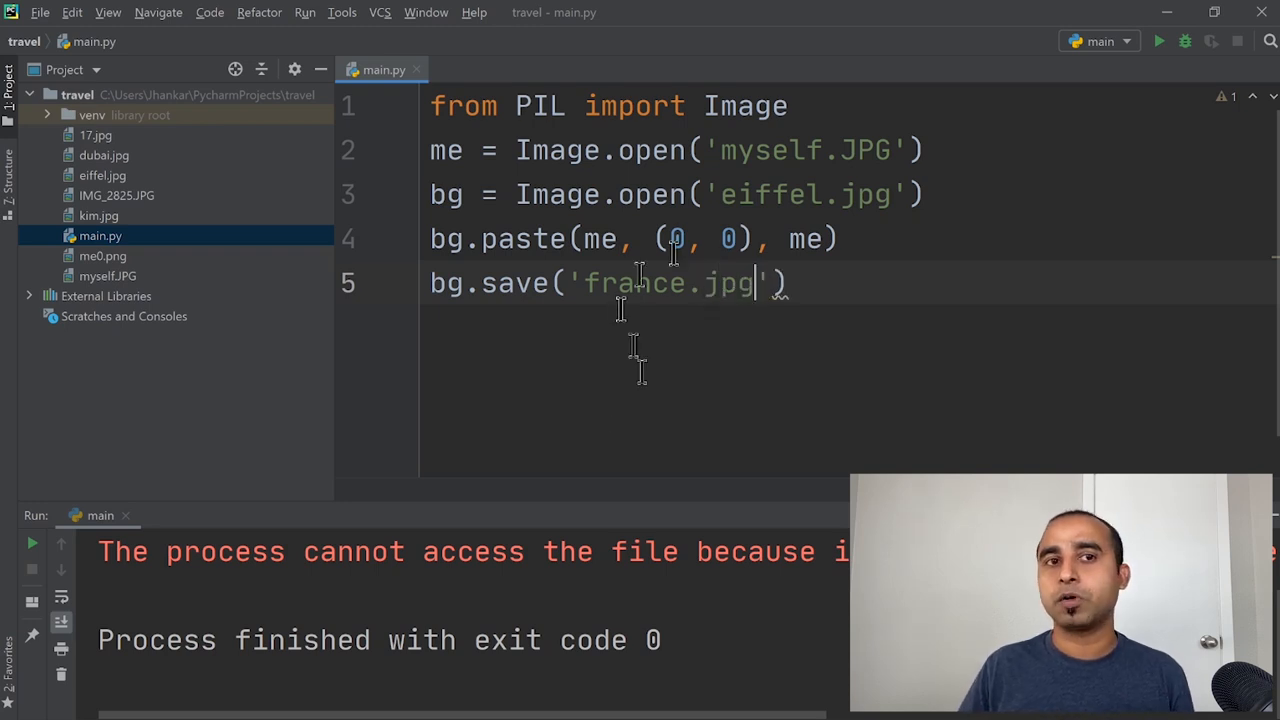
mouse_move(1110, 150)
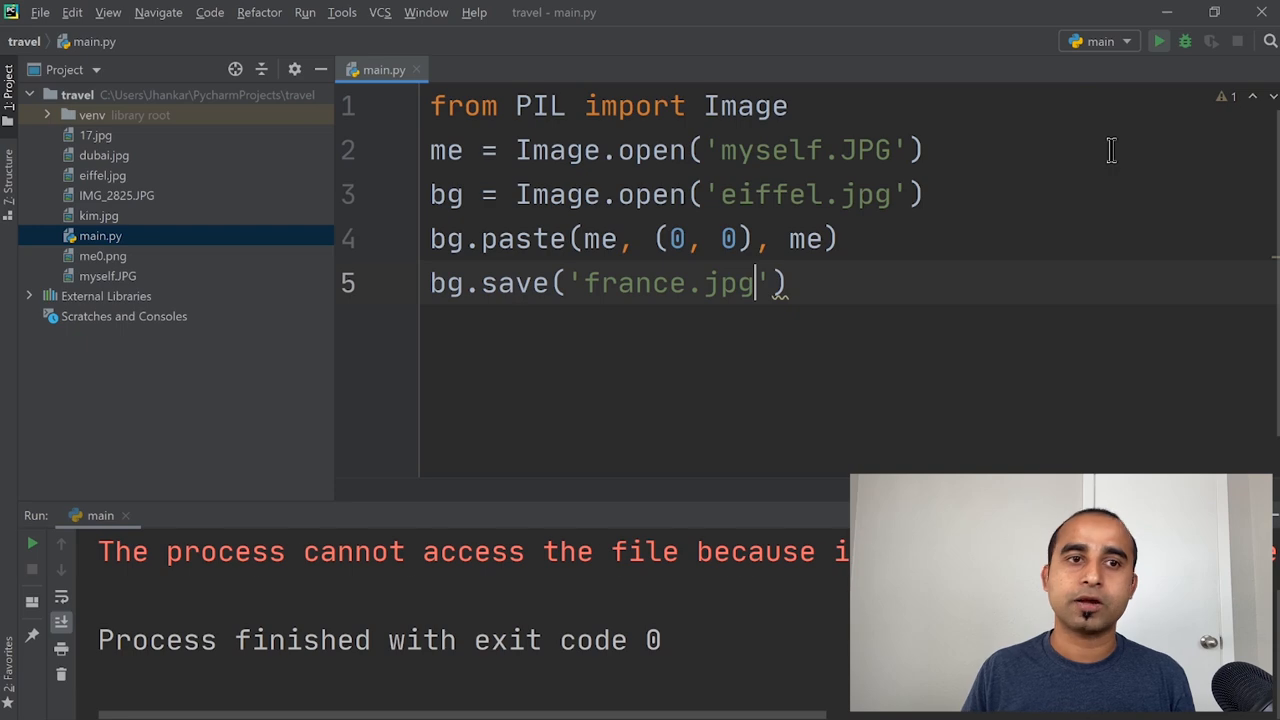
key(alt+tab)
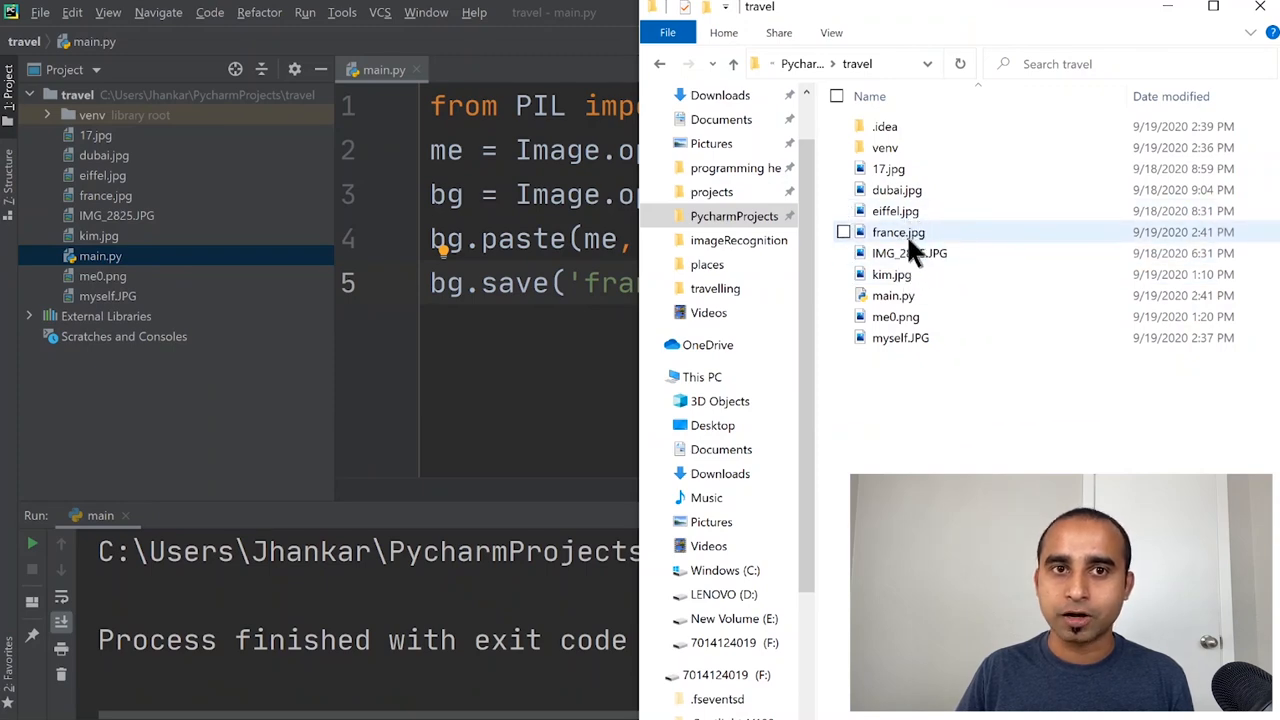
double_click(897, 232)
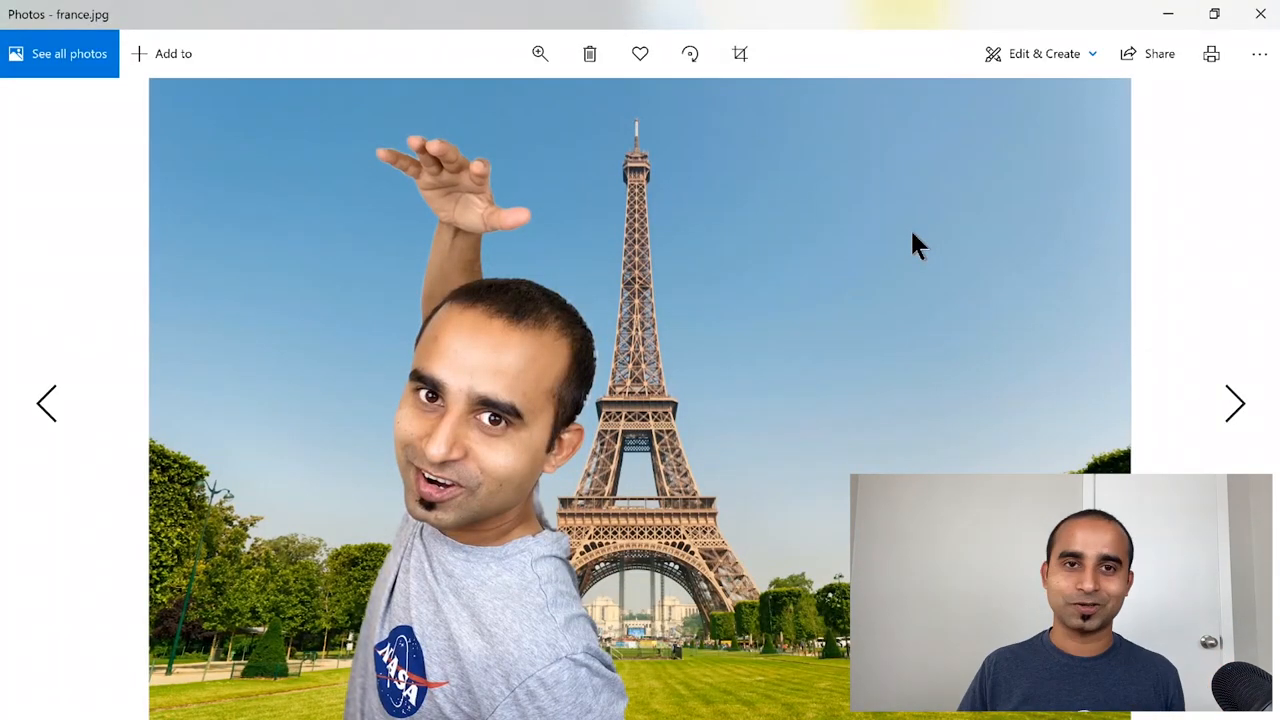
click(1260, 13)
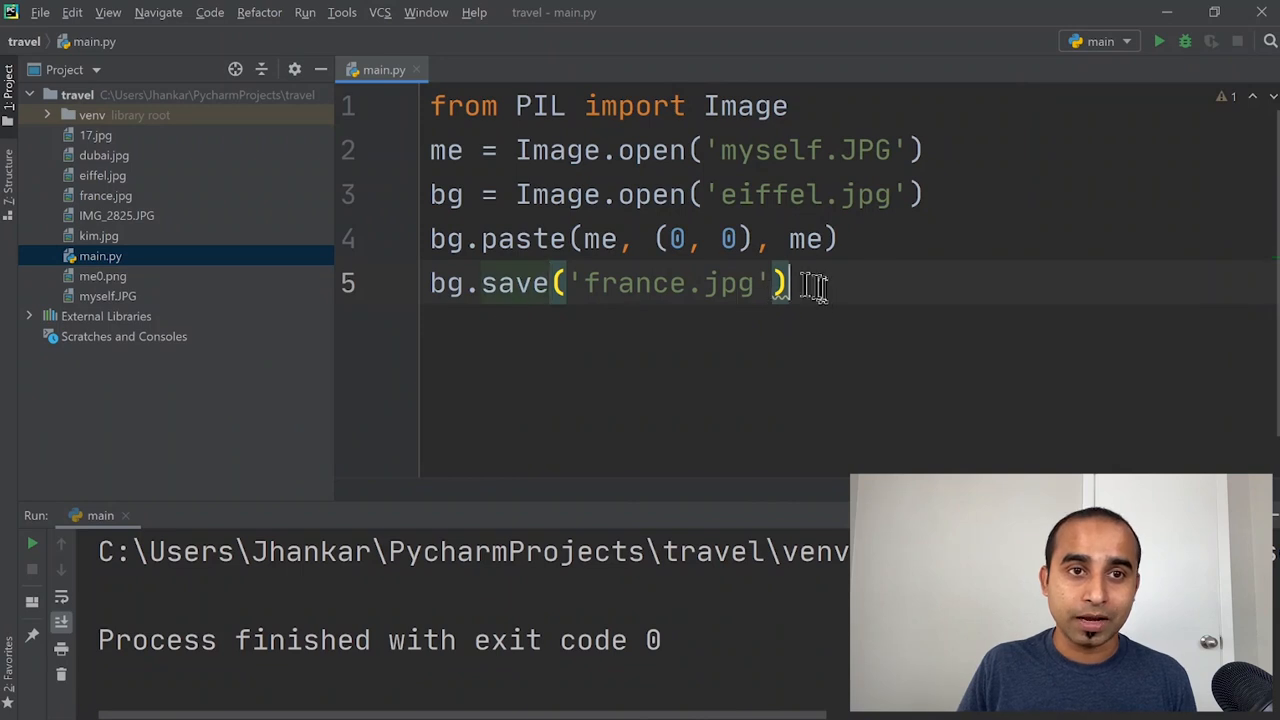
Step: Replace the save call with bg.show() and change the background from eiffel to dubai
text(bg.show)
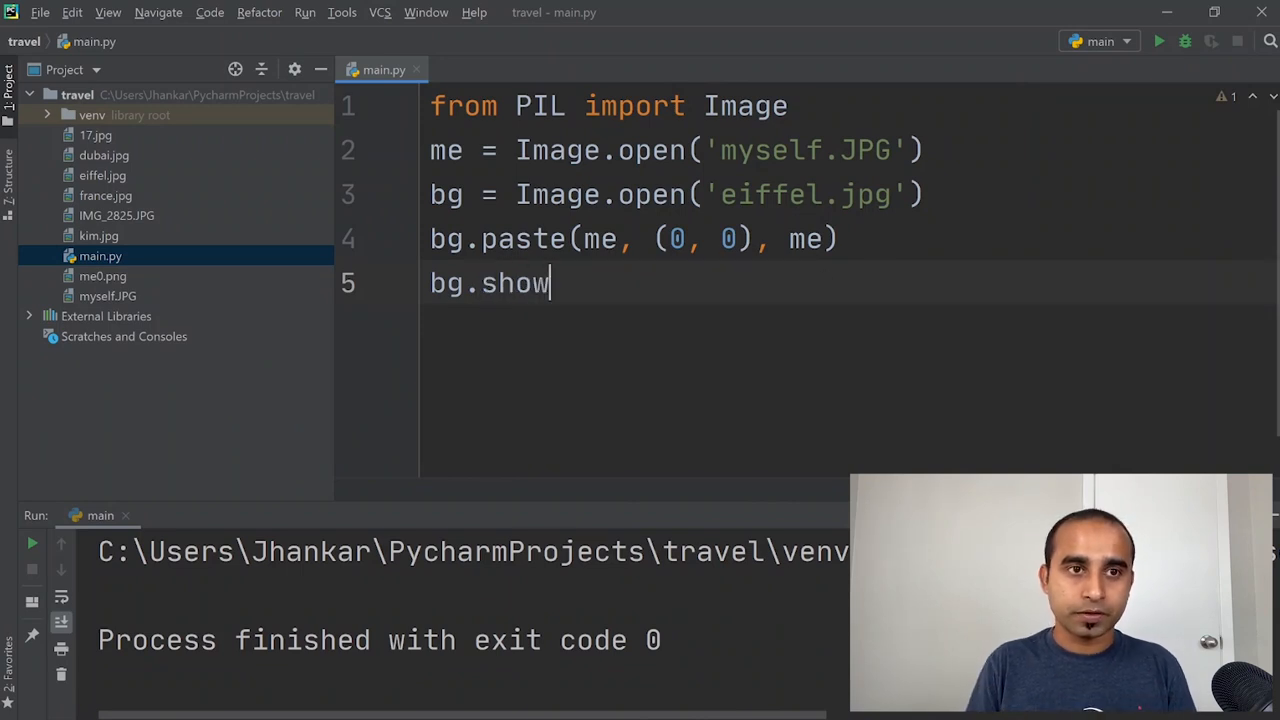
text(())
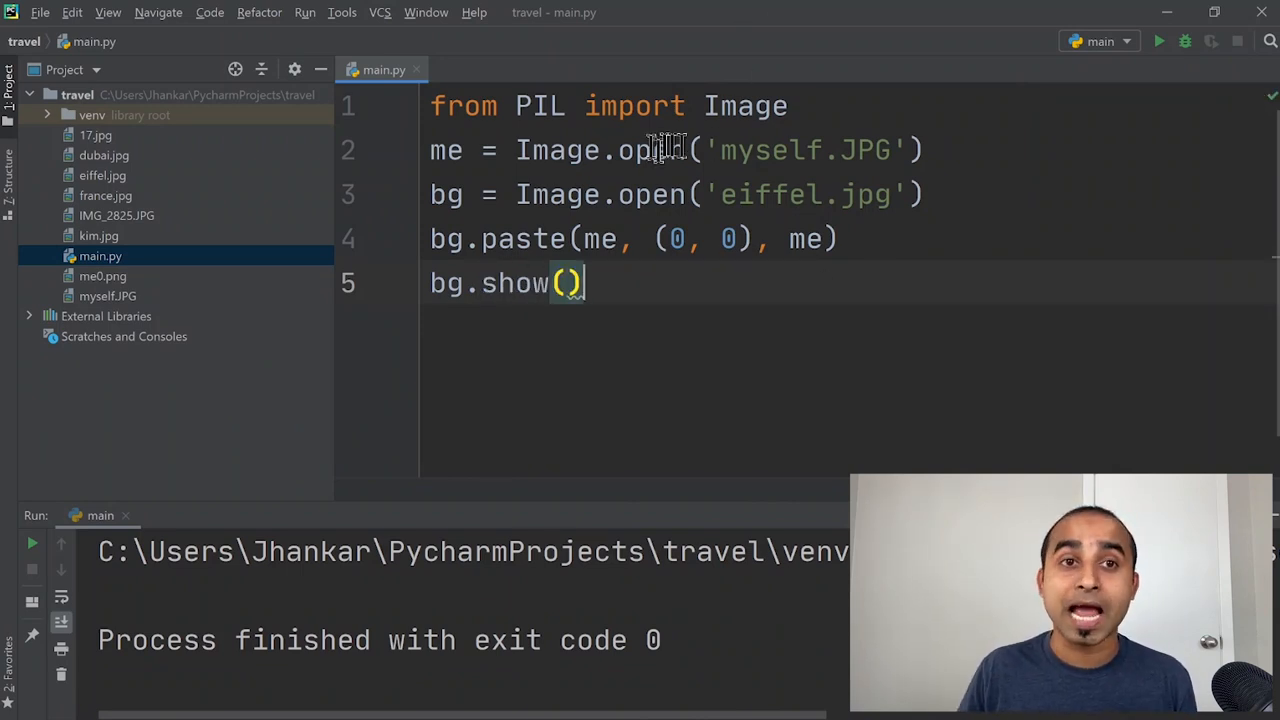
double_click(768, 194)
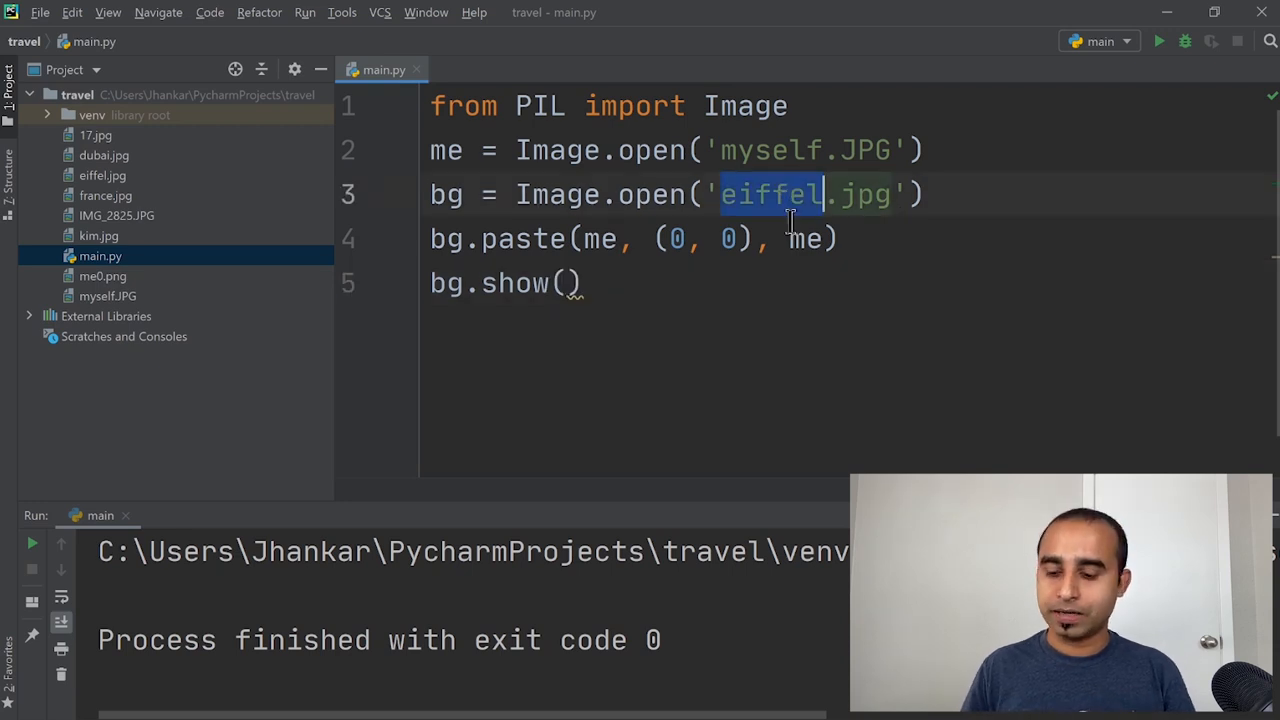
text(dubai)
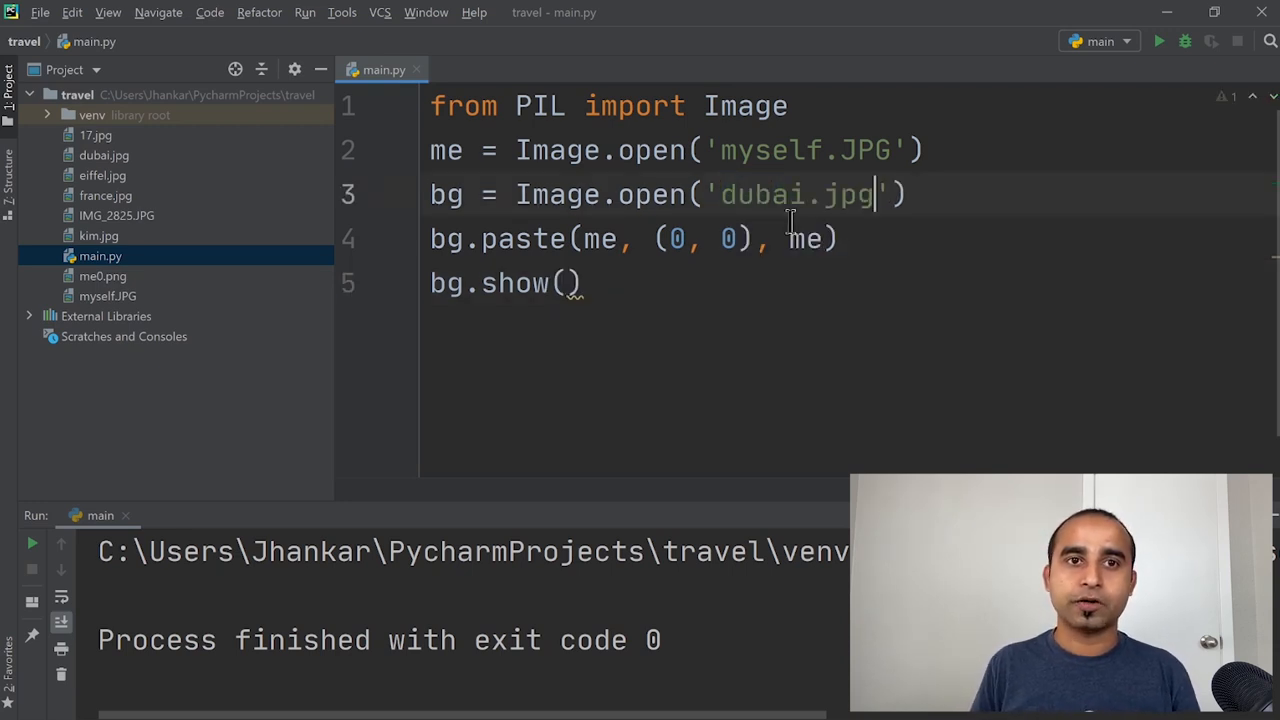
double_click(795, 194)
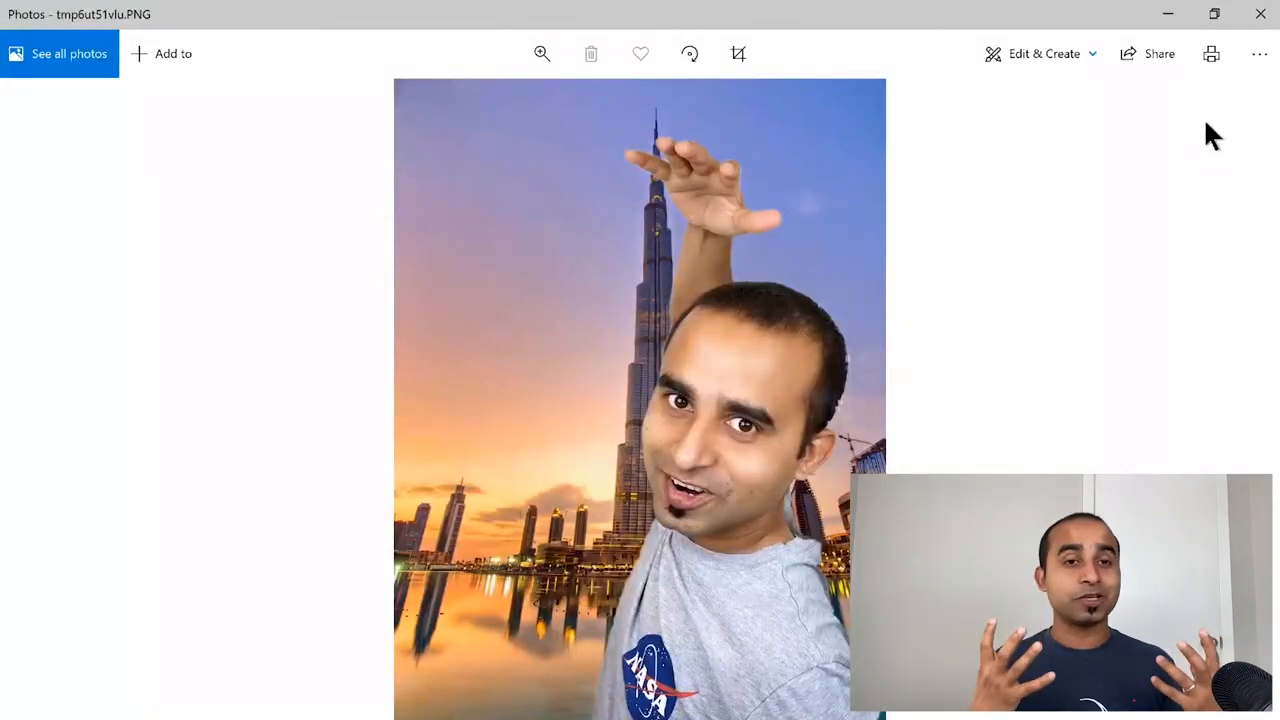
mouse_move(455, 380)
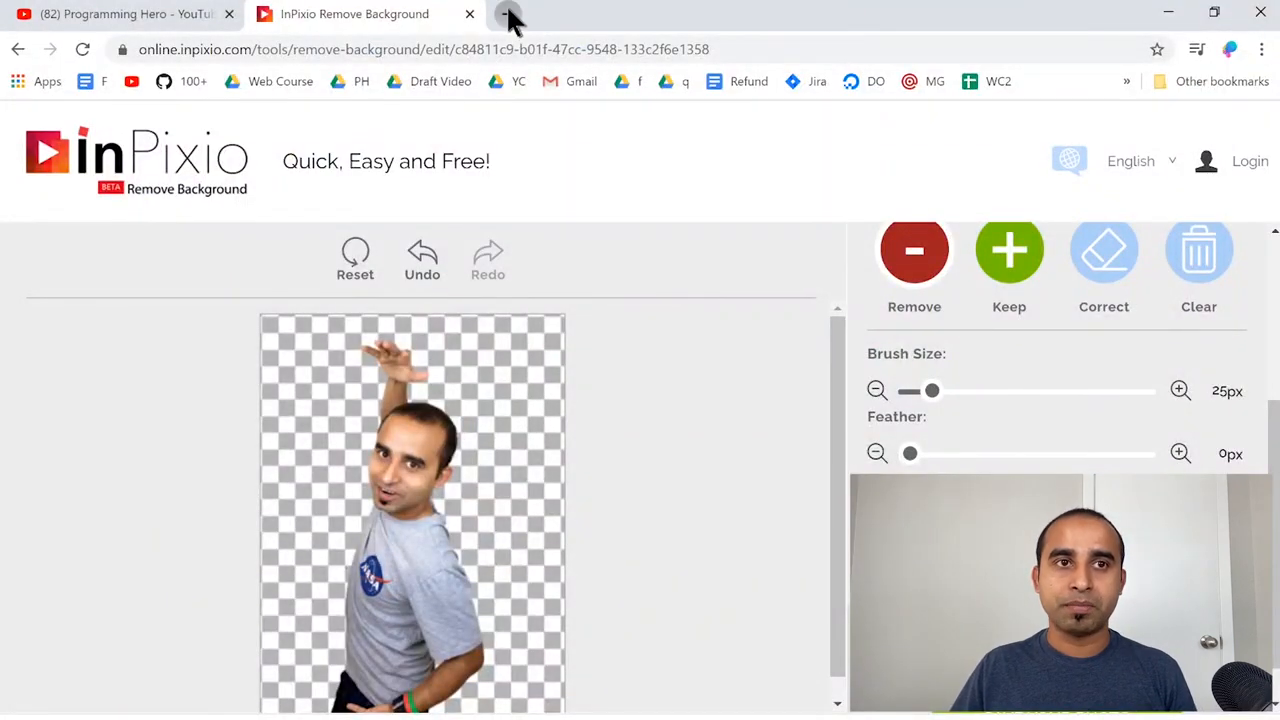
Step: Open photopea.com in a new Chrome tab beside inPixio, then return to PyCharm
click(511, 14)
text(photopea.com)
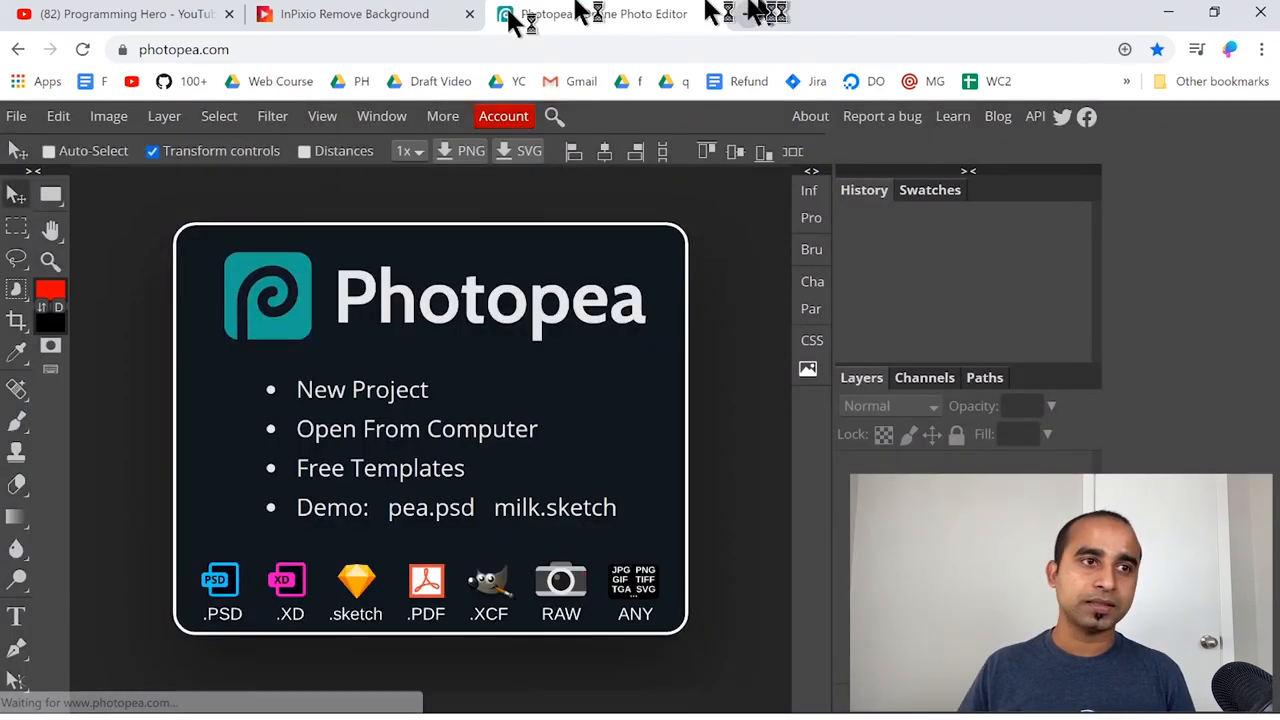
click(16, 116)
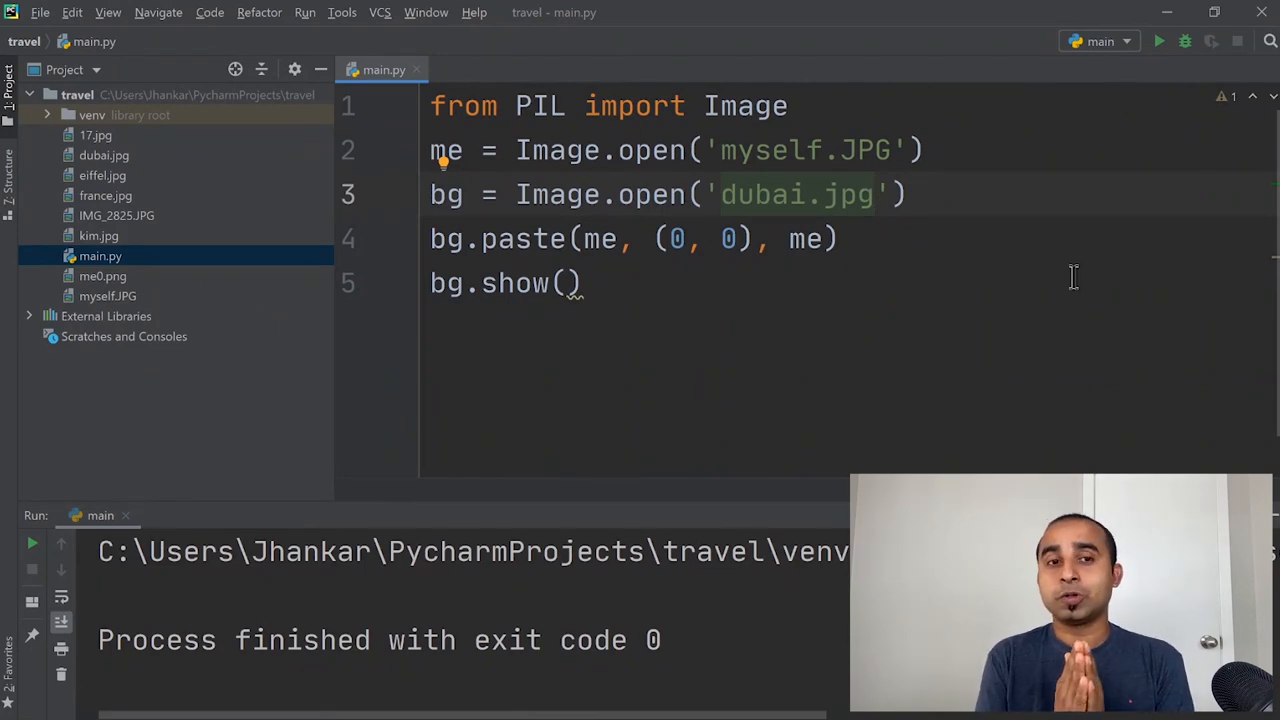
key(alt+tab)
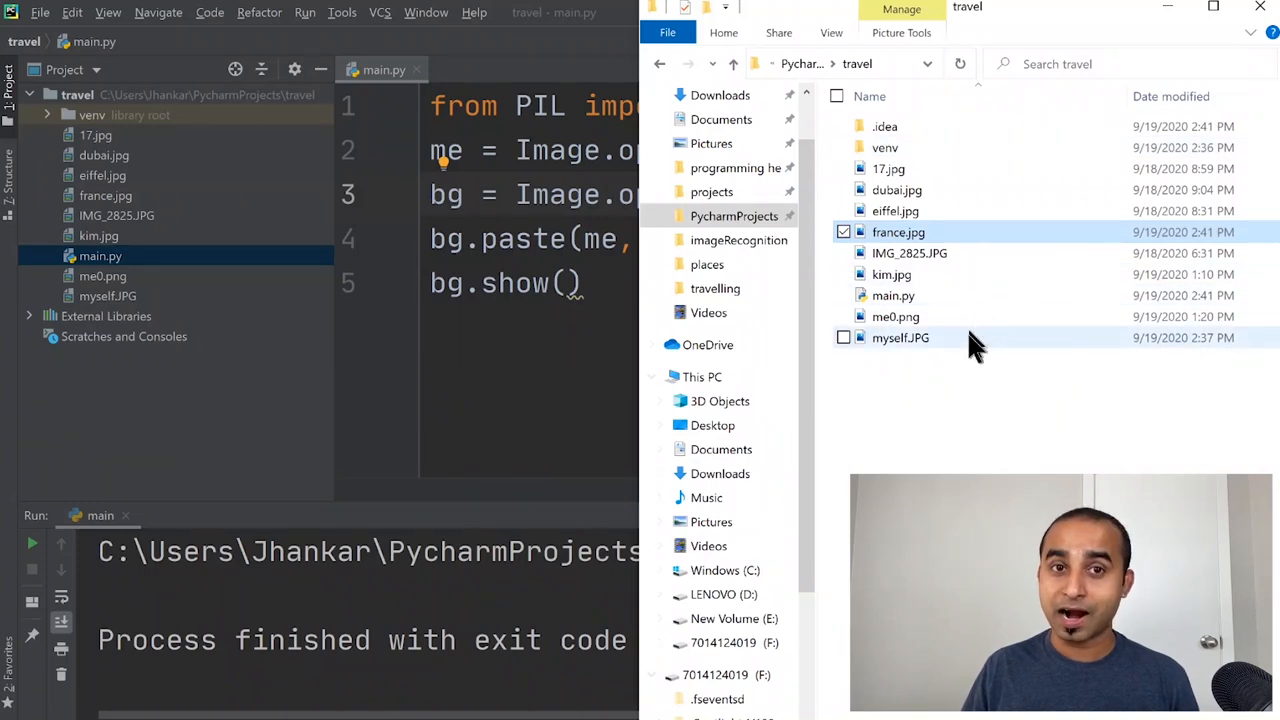
mouse_move(910, 285)
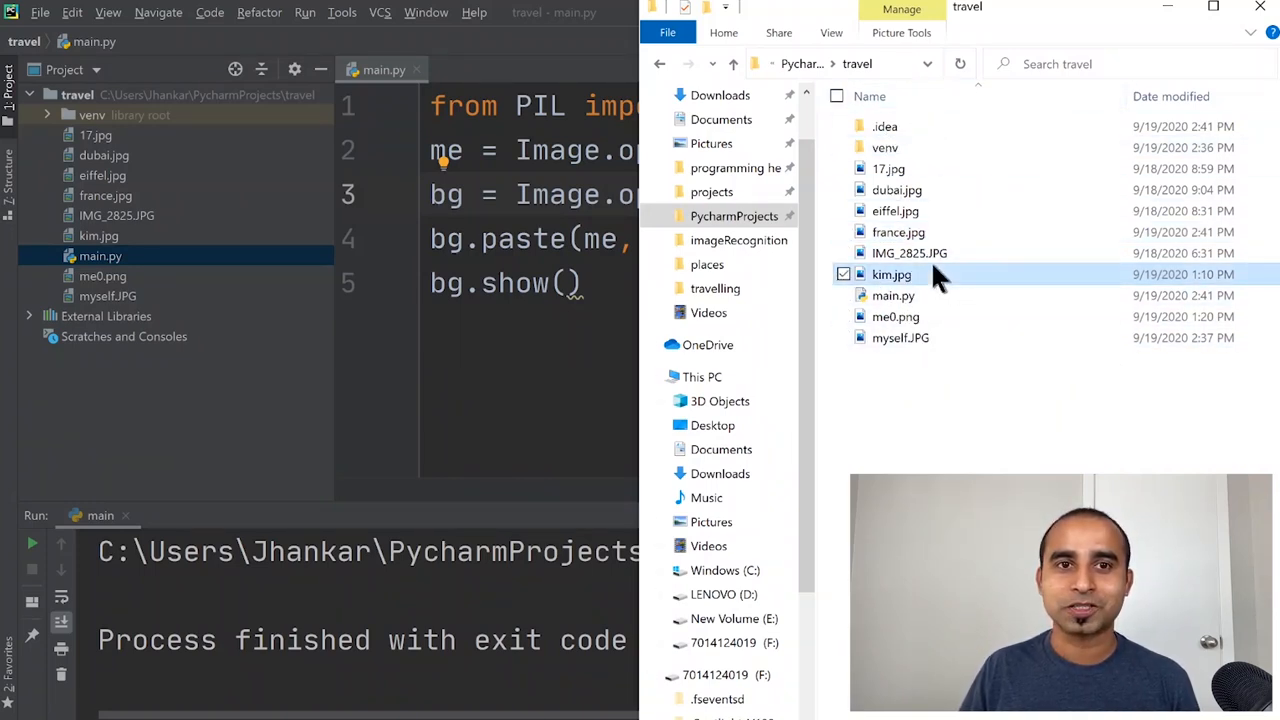
double_click(891, 274)
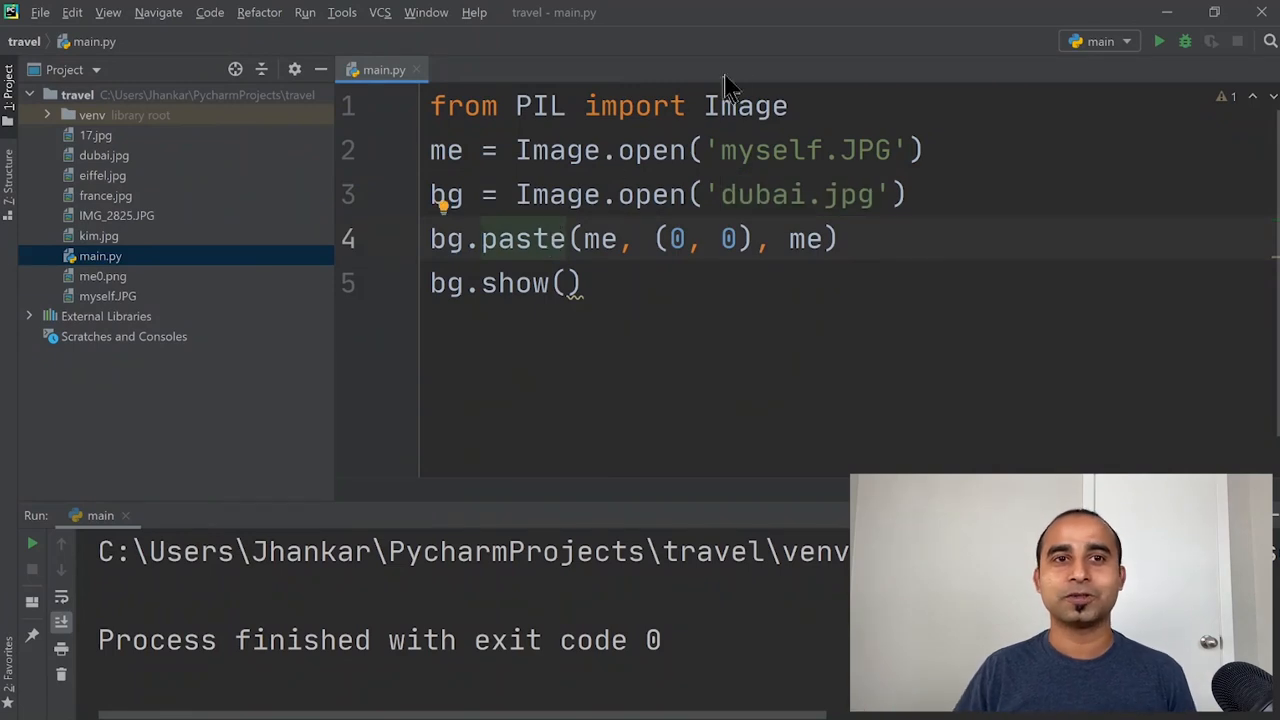
Step: Change the background to kim.jpg and the person image to me0.png
double_click(800, 150)
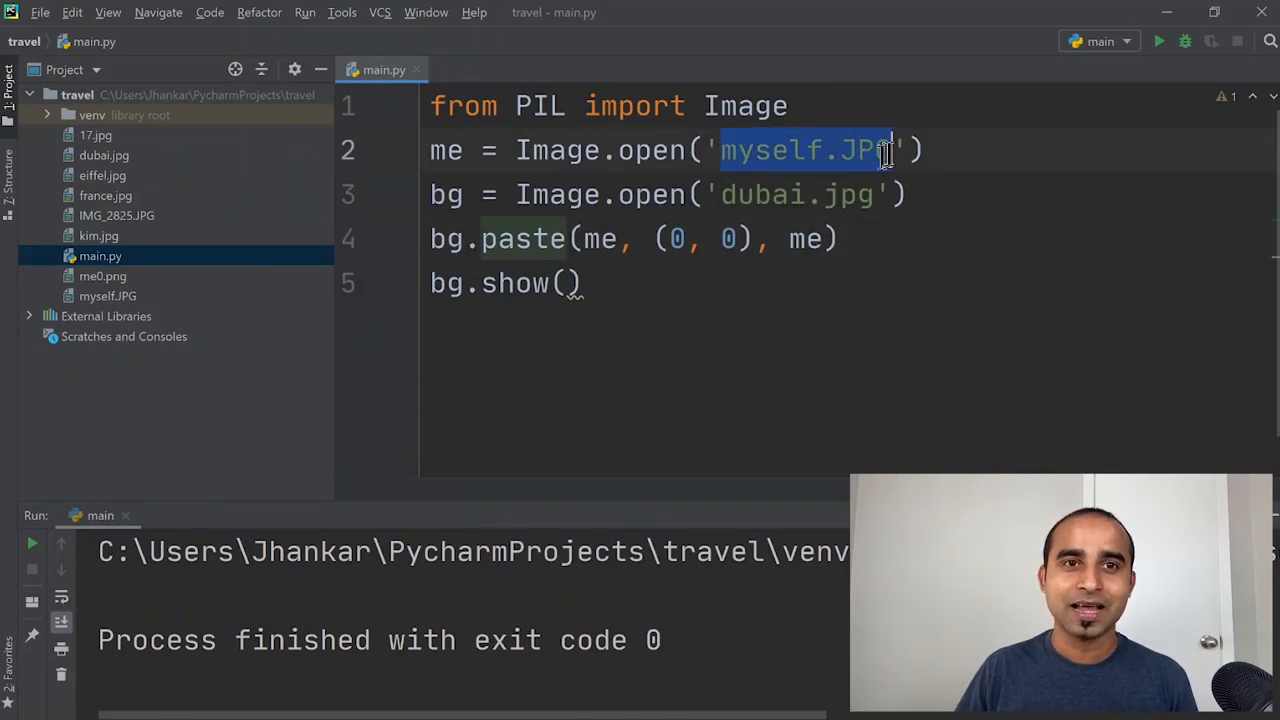
click(742, 194)
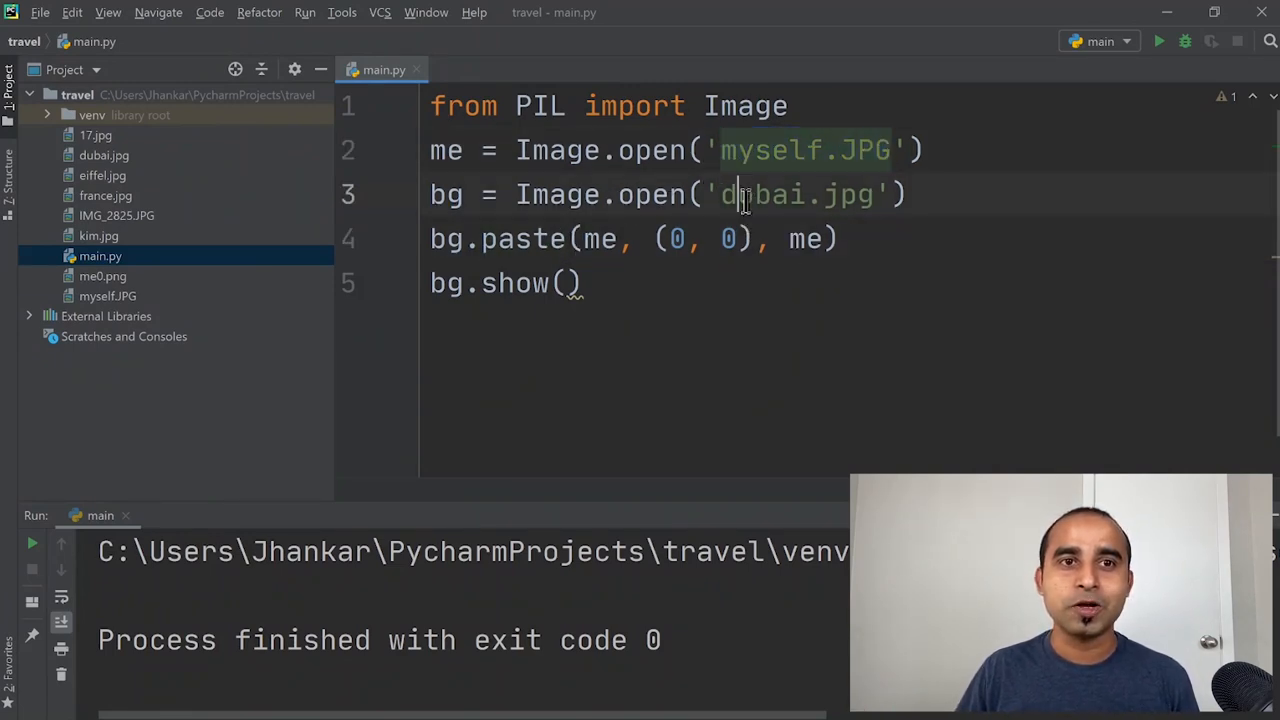
double_click(793, 194)
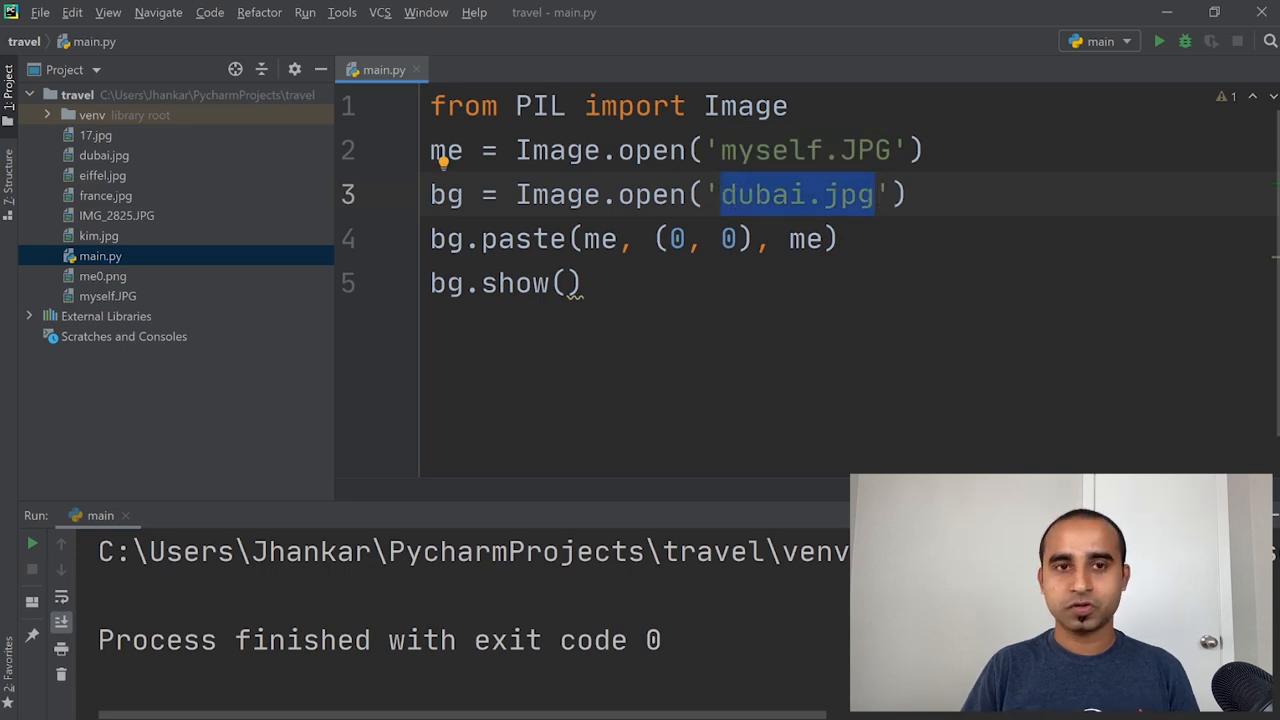
text(kim.jpg)
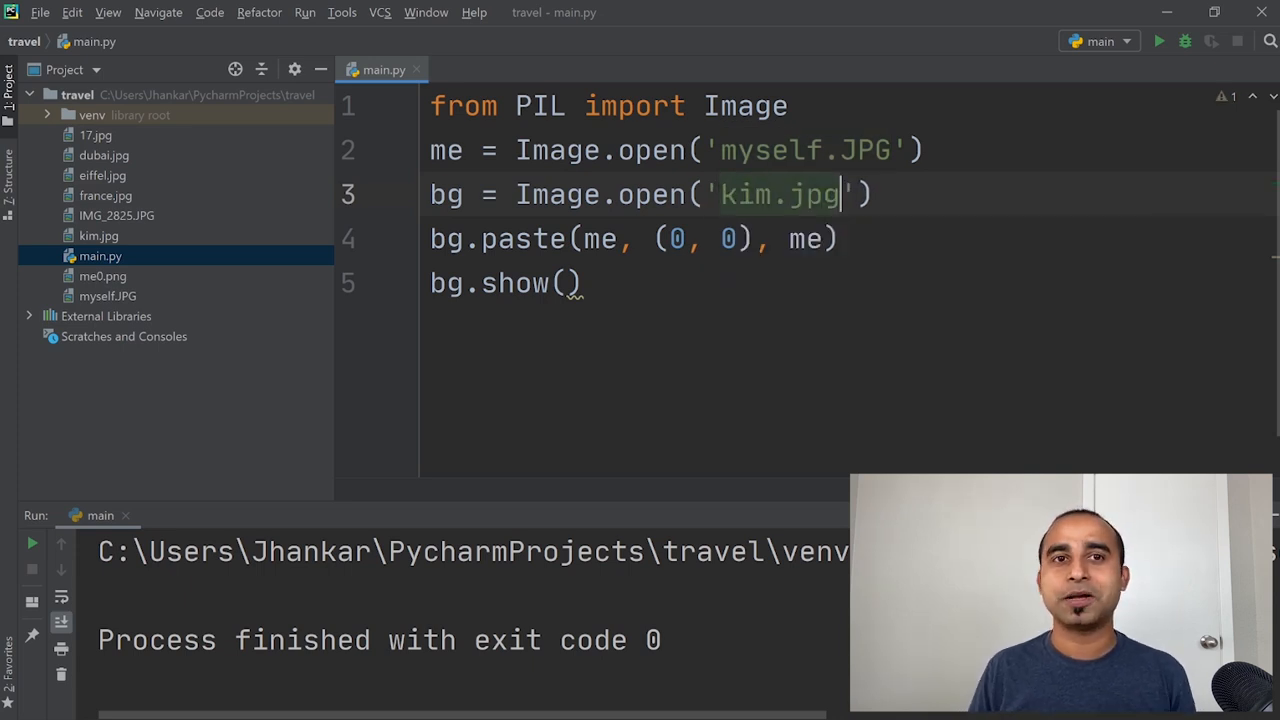
double_click(775, 150)
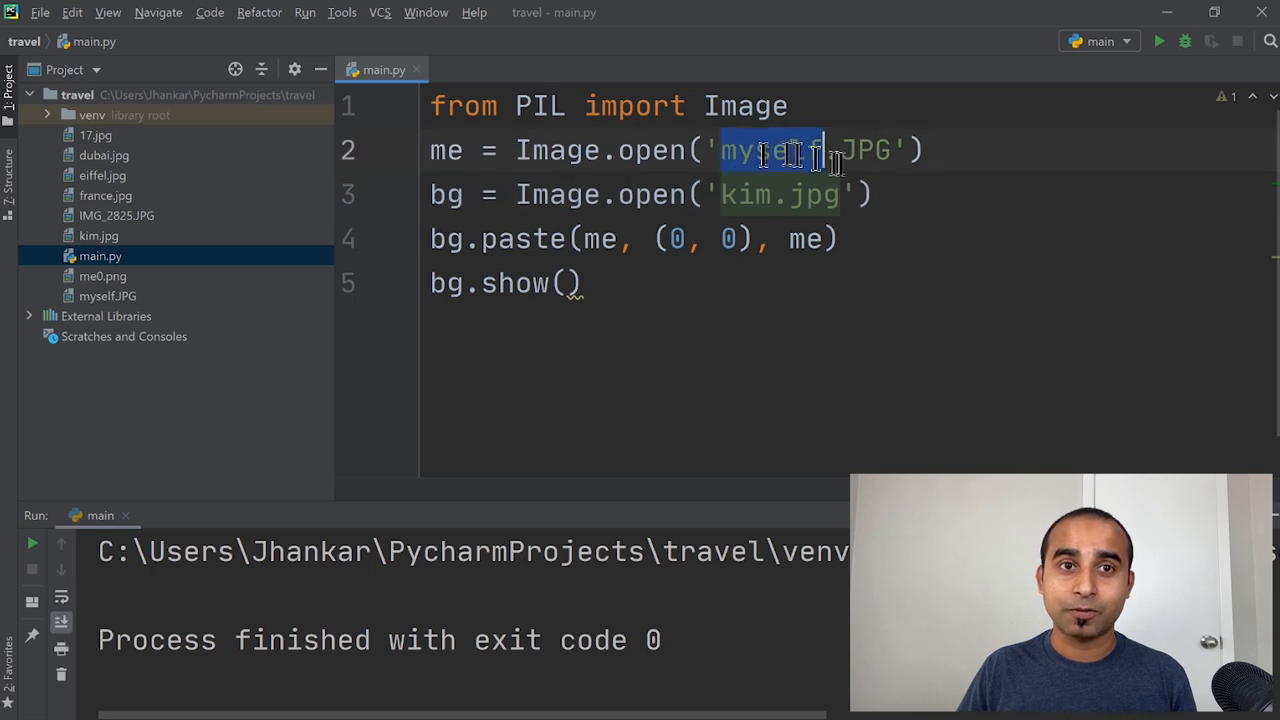
key(Delete)
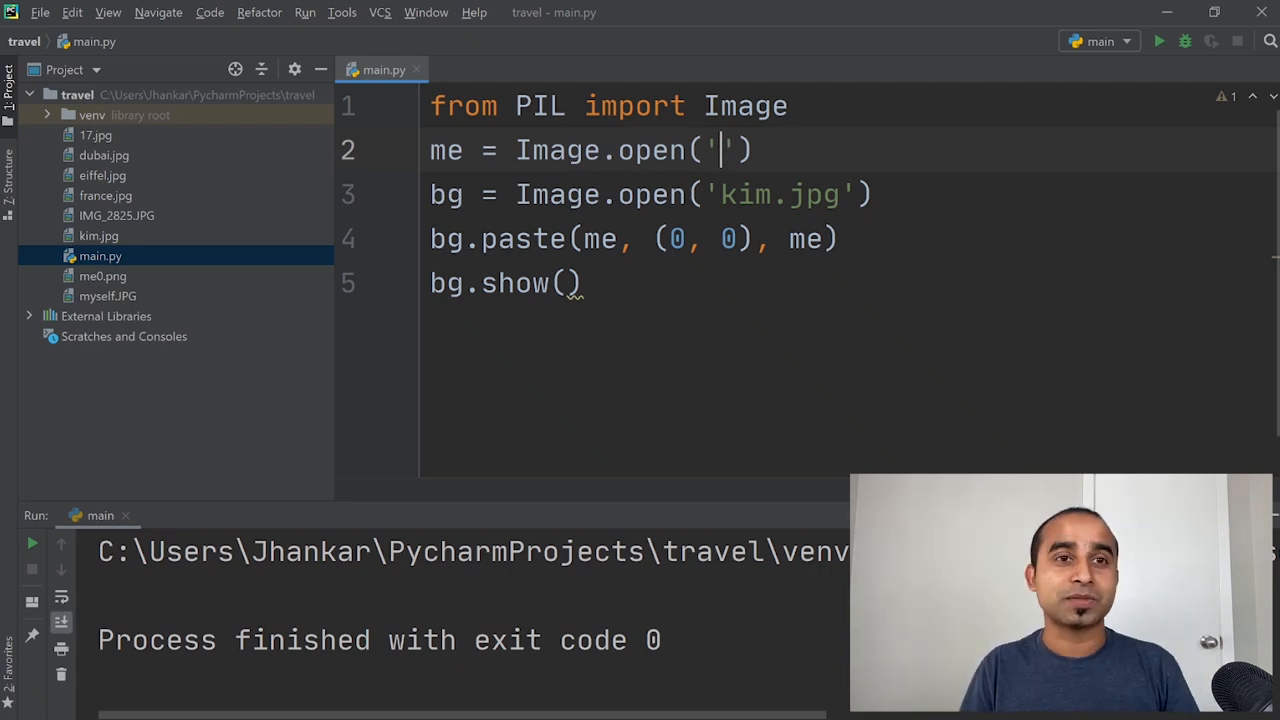
text(m)
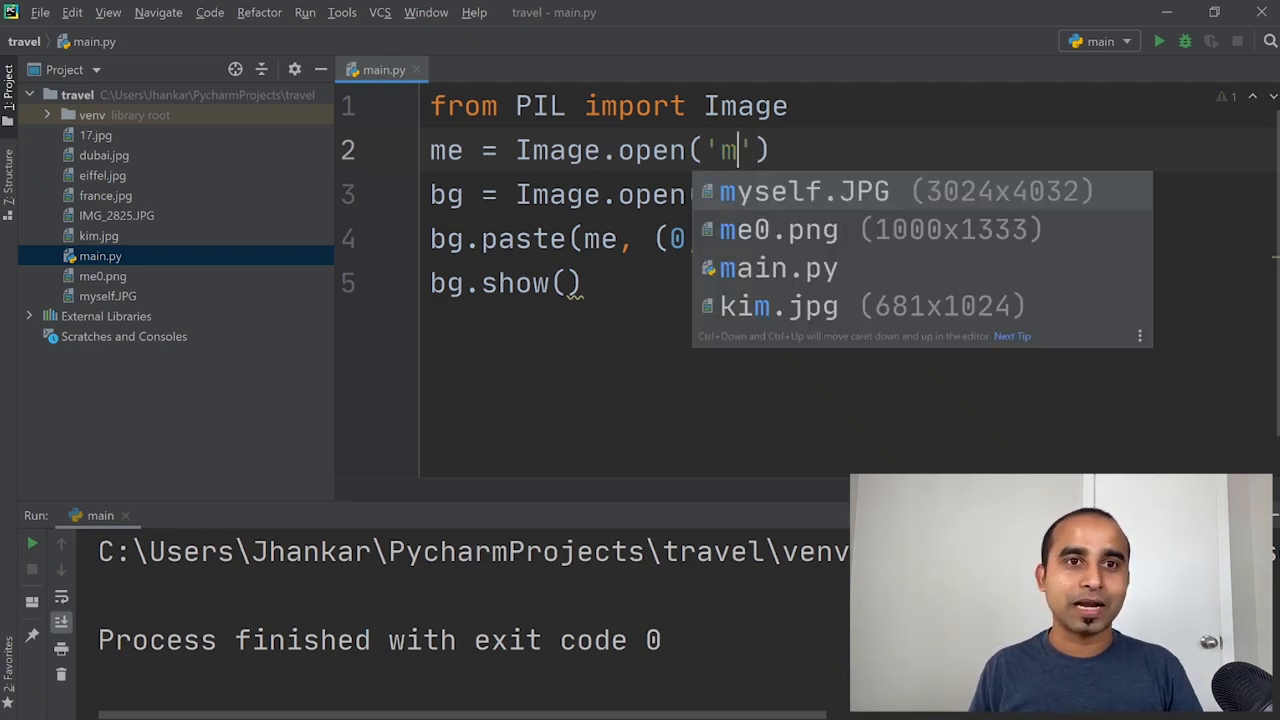
click(780, 229)
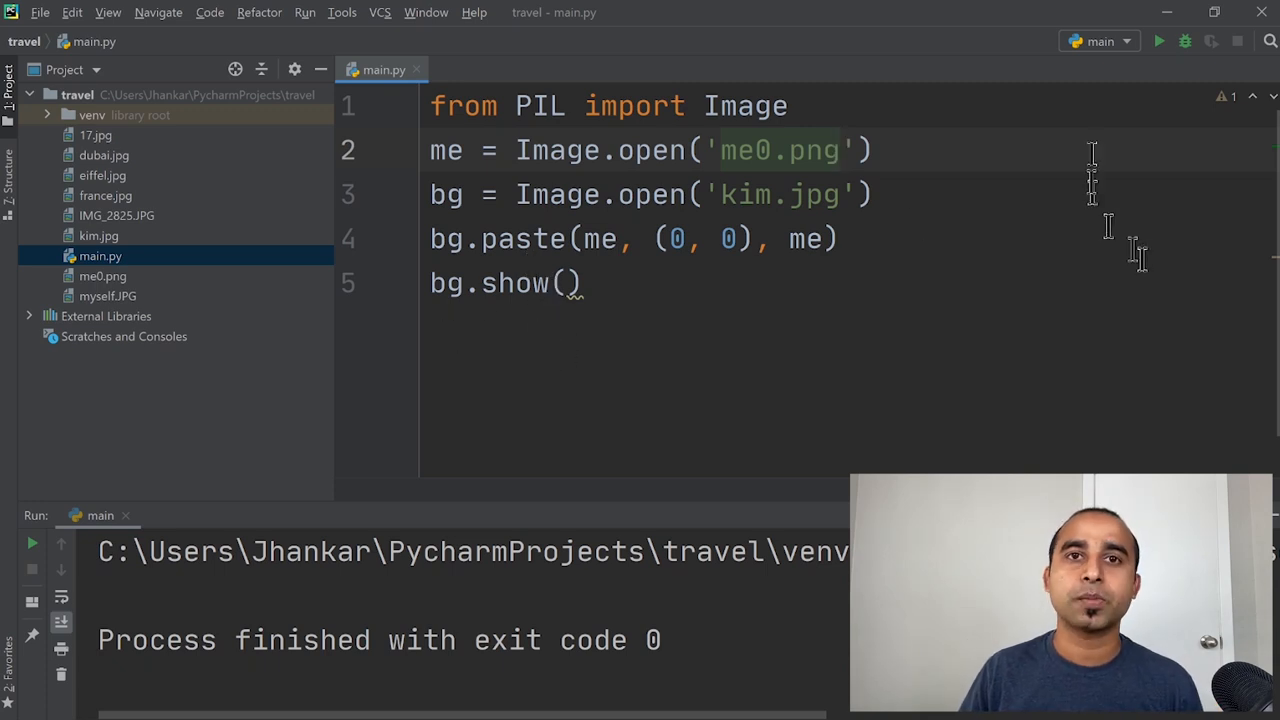
Step: Run main.py and view the celebrity composite before switching away
click(1159, 41)
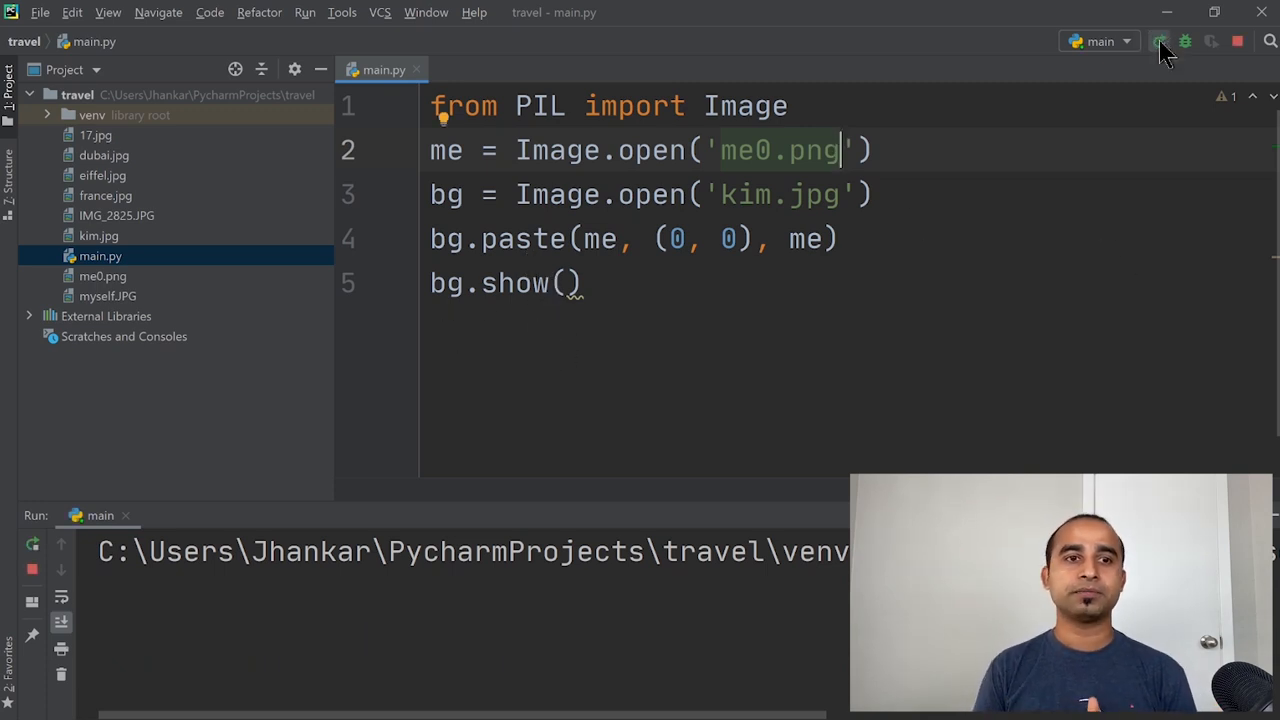
click(1160, 42)
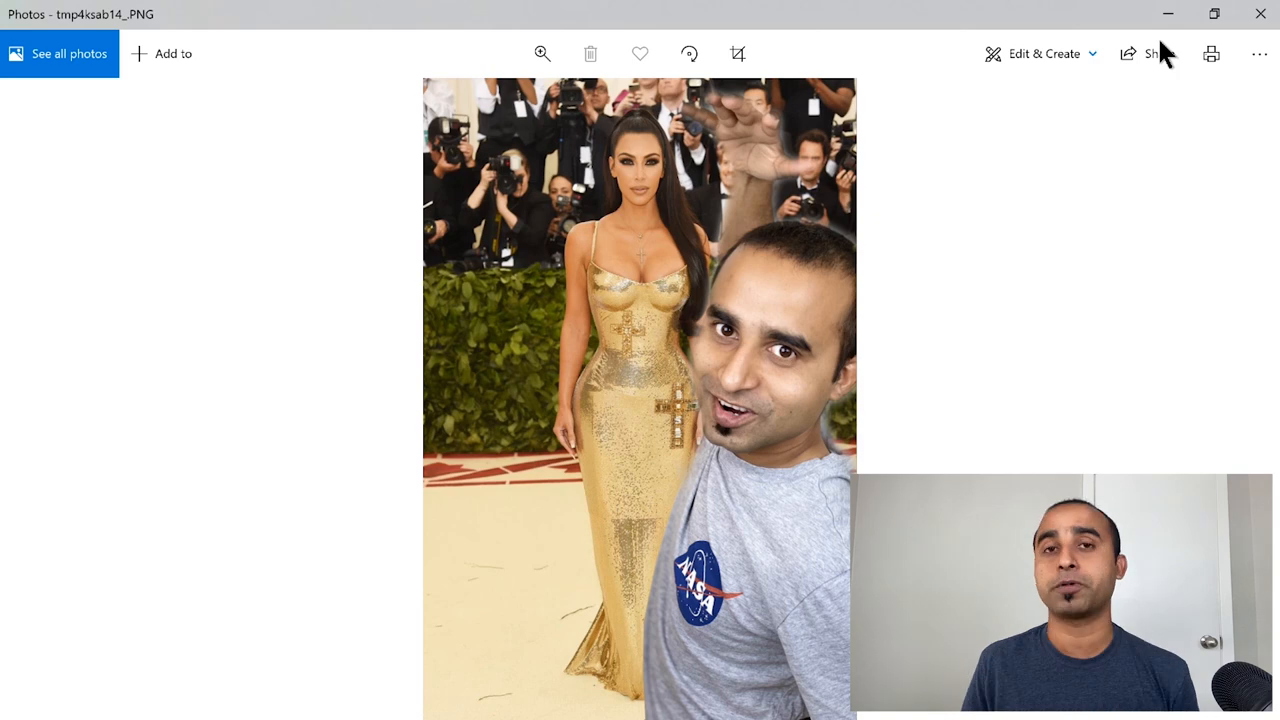
key(alt+tab)
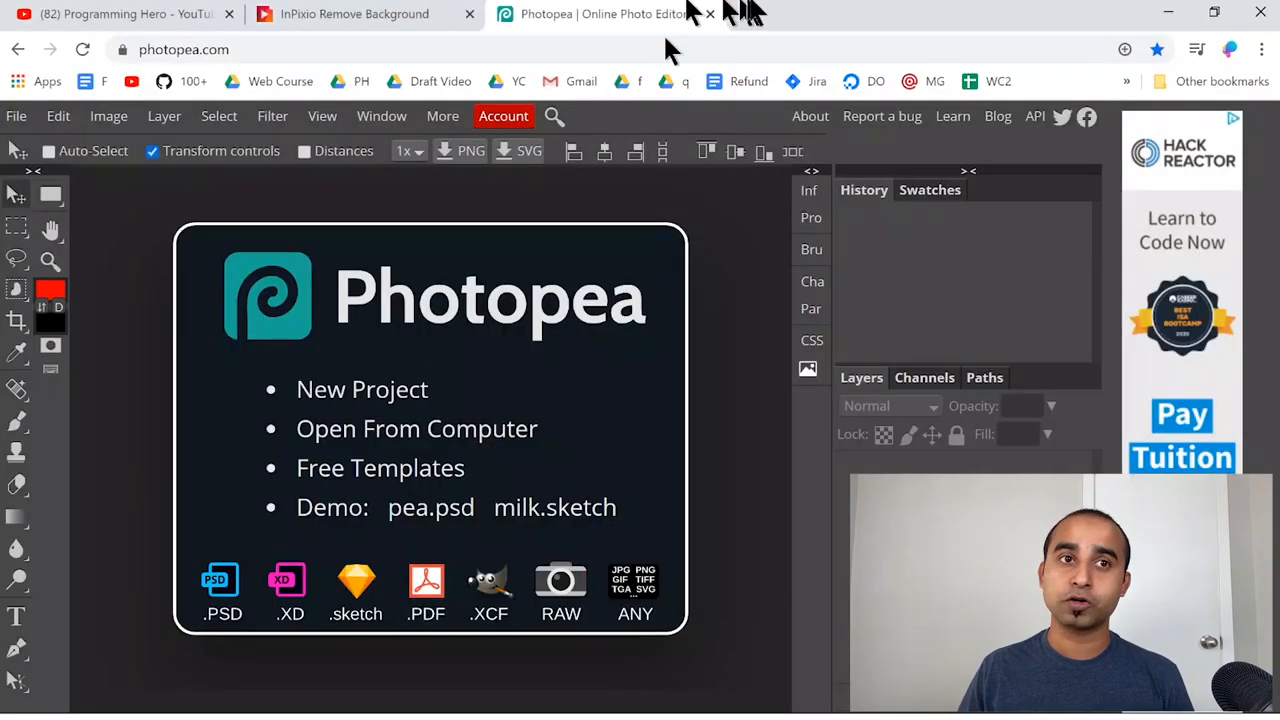
Step: Open a new tab, pick the 'python pillow' suggestion, and type 'tutorial'
click(988, 13)
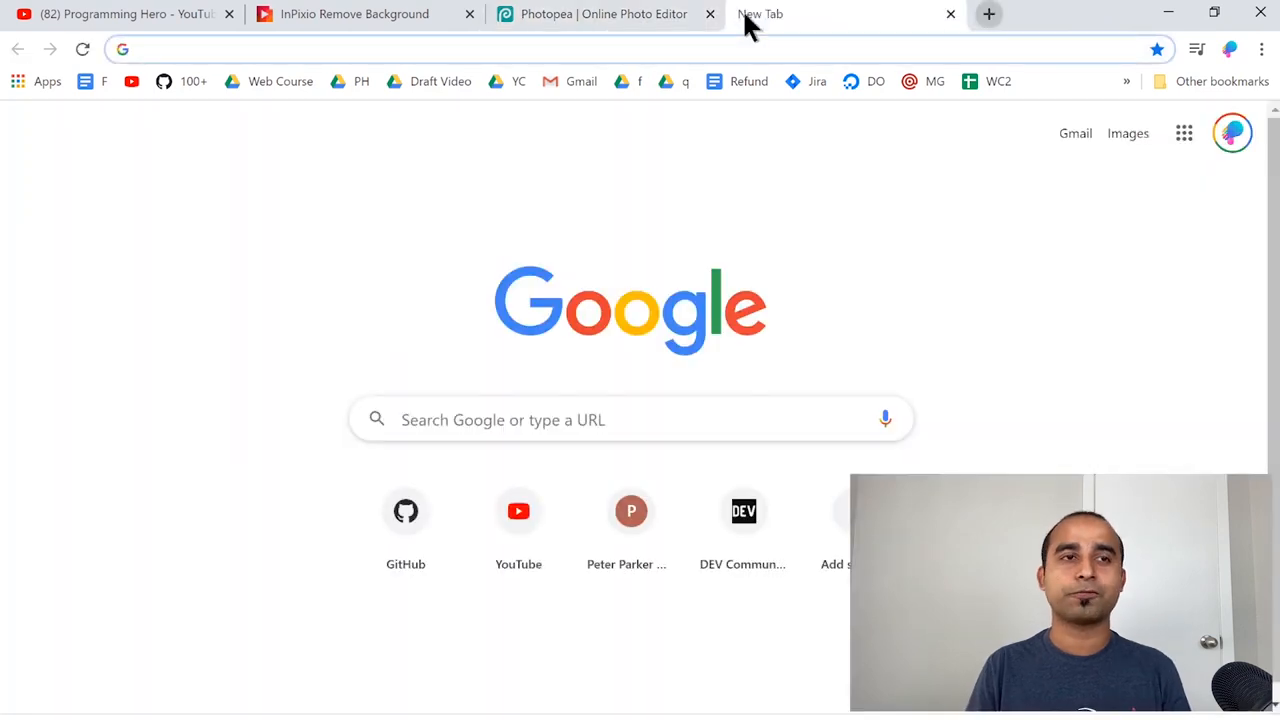
text(pyhon p)
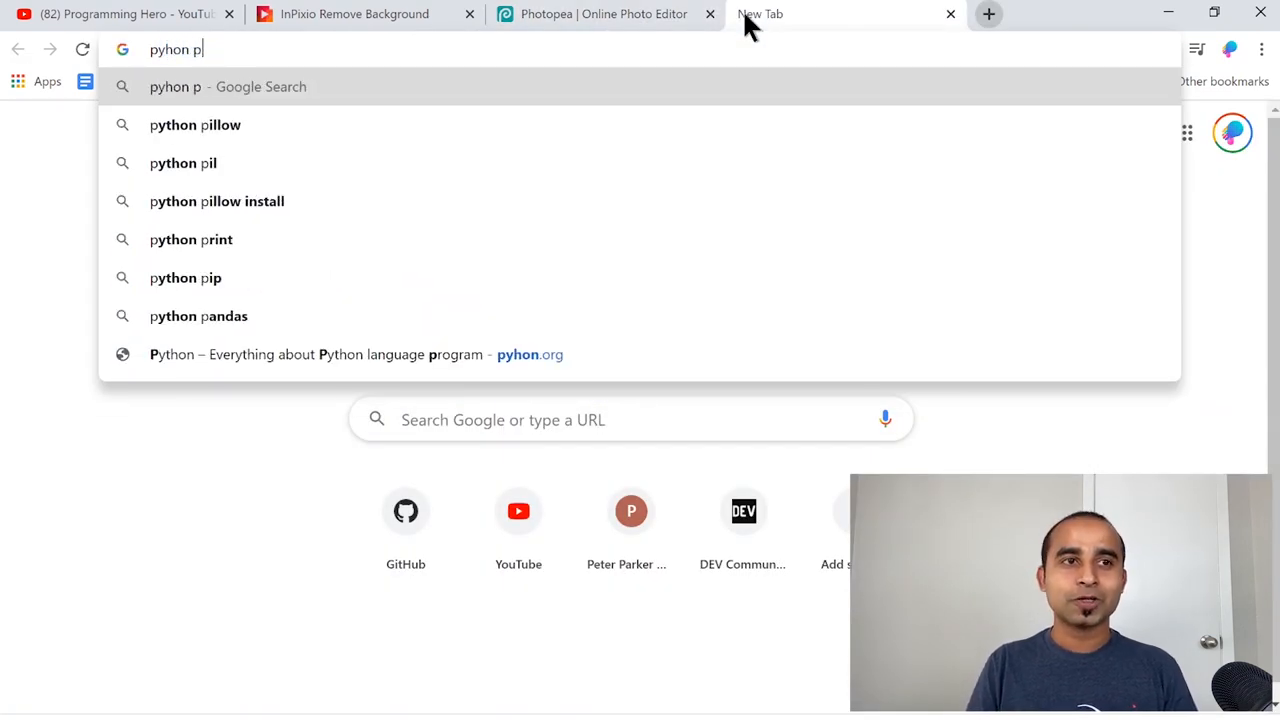
click(195, 124)
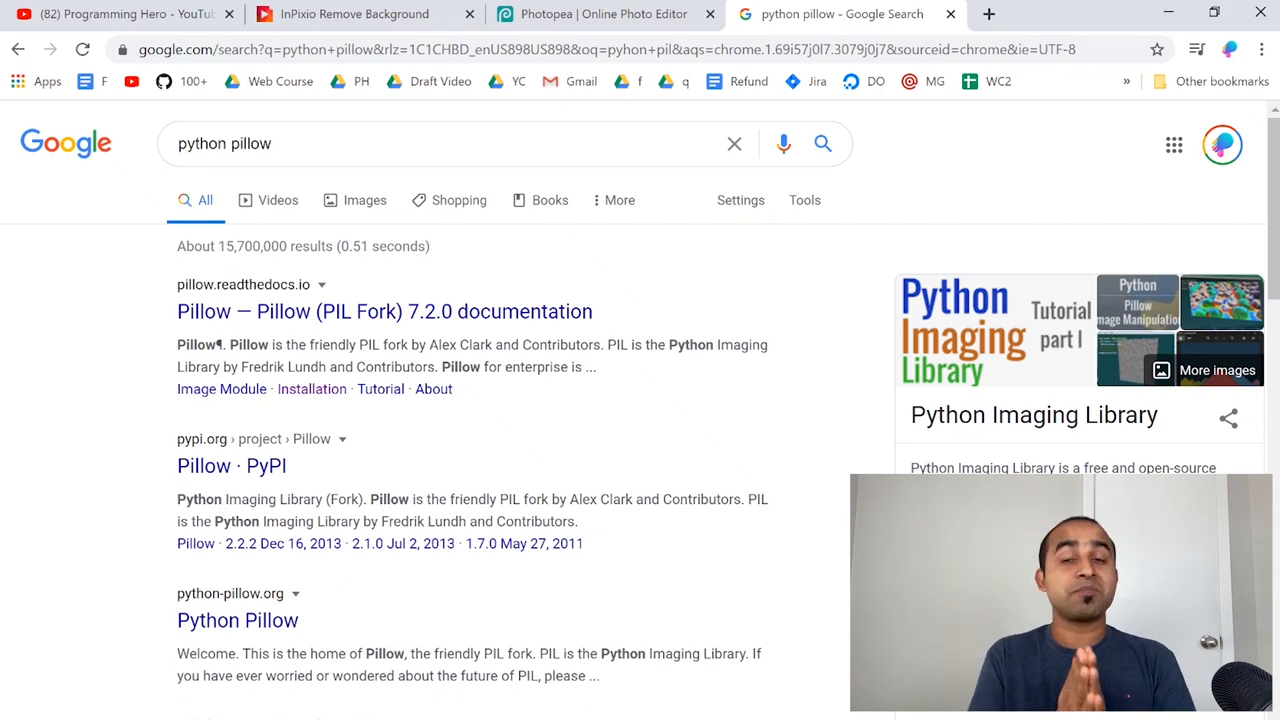
text(tutorial)
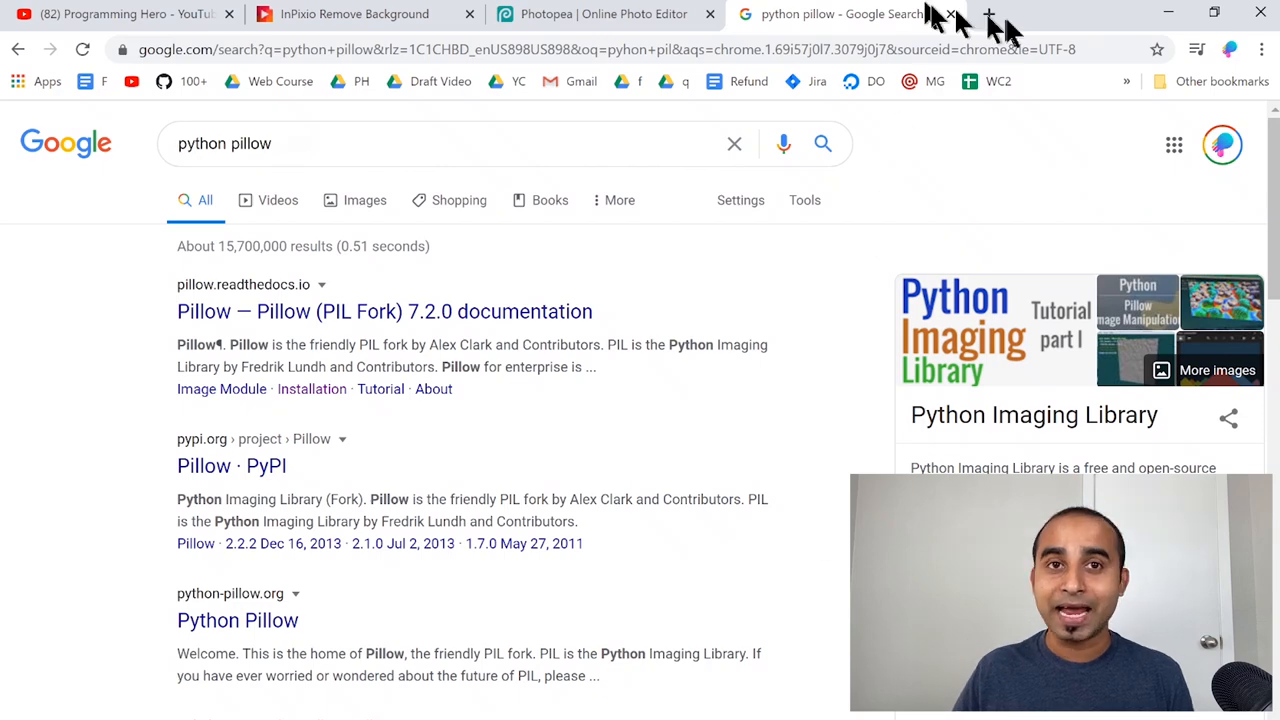
Step: Open the Google Play Programming Hero listing via 'ply' in a new tab, then start another tab
click(987, 12)
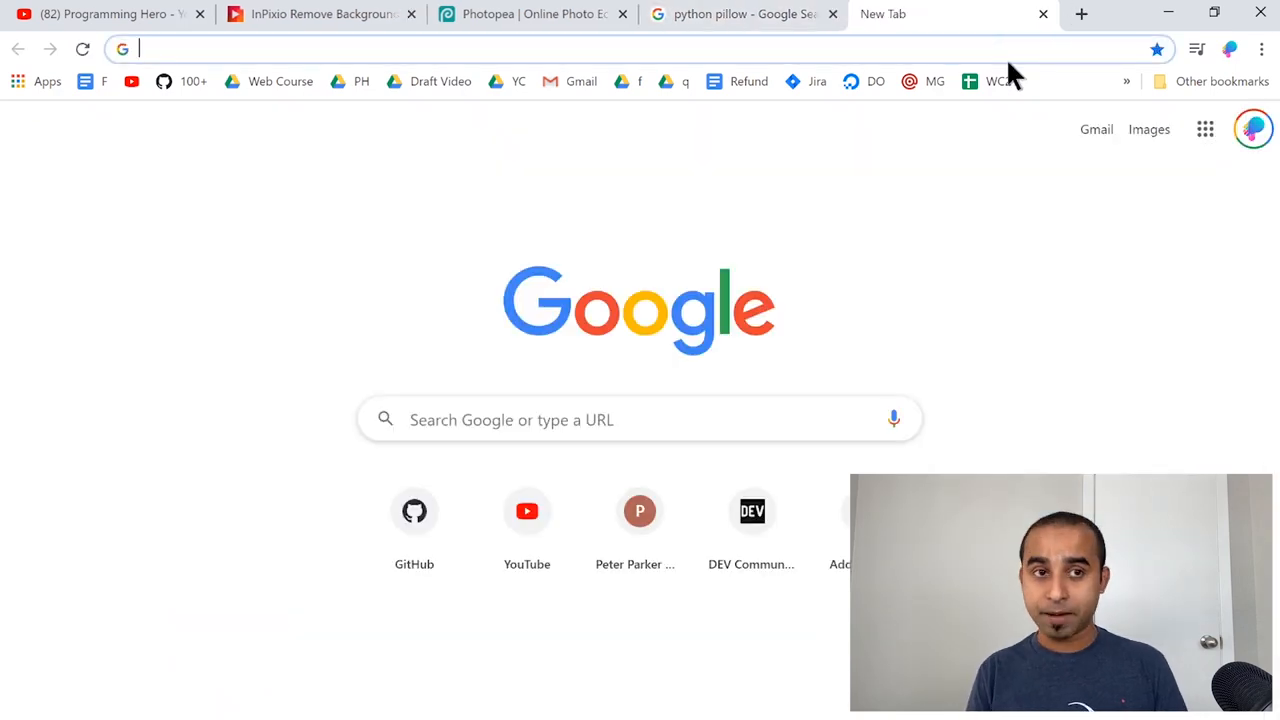
text(ply)
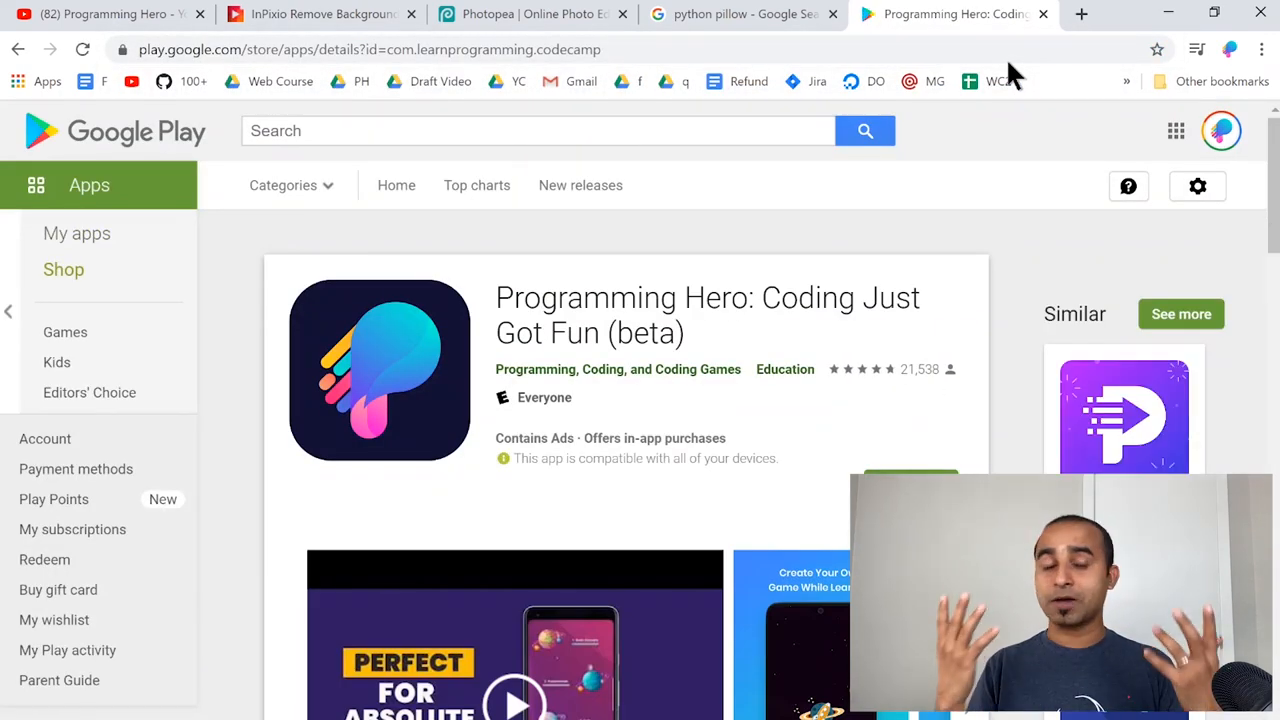
mouse_move(1110, 30)
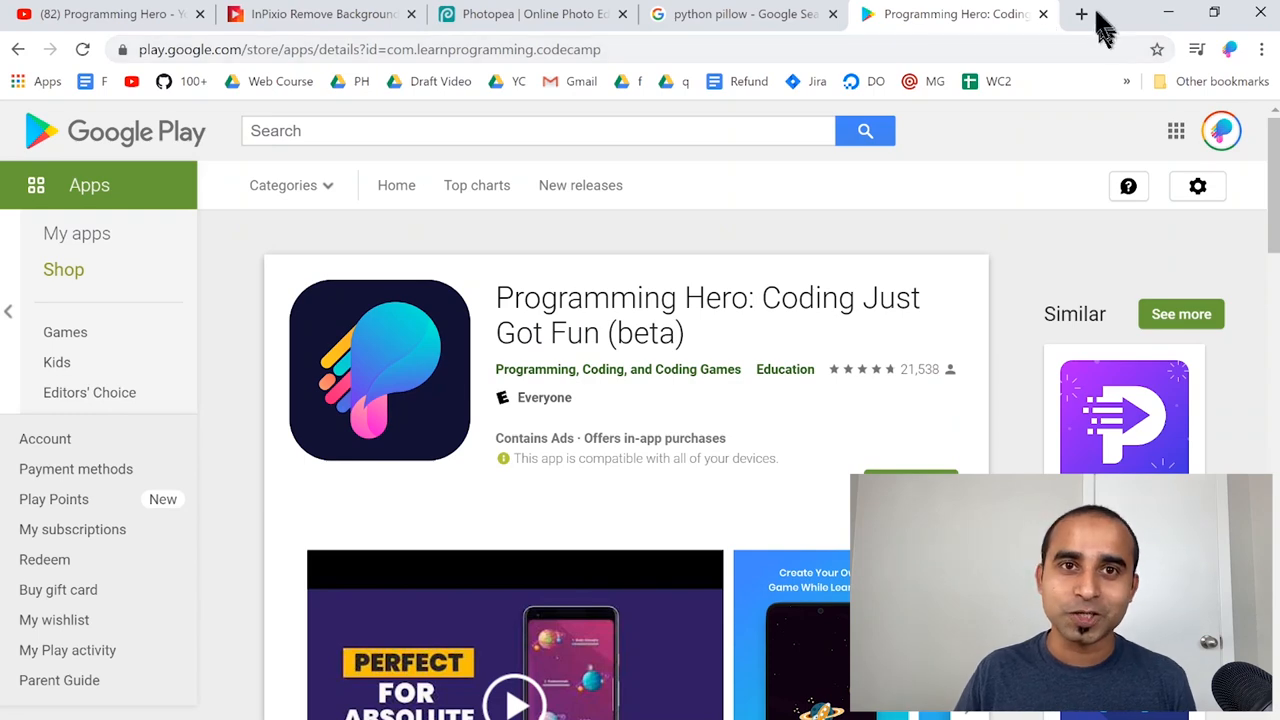
click(1081, 14)
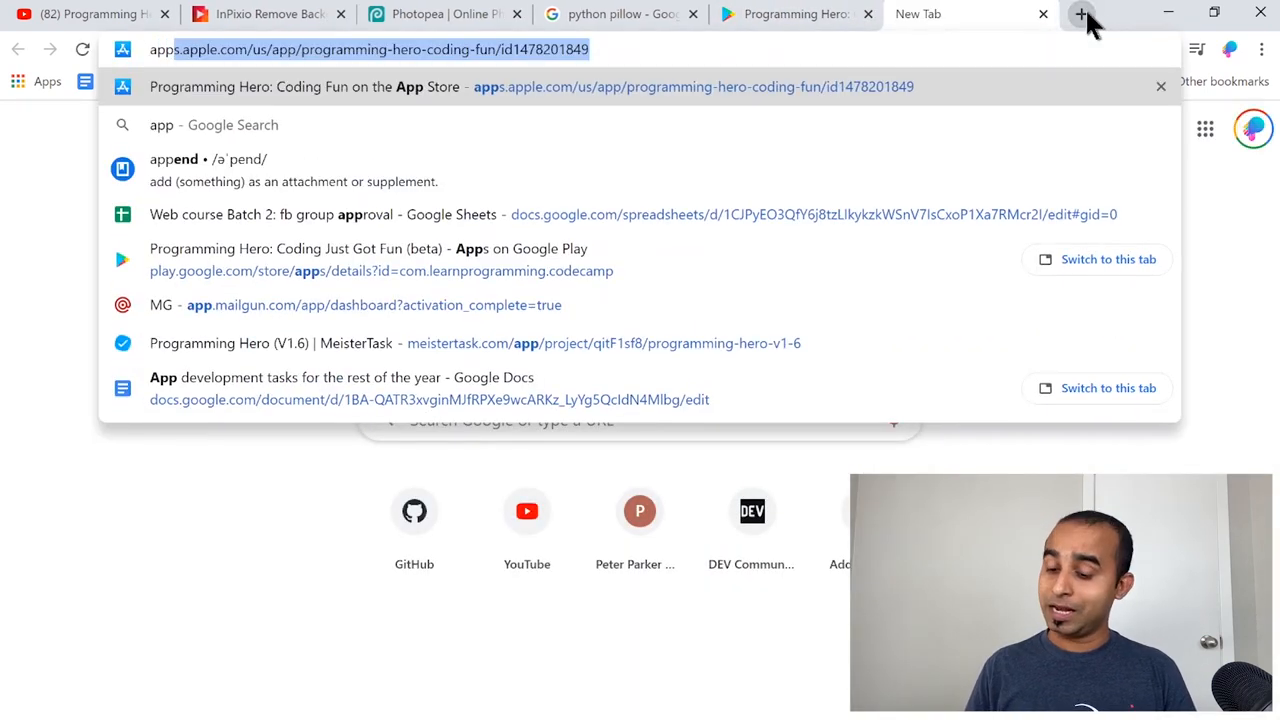